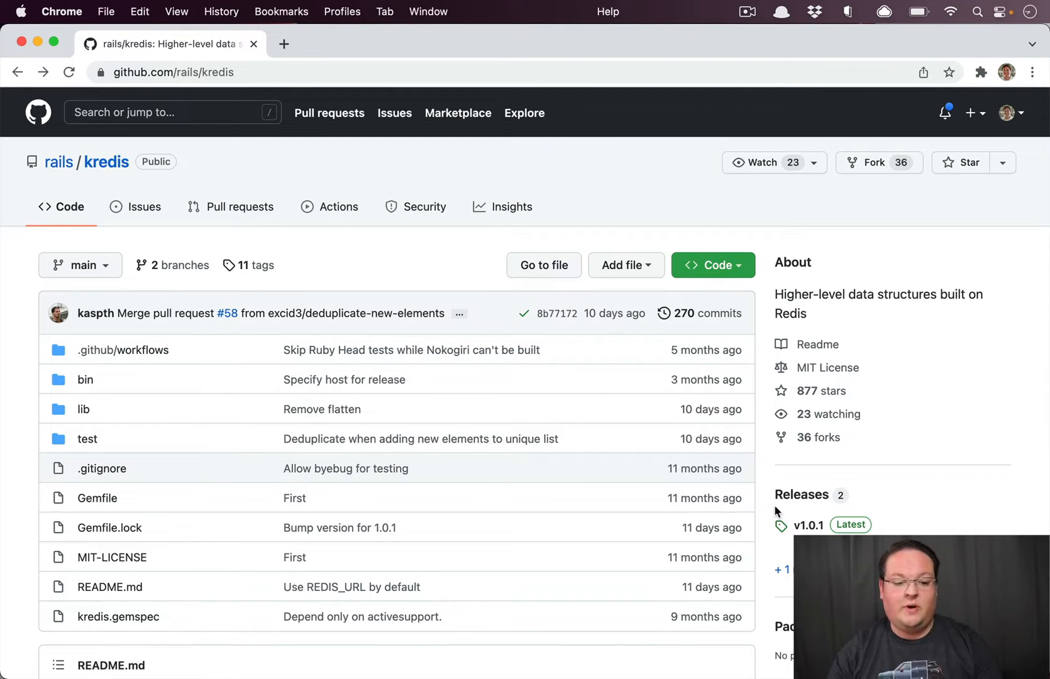
Scroll the Kredis README to the integer example and highlight its type and value 5.
scroll(down, 3)
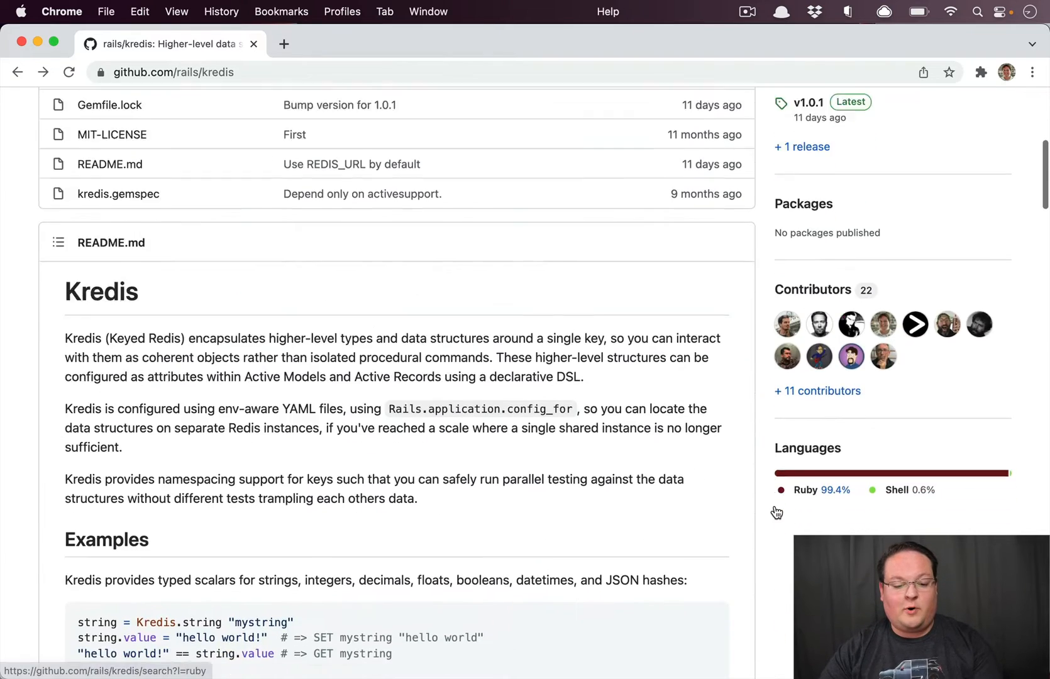
scroll(down, 3)
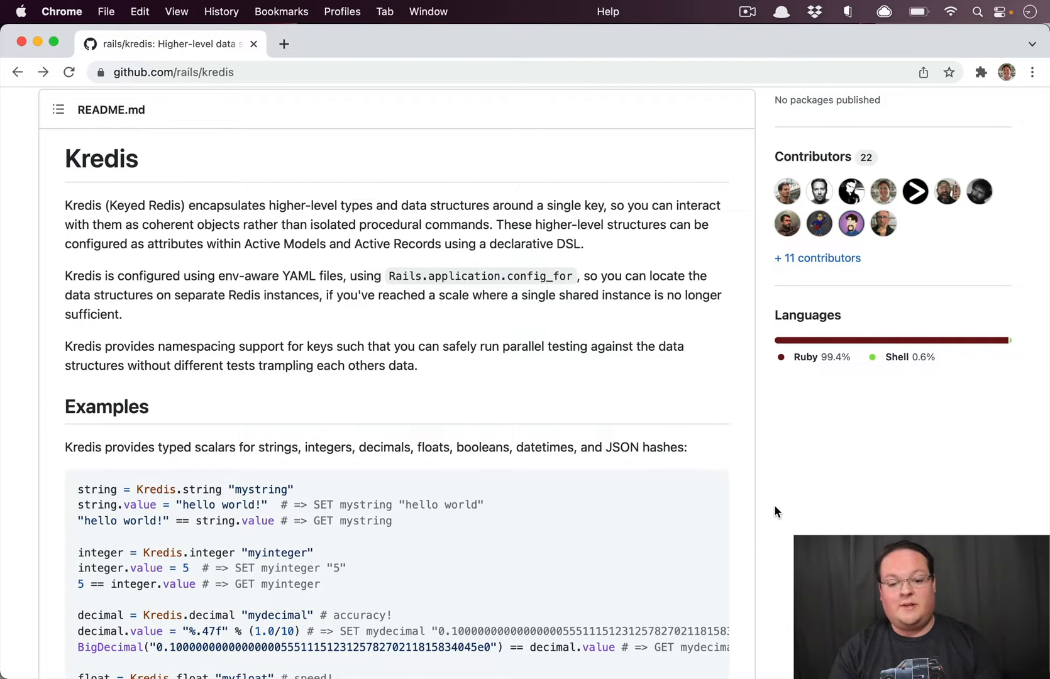
scroll(down, 3)
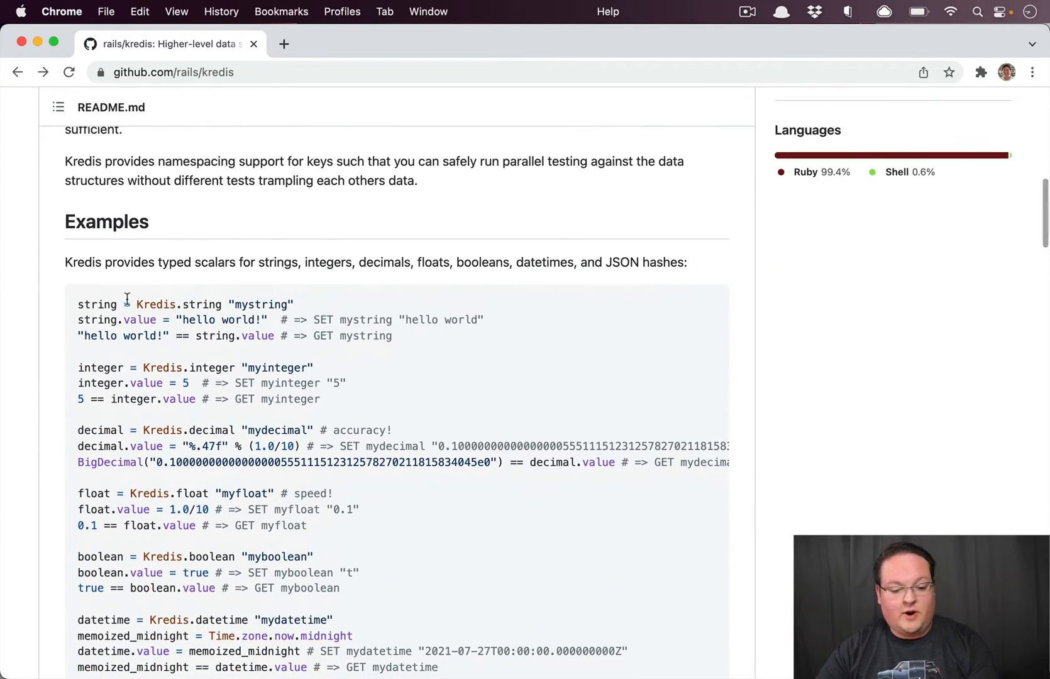
mouse_move(208, 368)
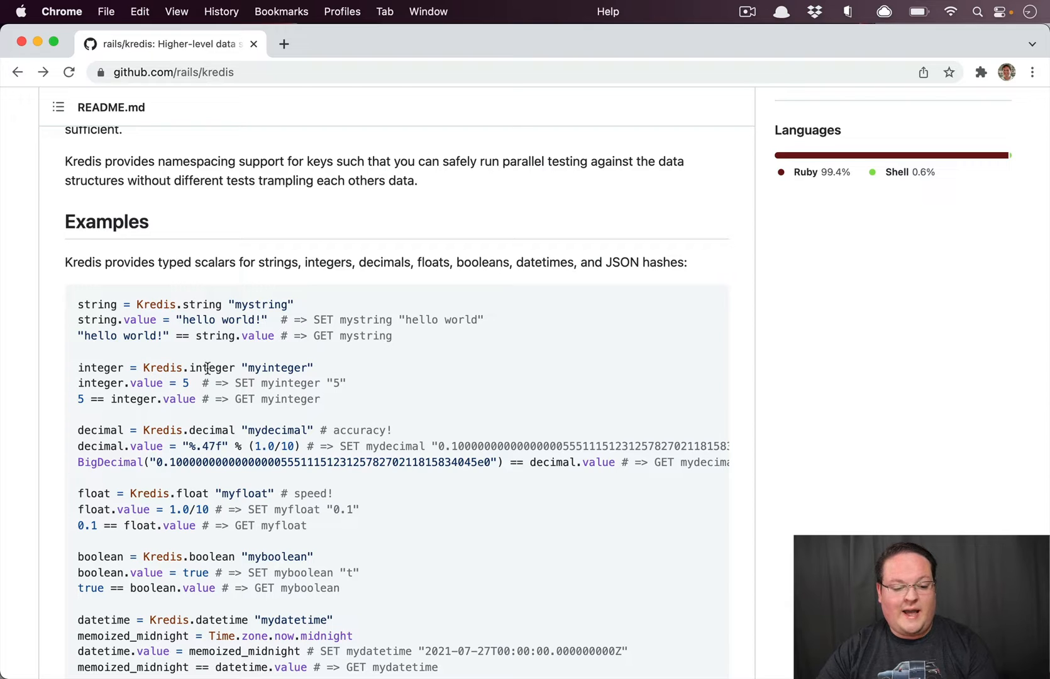
double_click(213, 367)
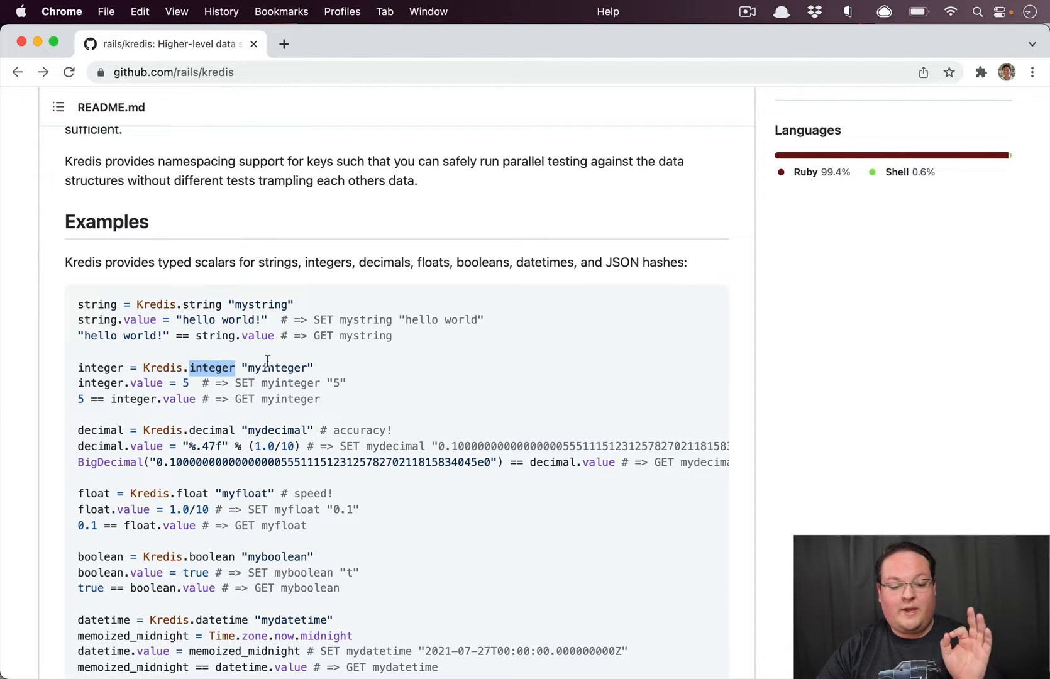
click(268, 367)
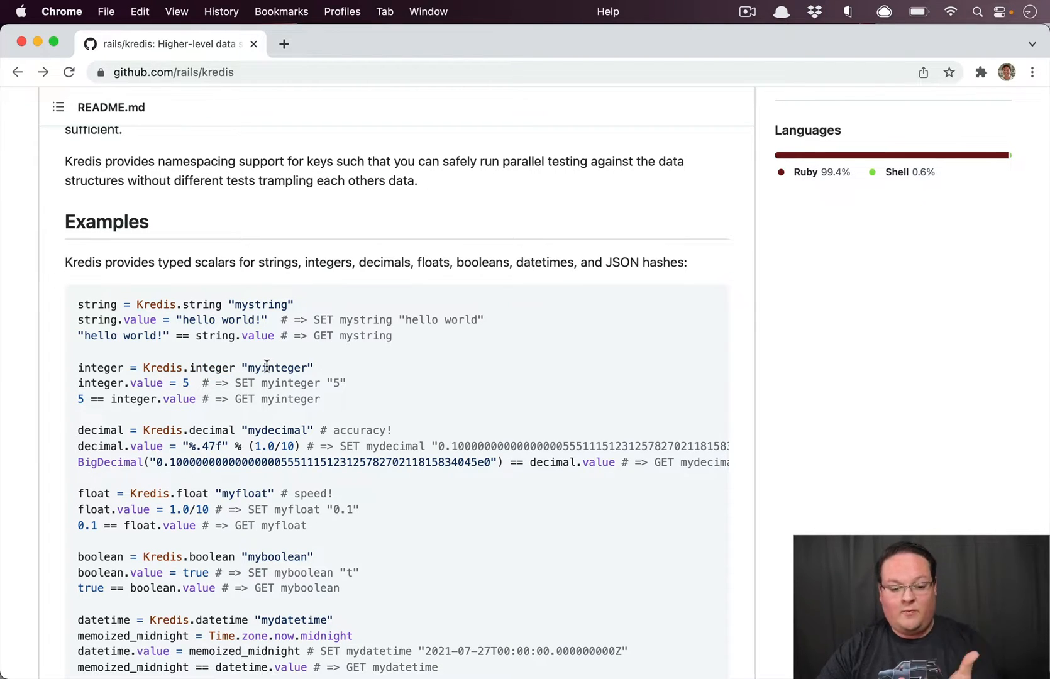
double_click(144, 383)
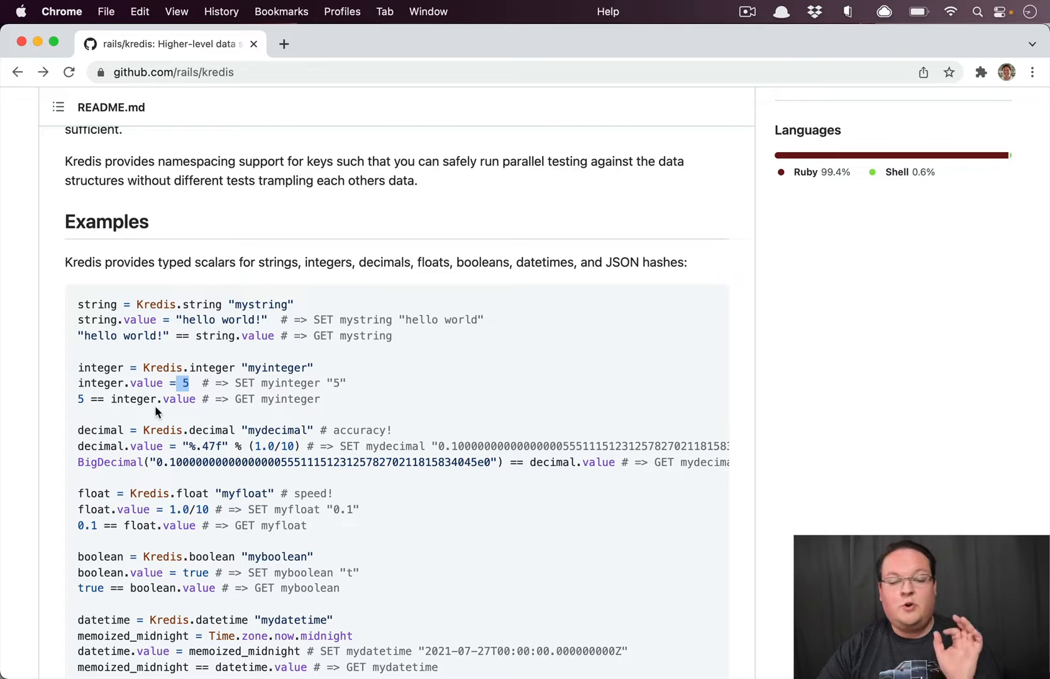
Scroll further down the README and highlight the datetime type in its example.
scroll(down, 3)
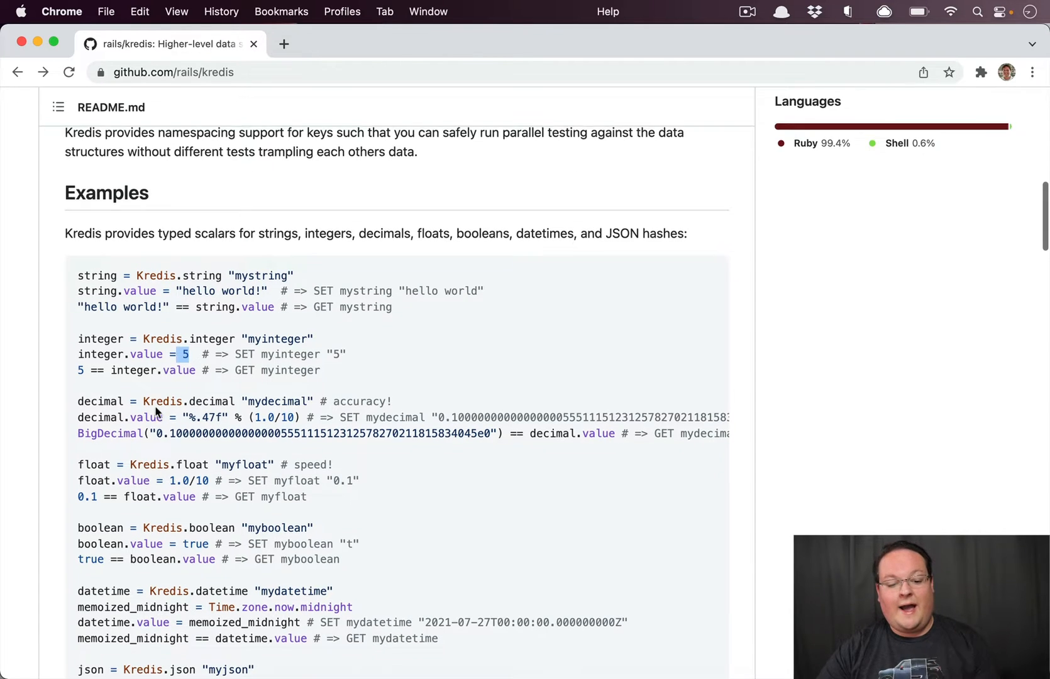
scroll(down, 3)
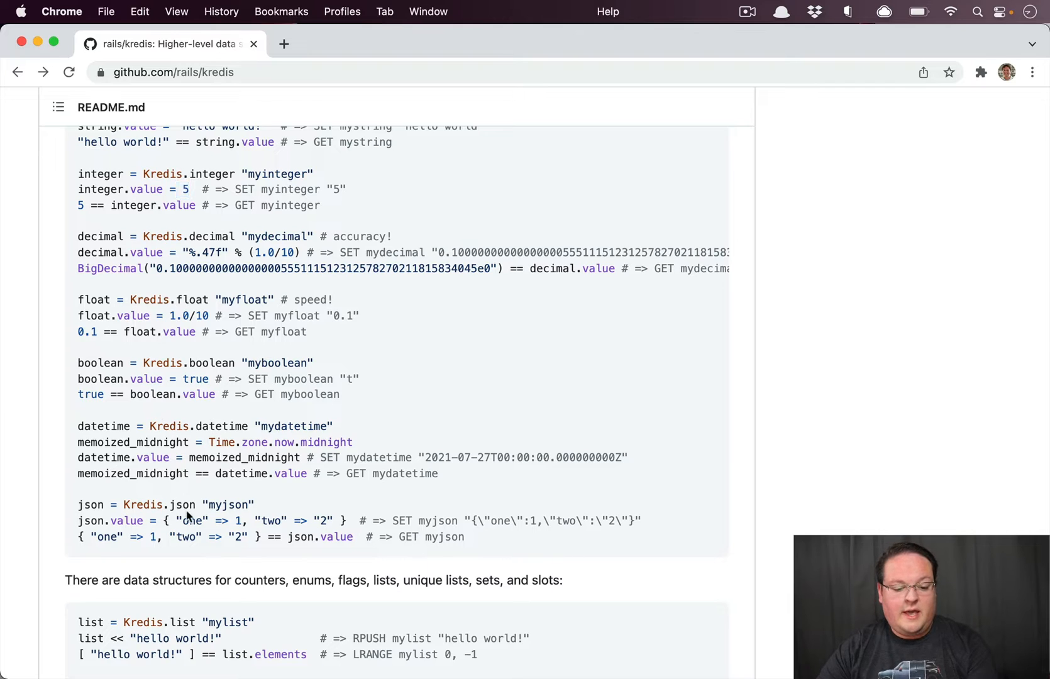
double_click(181, 505)
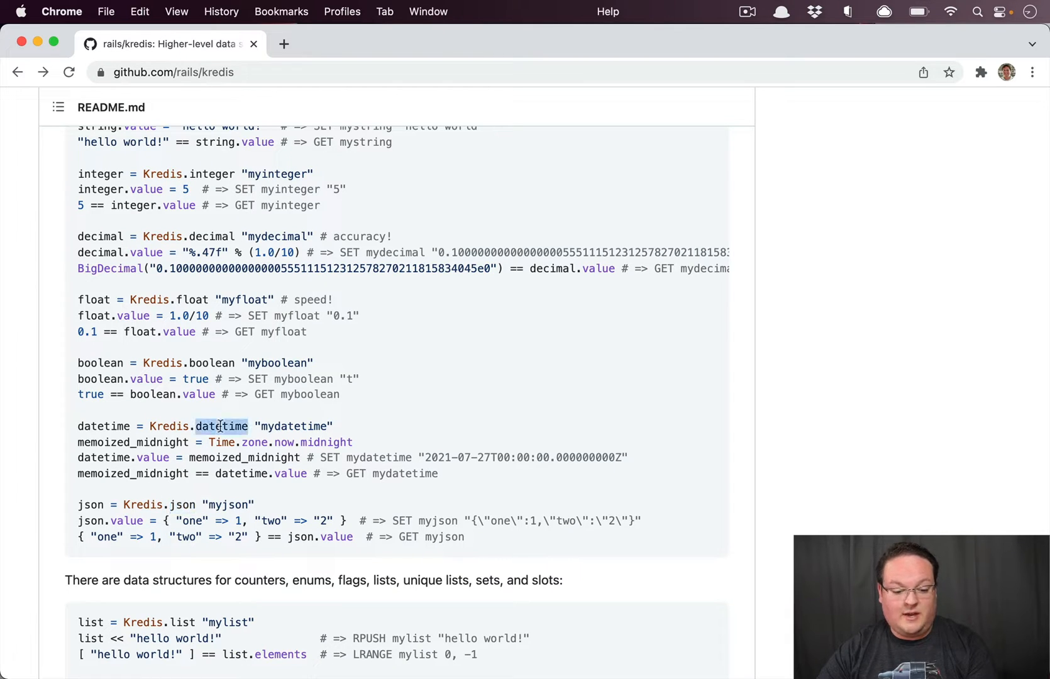
Scroll past the list, set, hash, counter and slot examples, then back up to unique_list.
scroll(down, 3)
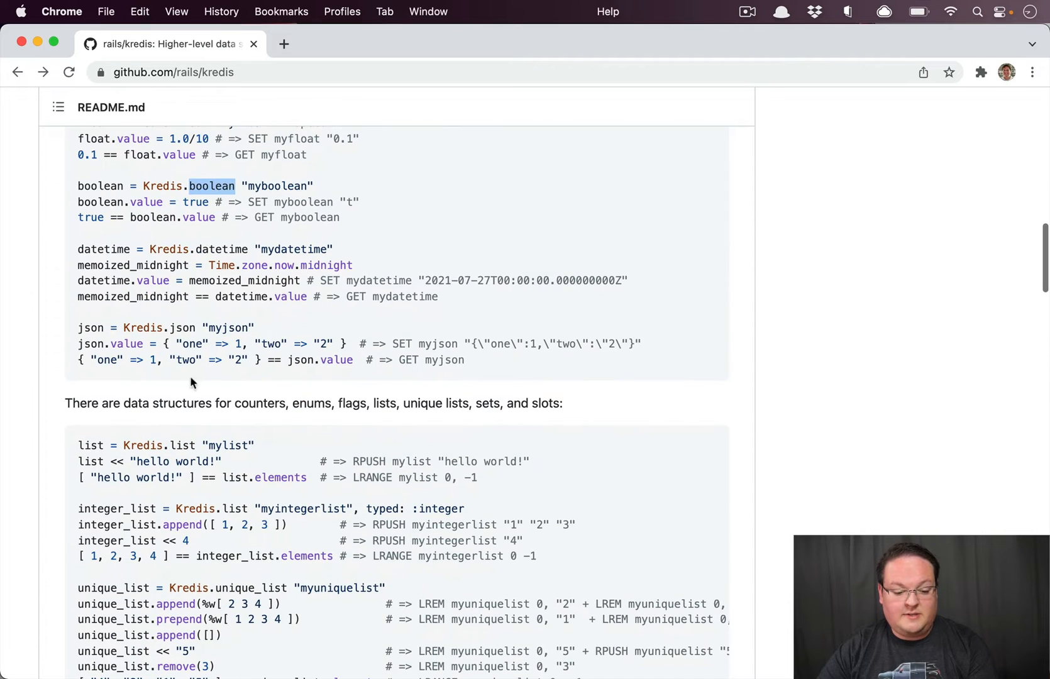
scroll(down, 3)
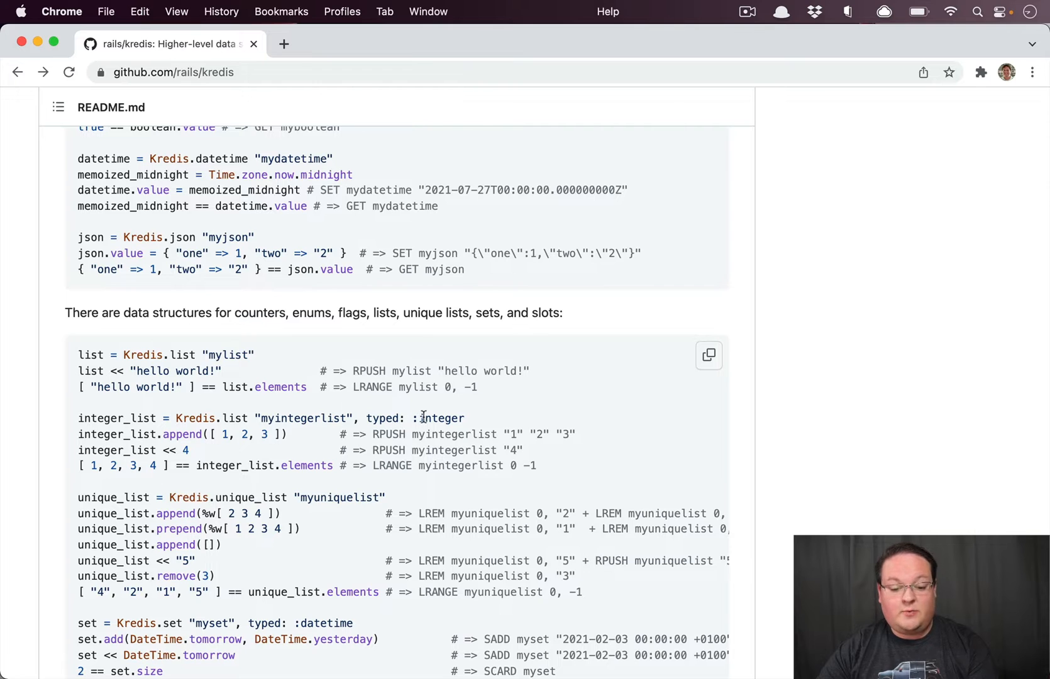
scroll(down, 3)
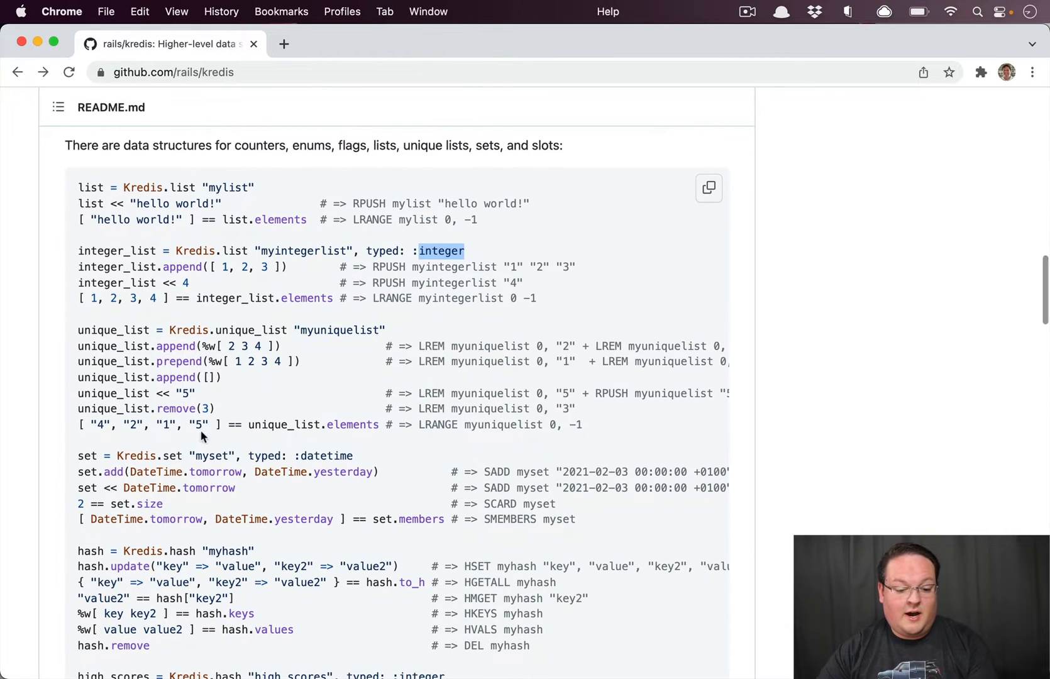
scroll(down, 3)
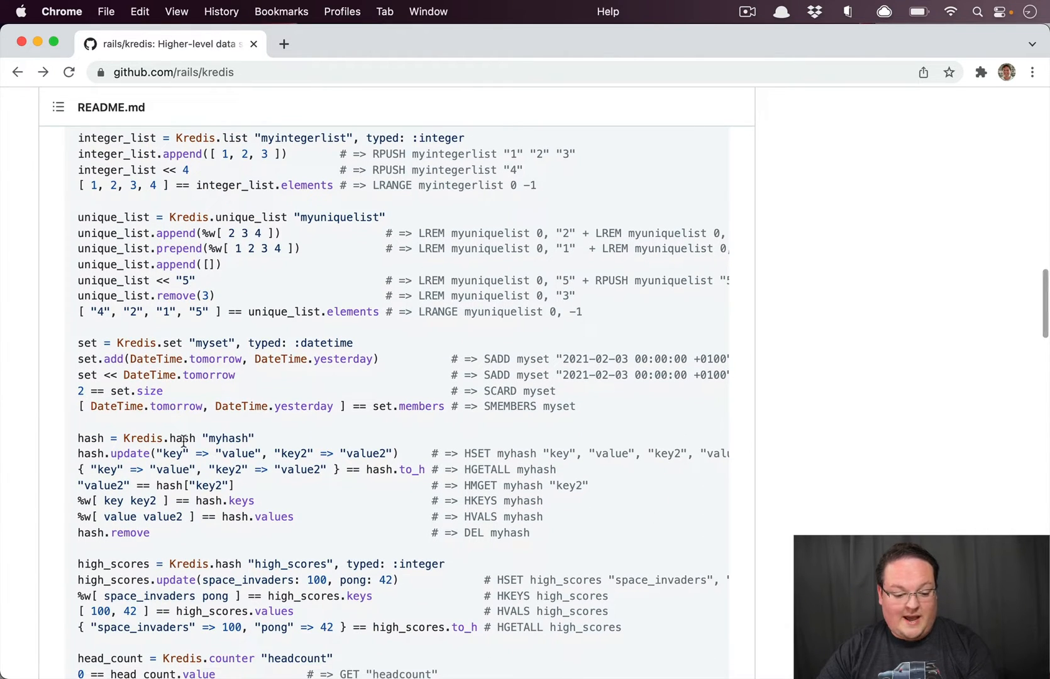
scroll(down, 3)
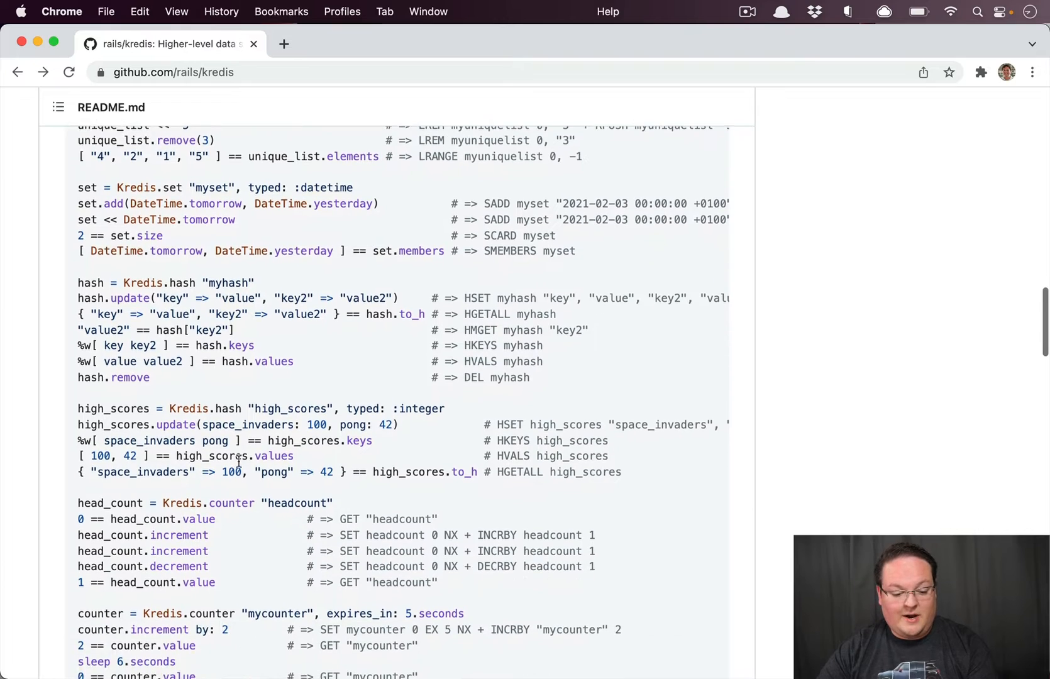
scroll(down, 3)
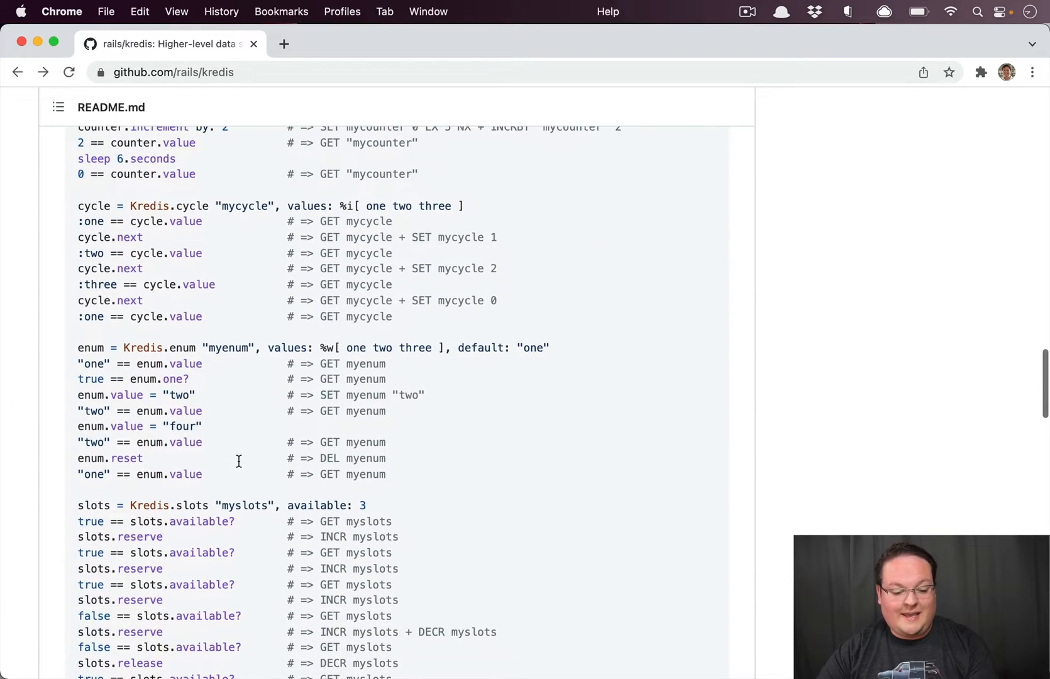
scroll(down, 3)
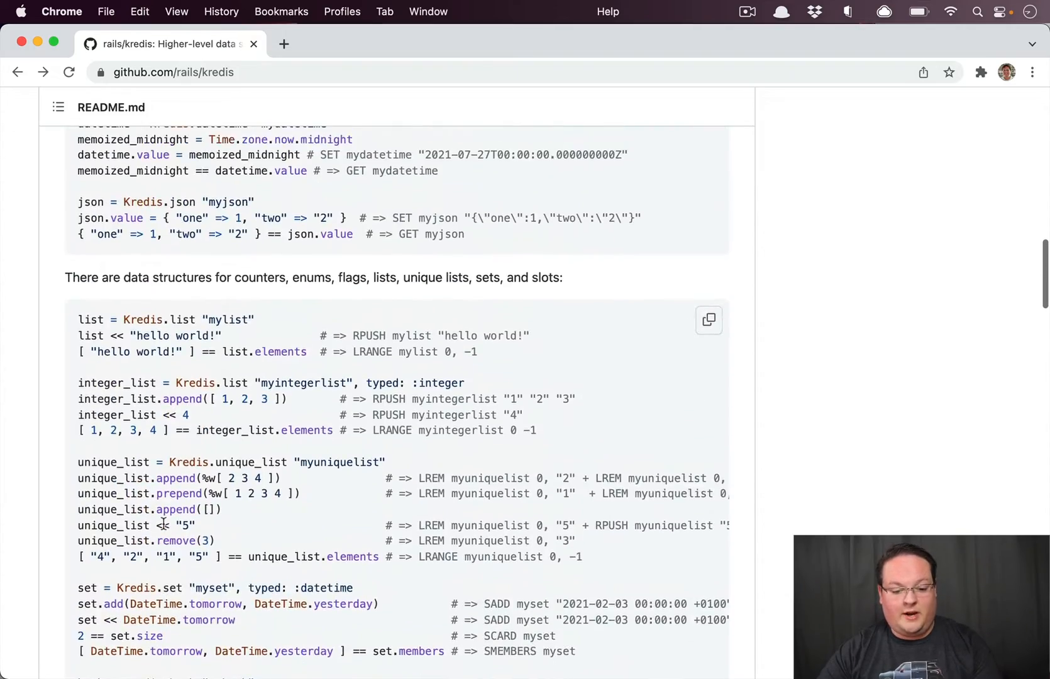
scroll(up, 3)
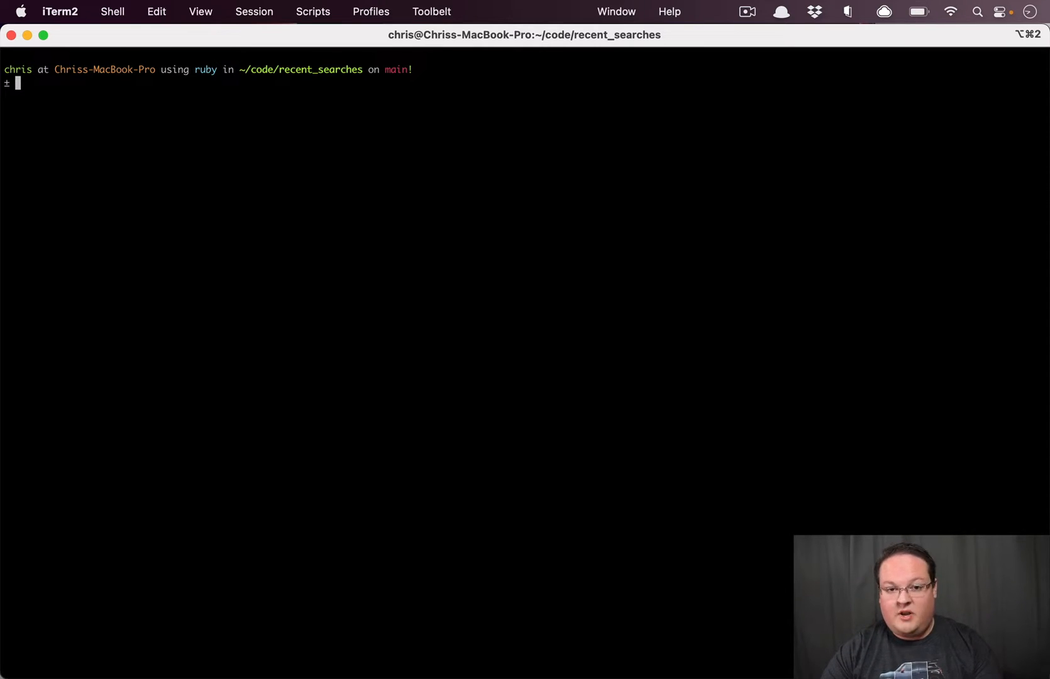
Run bundle and bin/rails kredis:install, then select the created config/redis/shared.yml path.
text(bu)
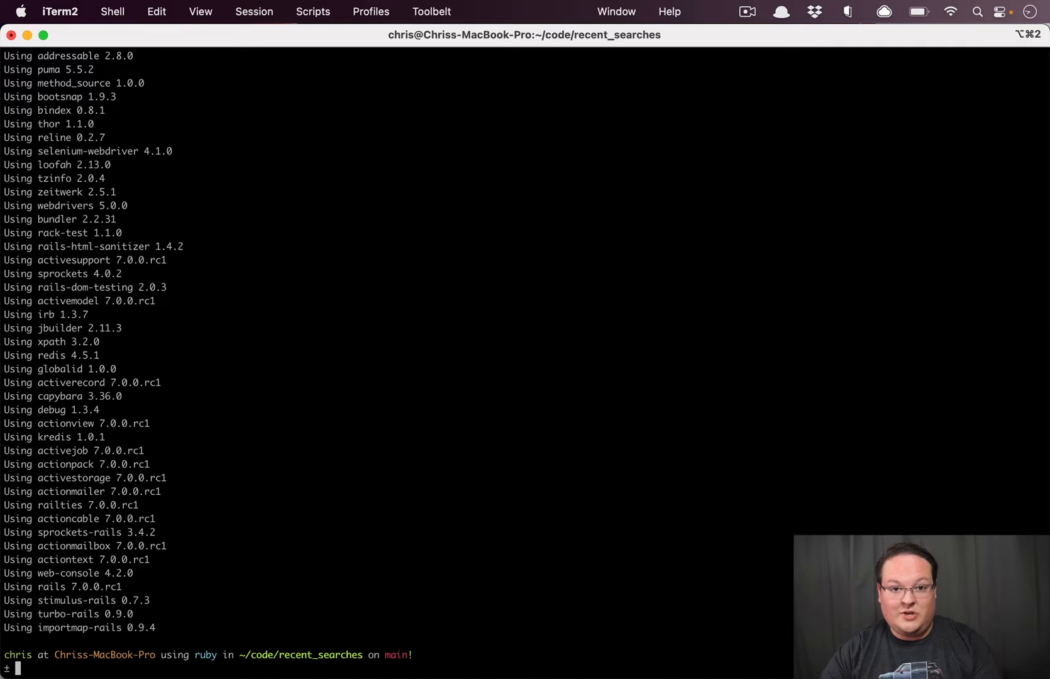
text(bin/rails kredis:install)
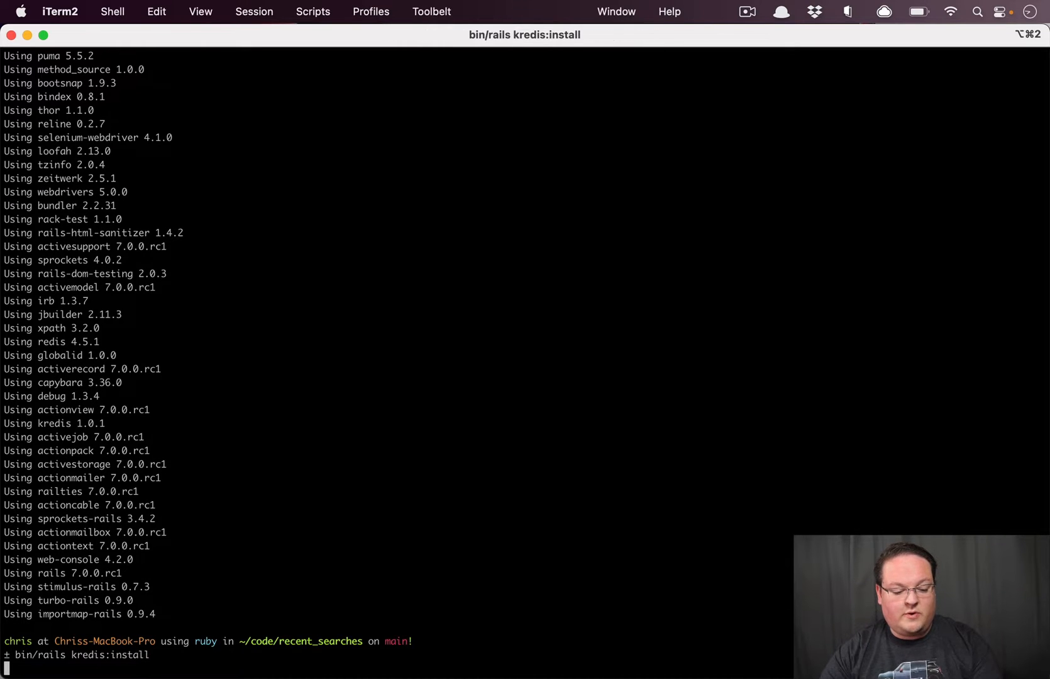
key(Return)
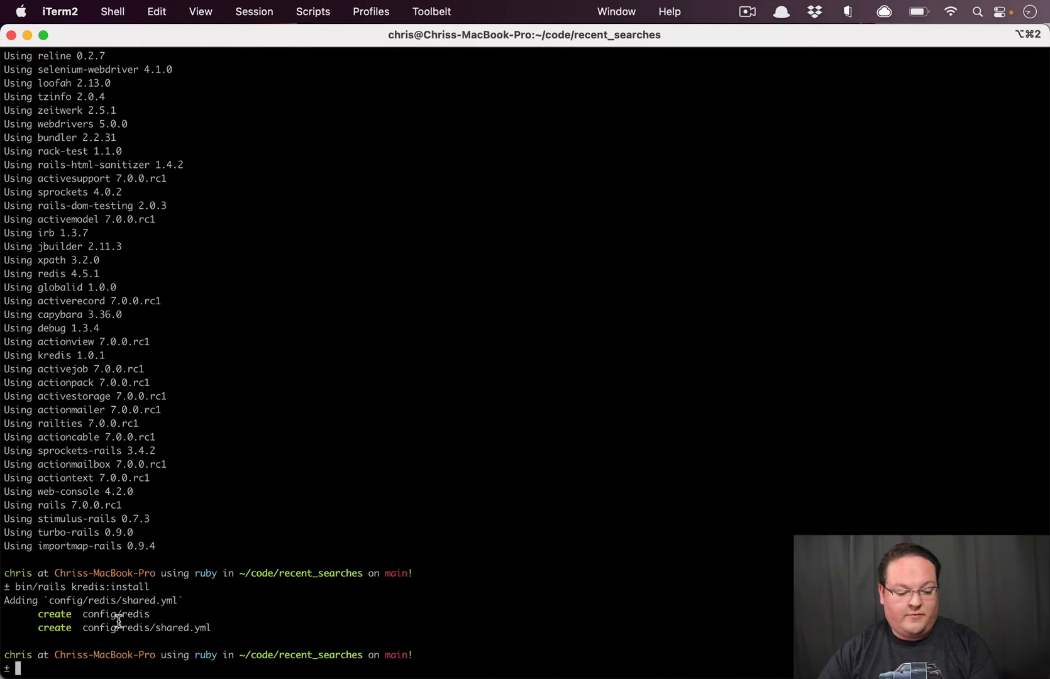
double_click(146, 628)
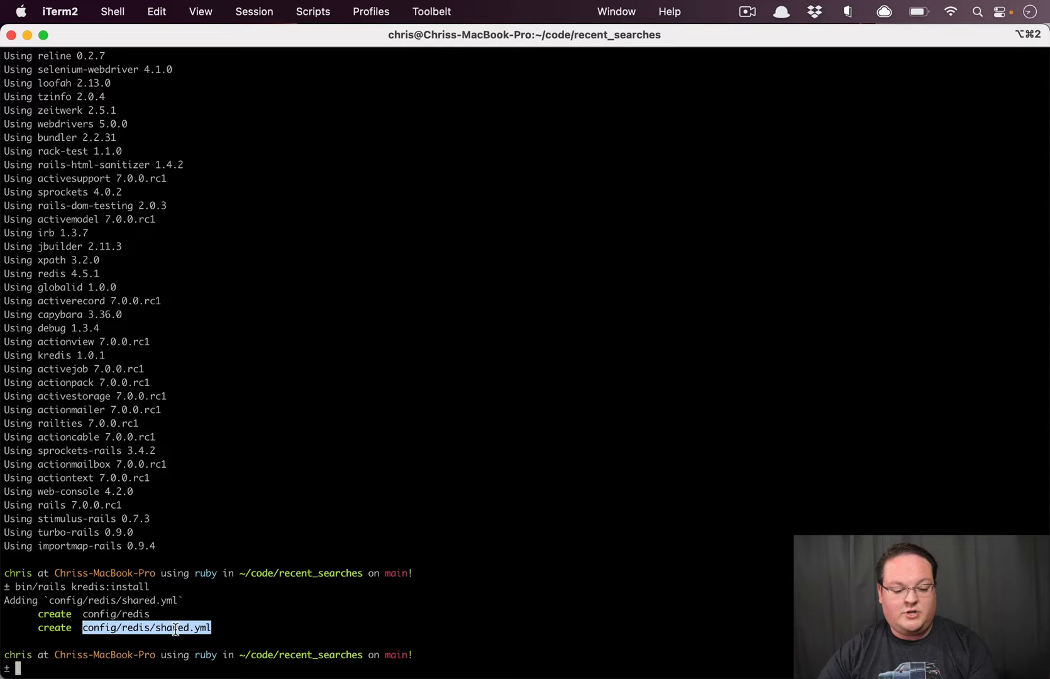
Launch mvim on the project and open config/redis/shared.yml from the NERDTree file tree.
text(mvim)
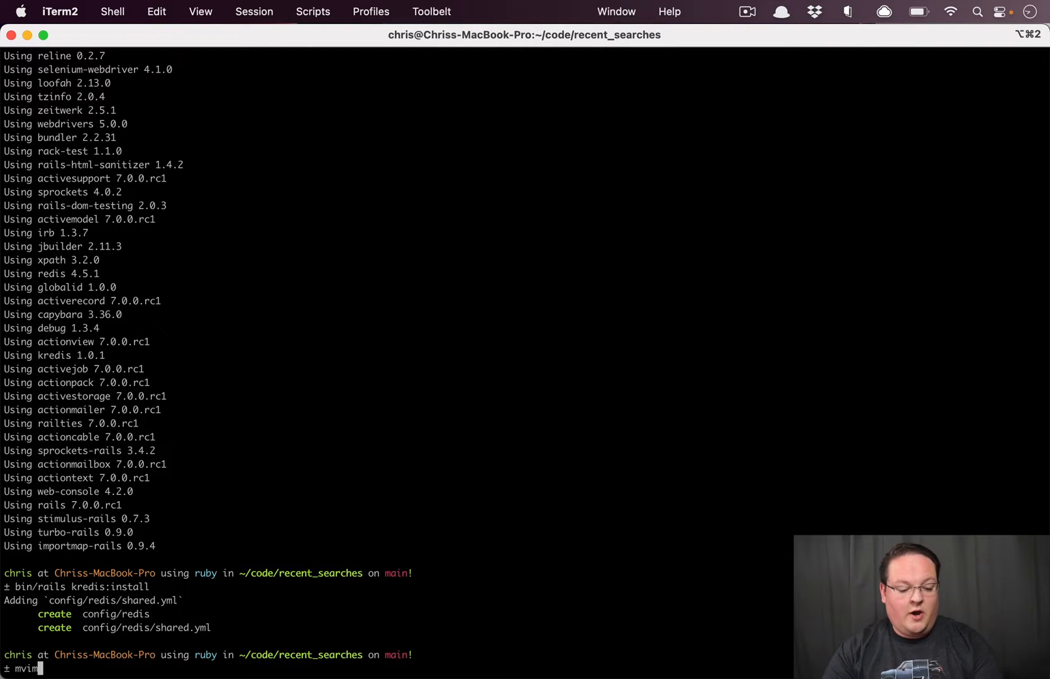
key(Return)
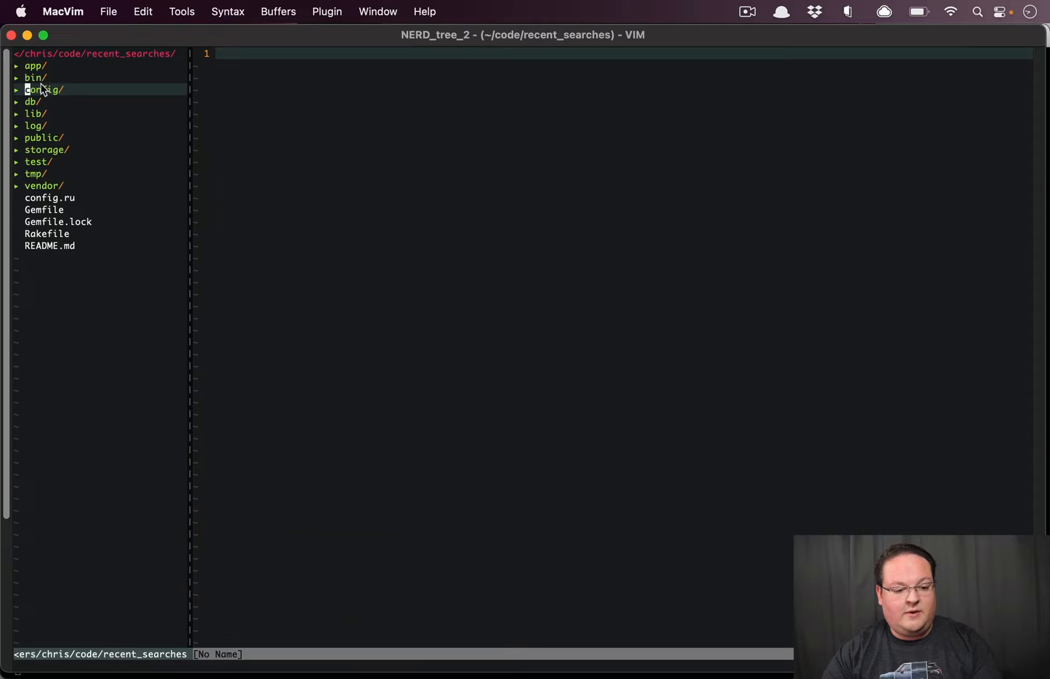
click(42, 89)
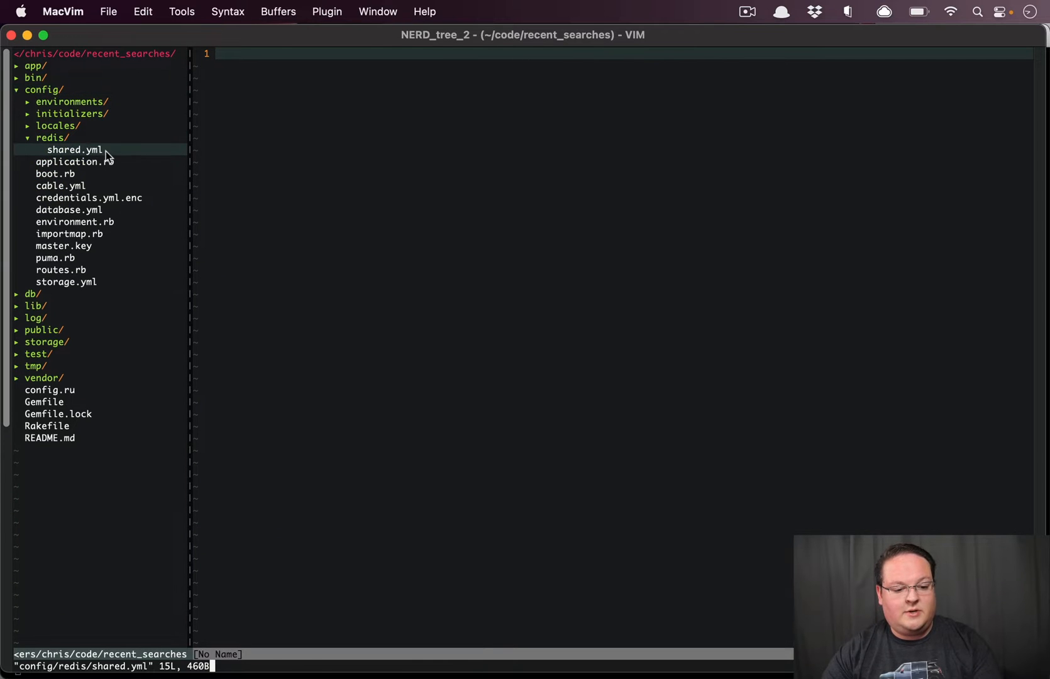
double_click(73, 150)
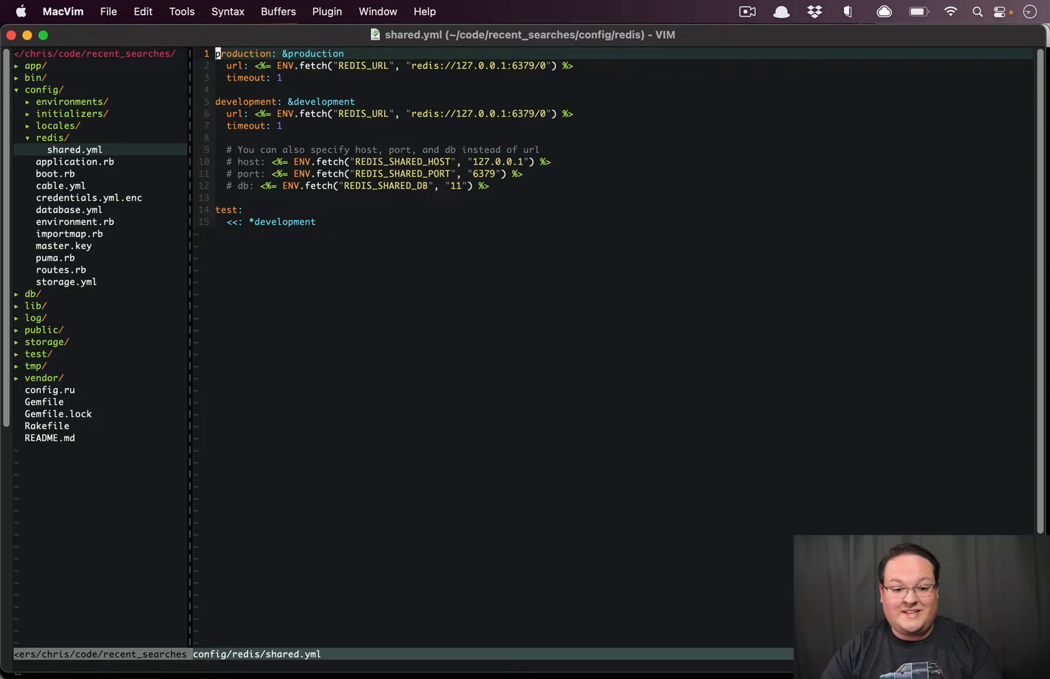
key(j)
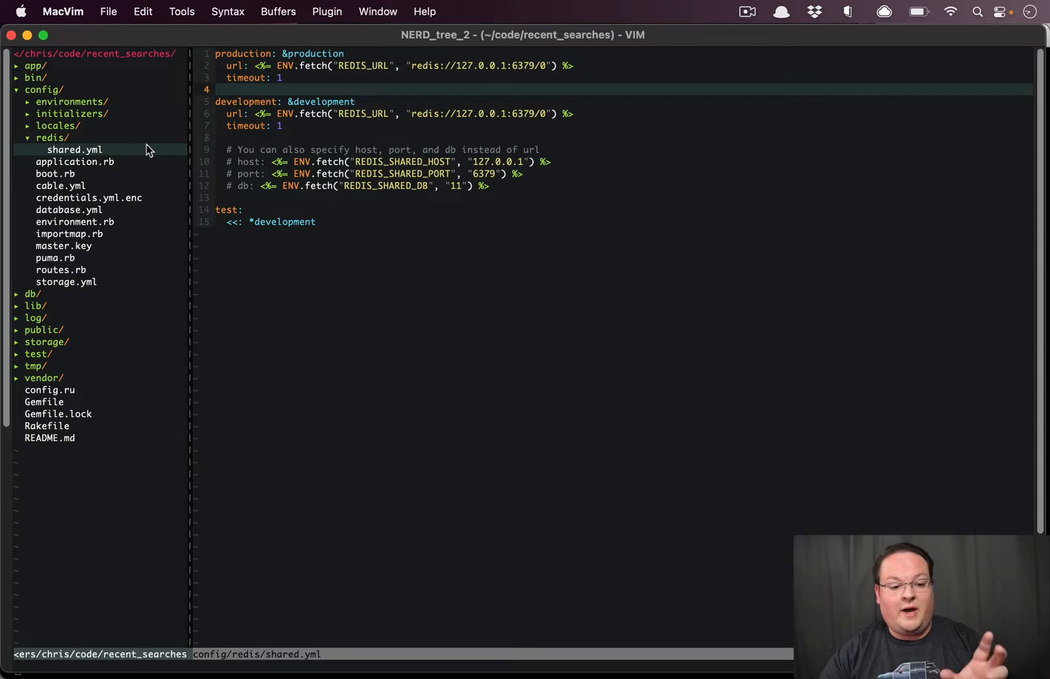
mouse_move(279, 153)
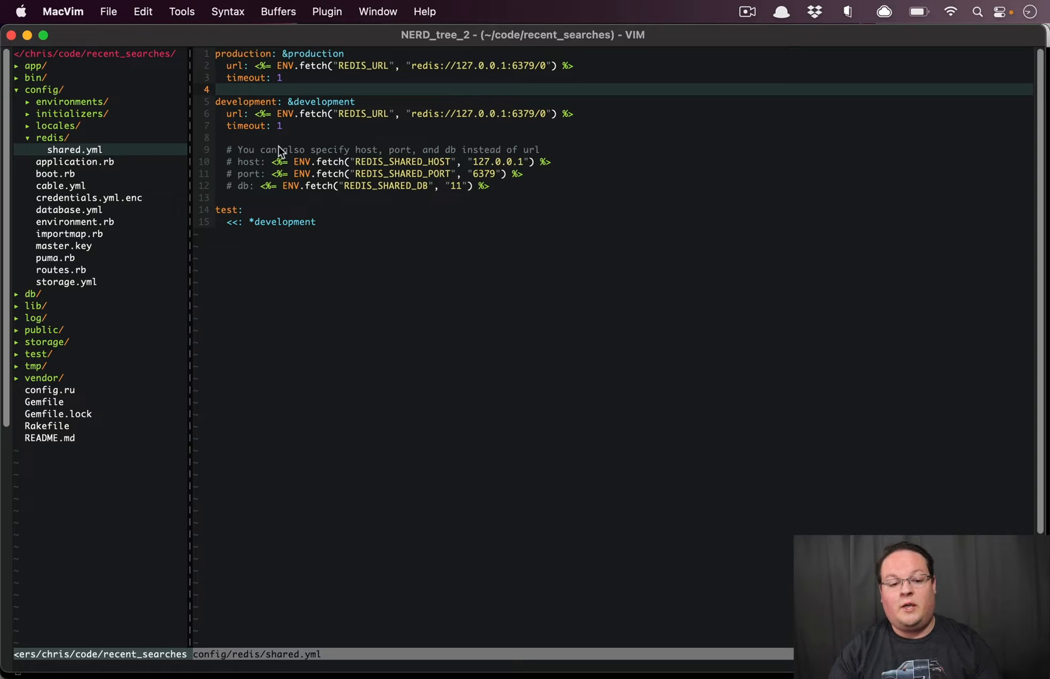
mouse_move(343, 198)
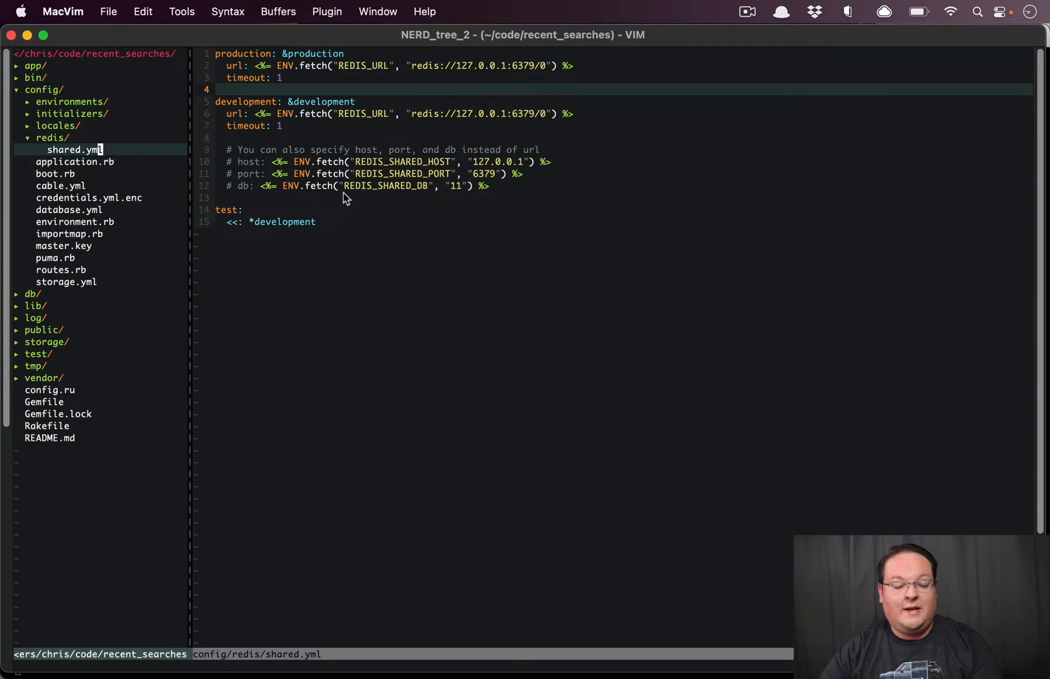
mouse_move(337, 205)
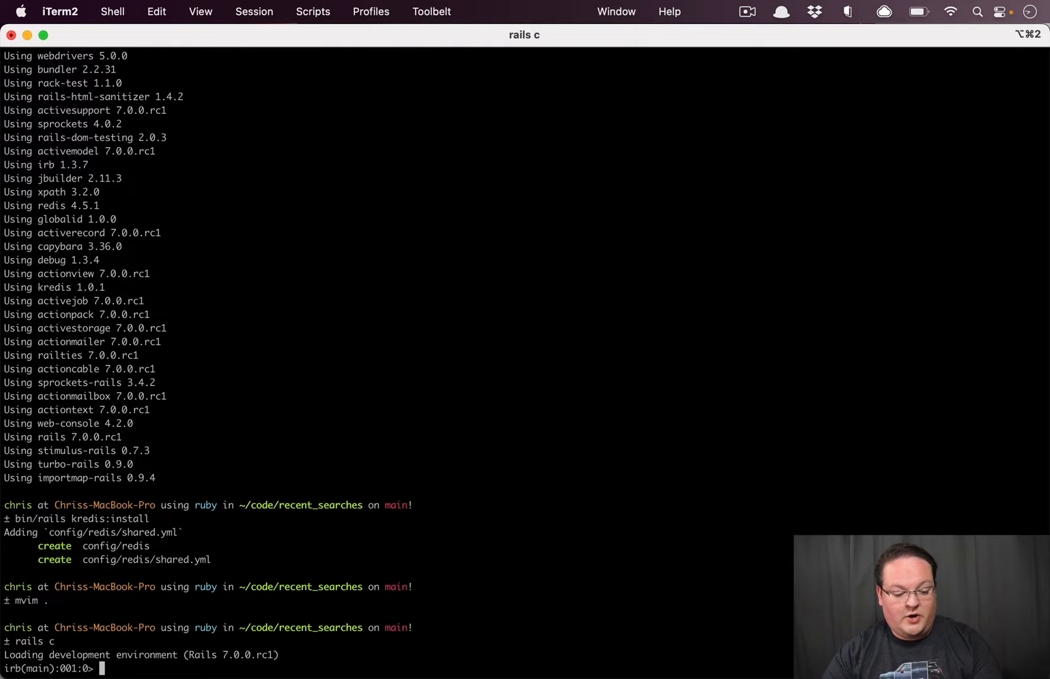
In rails c, create s = Kredis.string "mykey" and read s.value, which returns nil.
text(K)
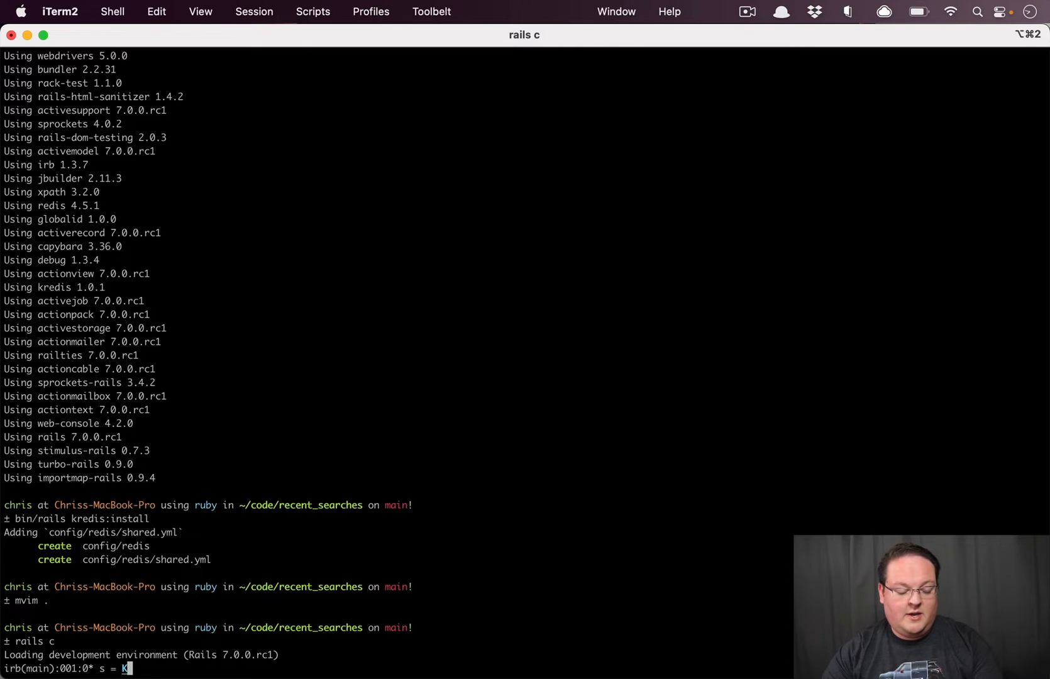
text(redis.)
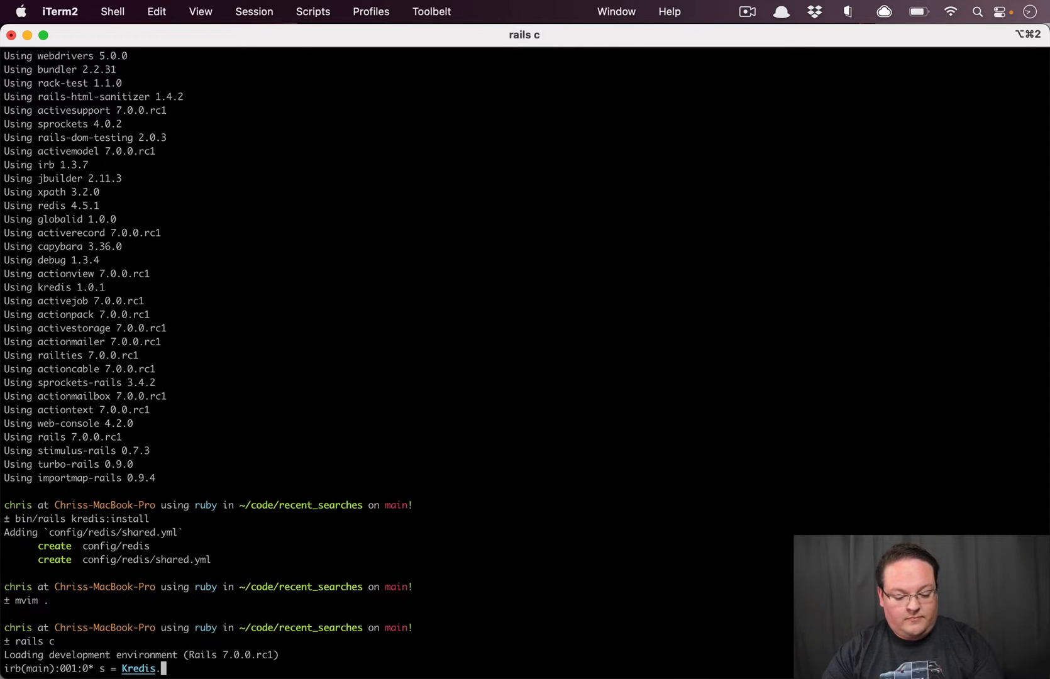
text(string)
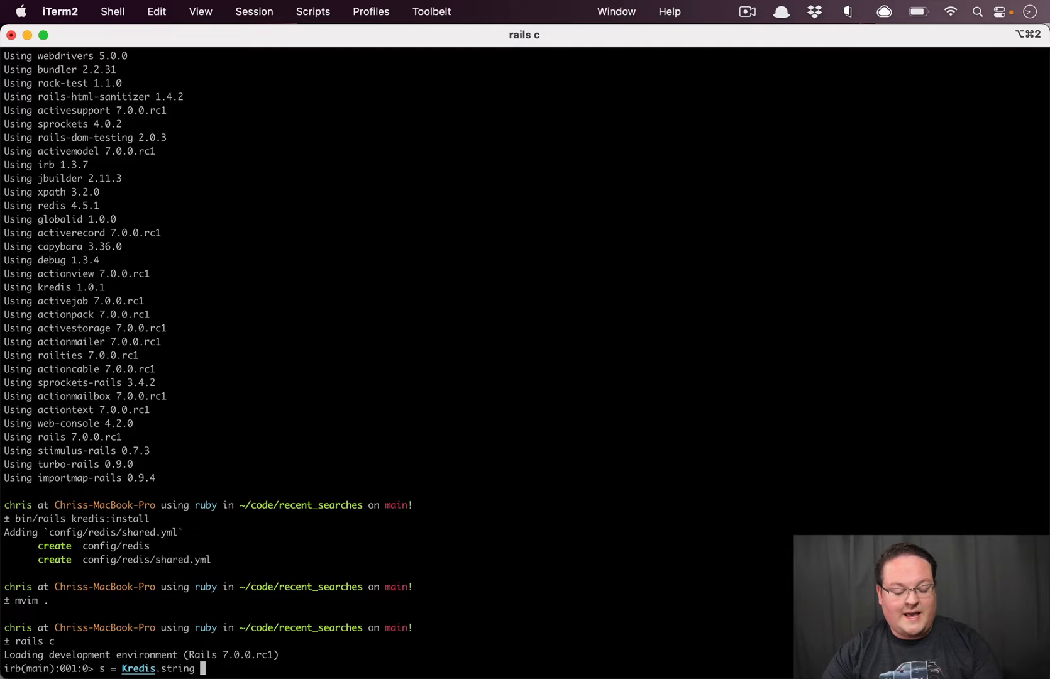
text(")
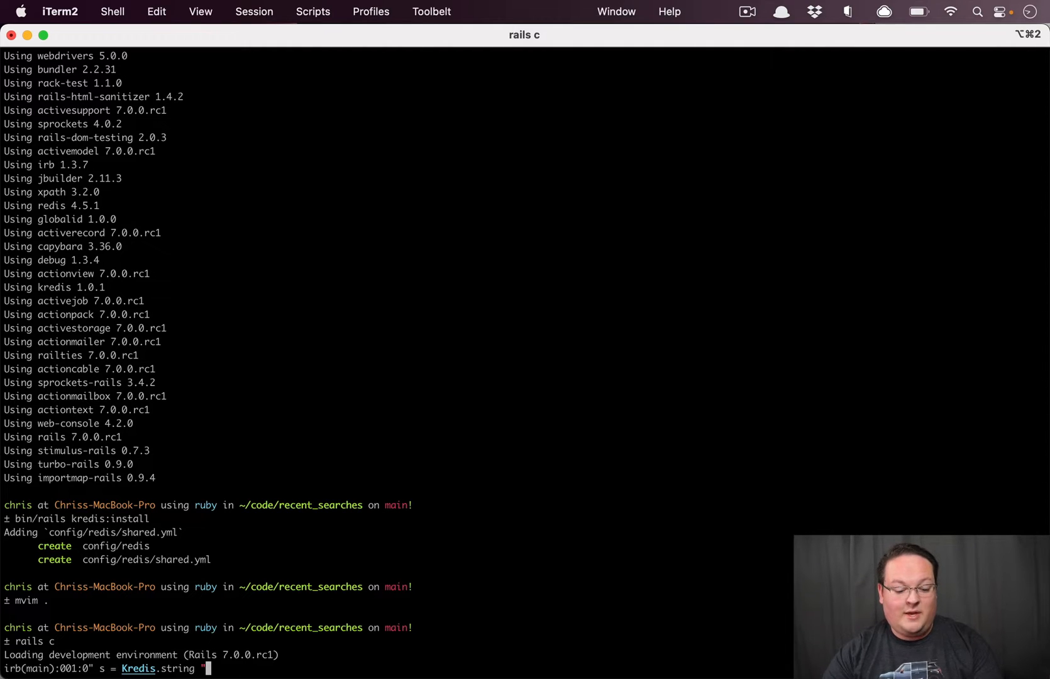
text(my)
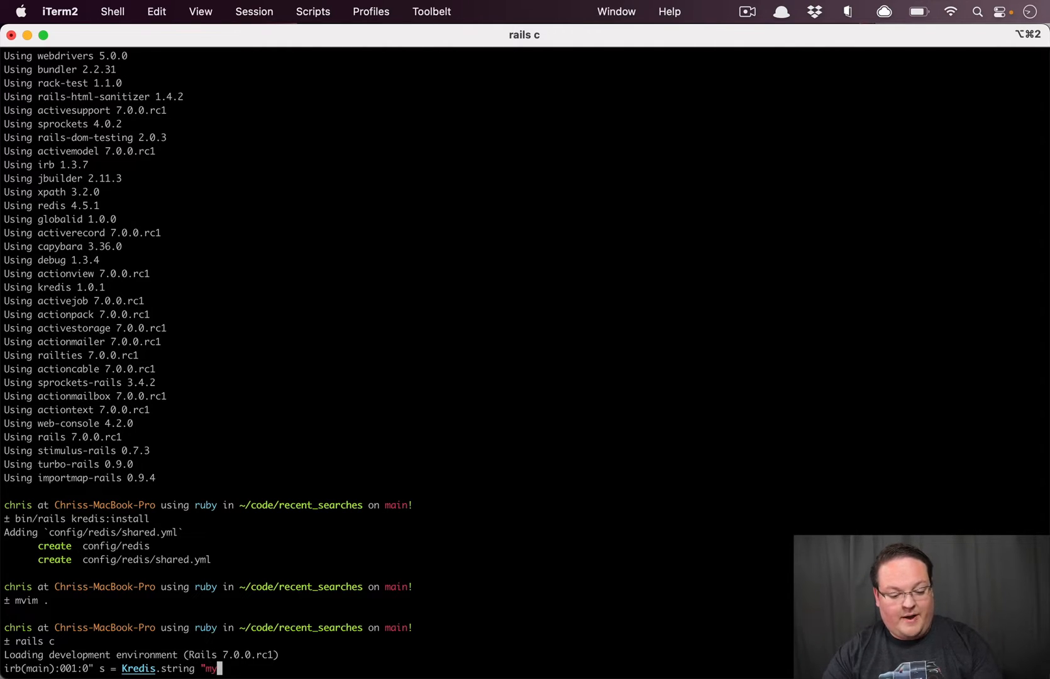
key(Return)
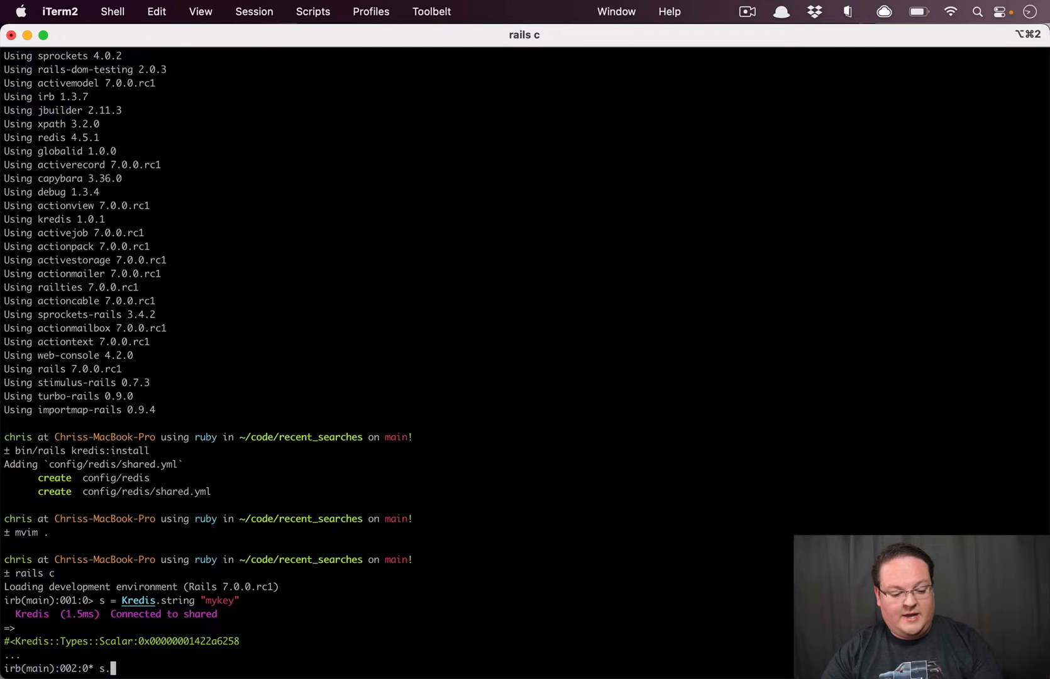
text(value)
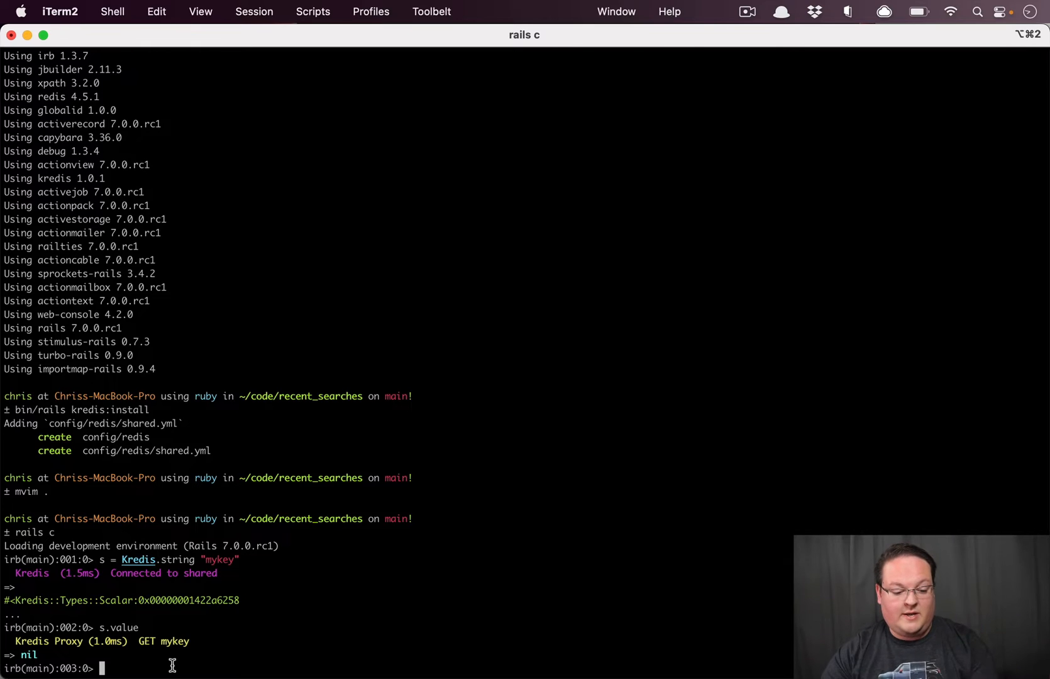
Assign s.value = "hello world" and read s.value back as "hello world".
text(s.value)
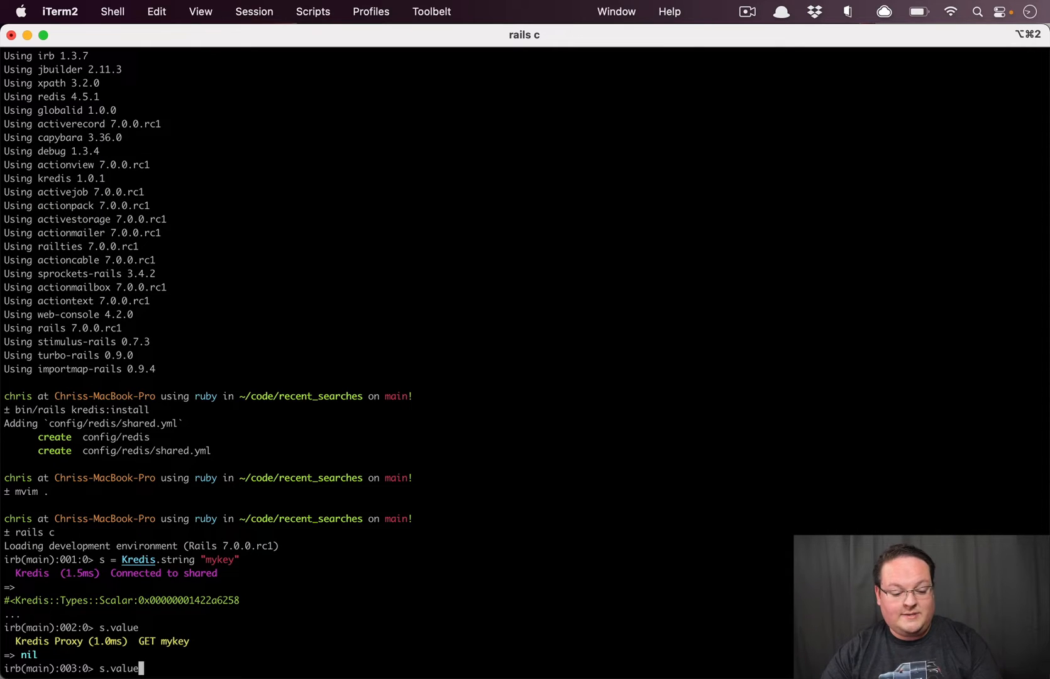
key(backspace)
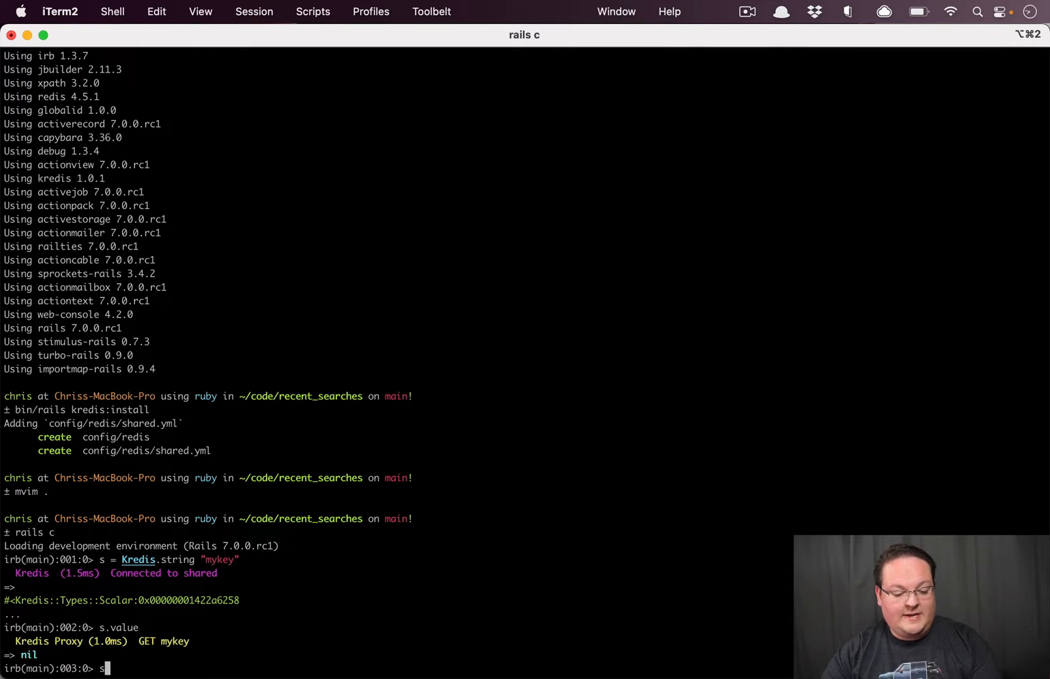
text(=)
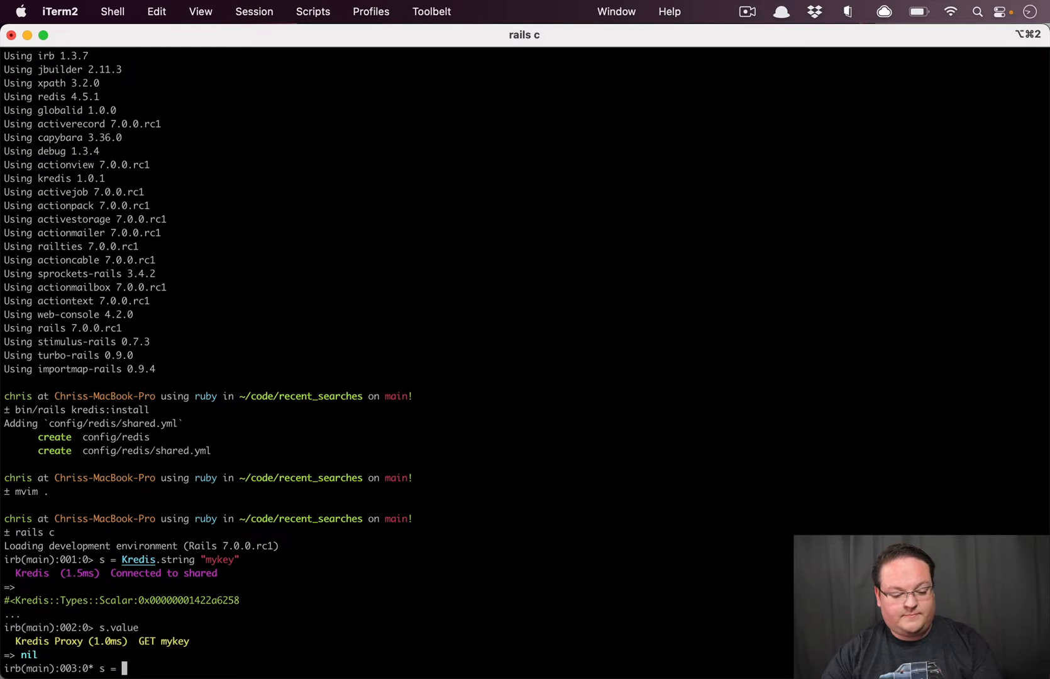
text(.value =)
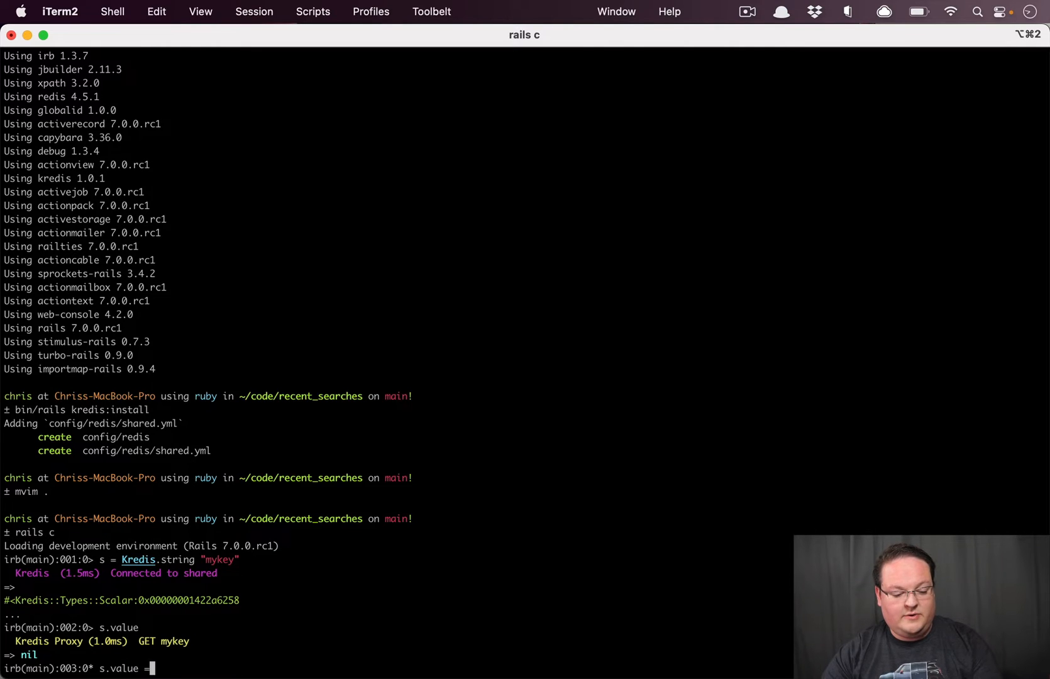
text("hello world)
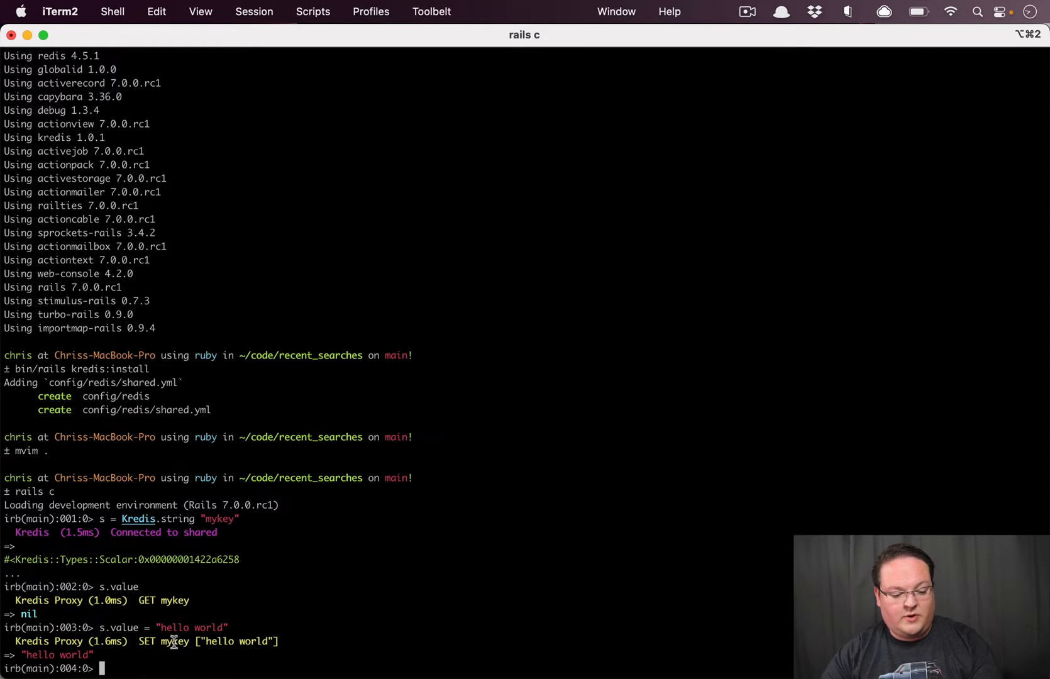
mouse_move(113, 588)
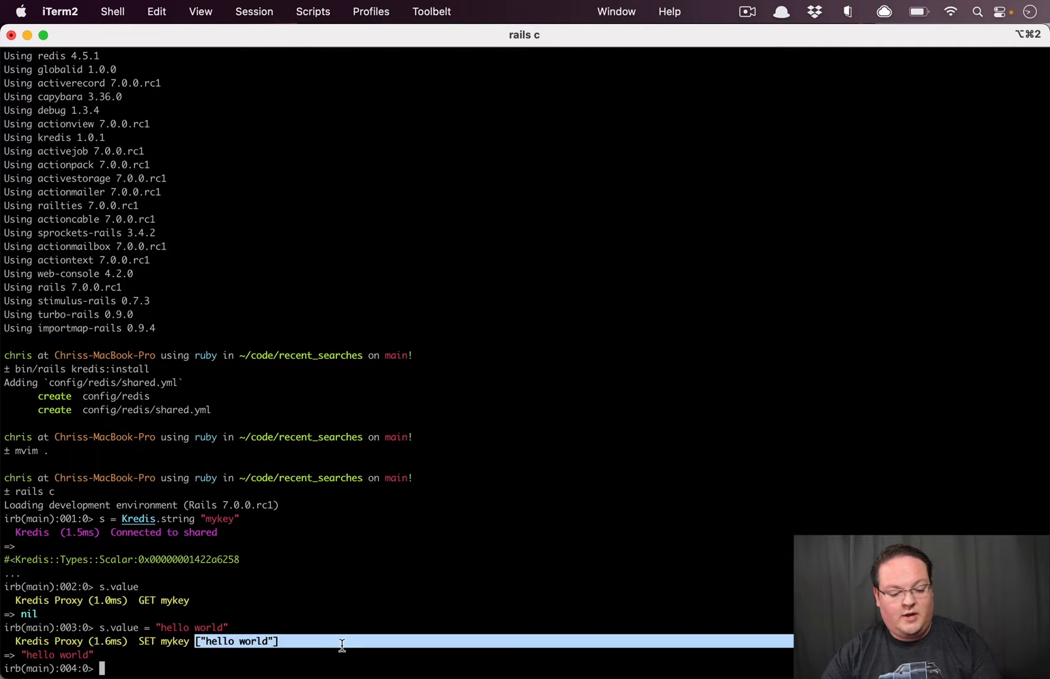
text(s.value)
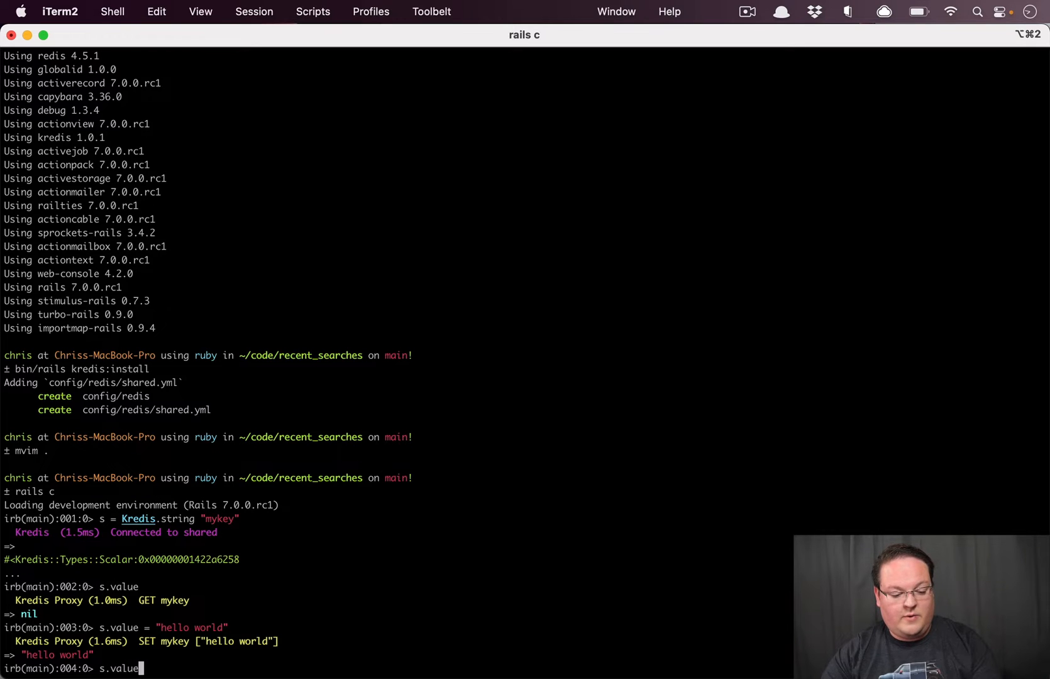
key(Return)
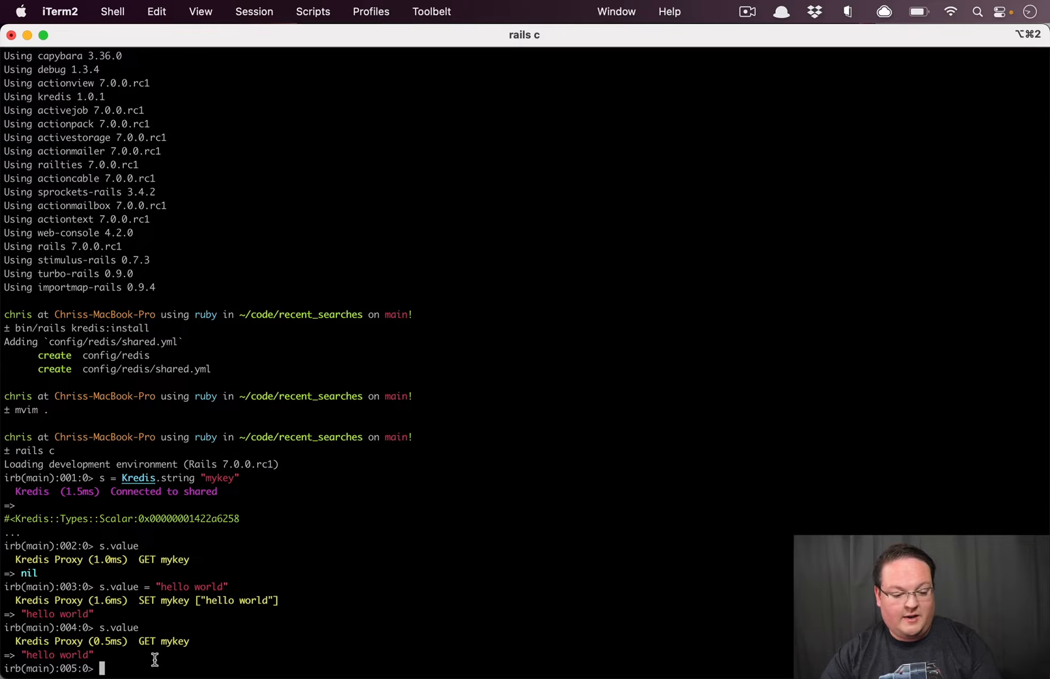
Create i = Kredis.integer "mykey", read its value, and evaluate "hello world".to_i.
text(i =)
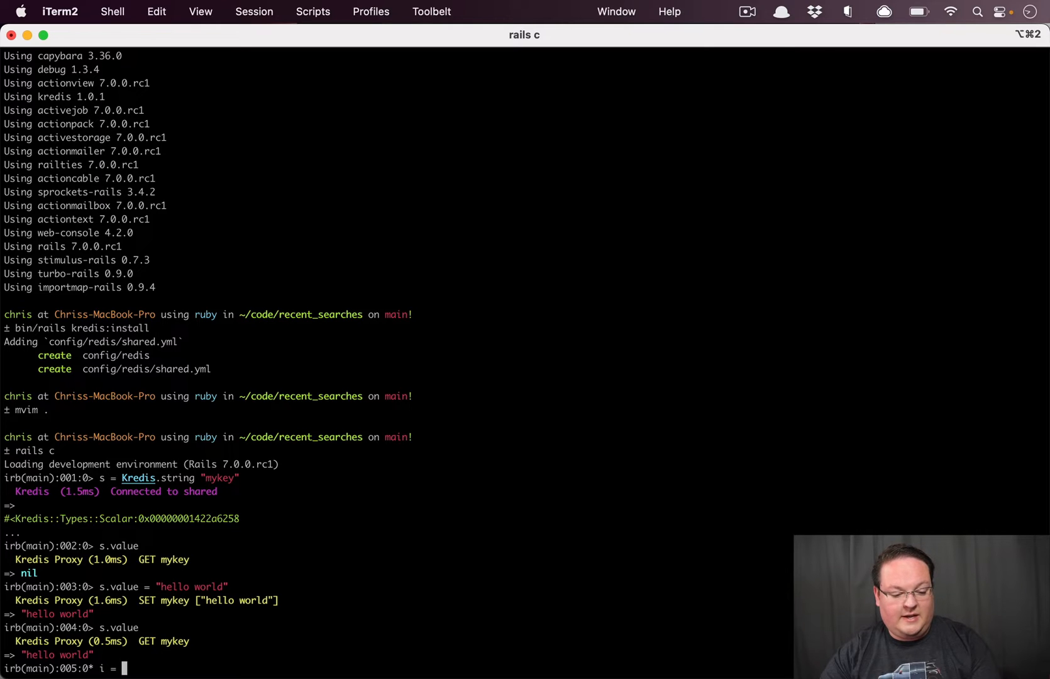
text(Kredis.inte)
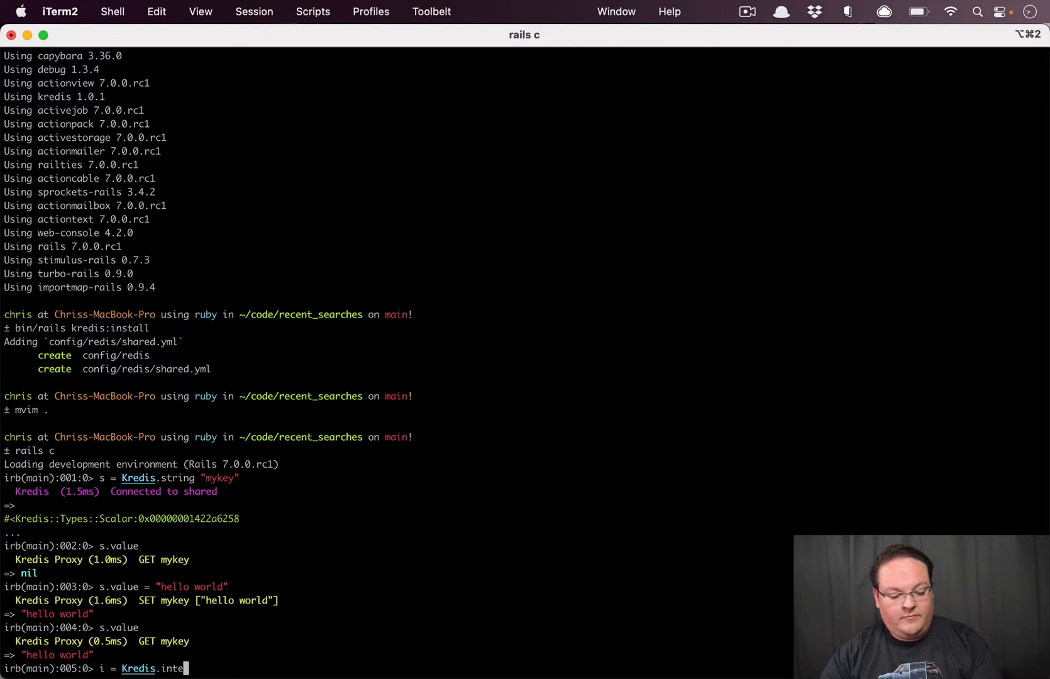
text(ger "mykey")
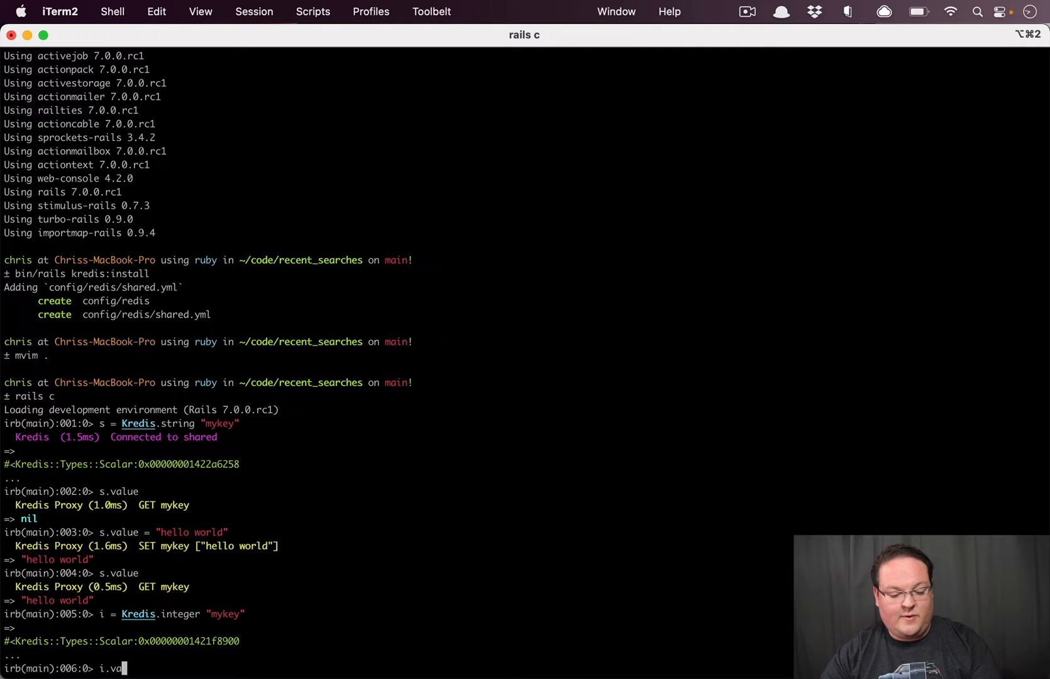
key(Return)
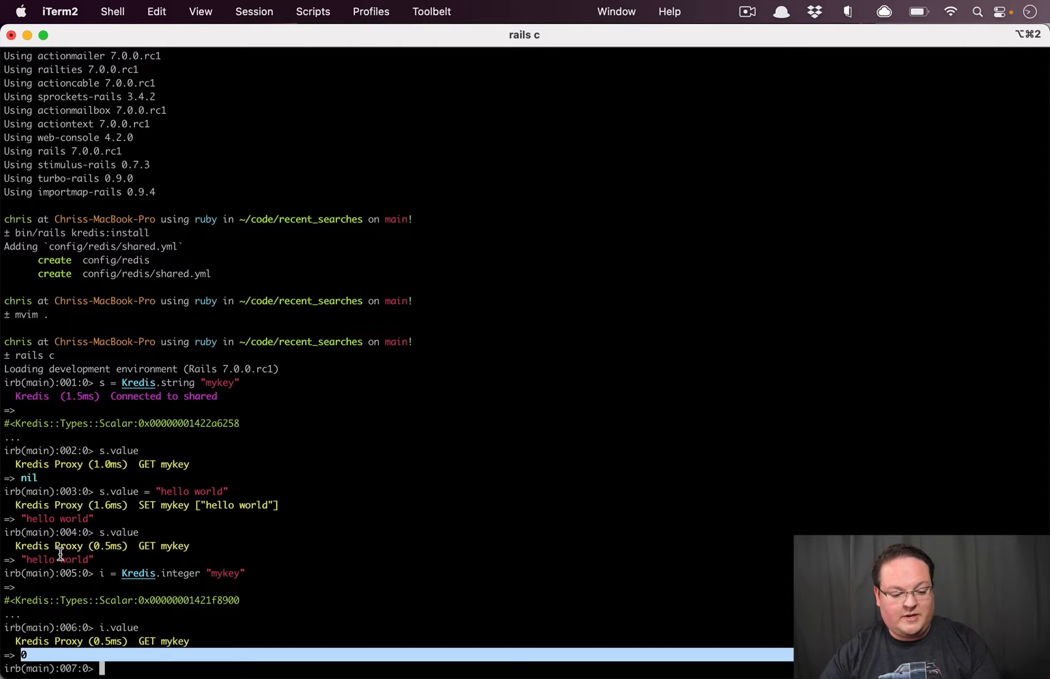
text("hello wor)
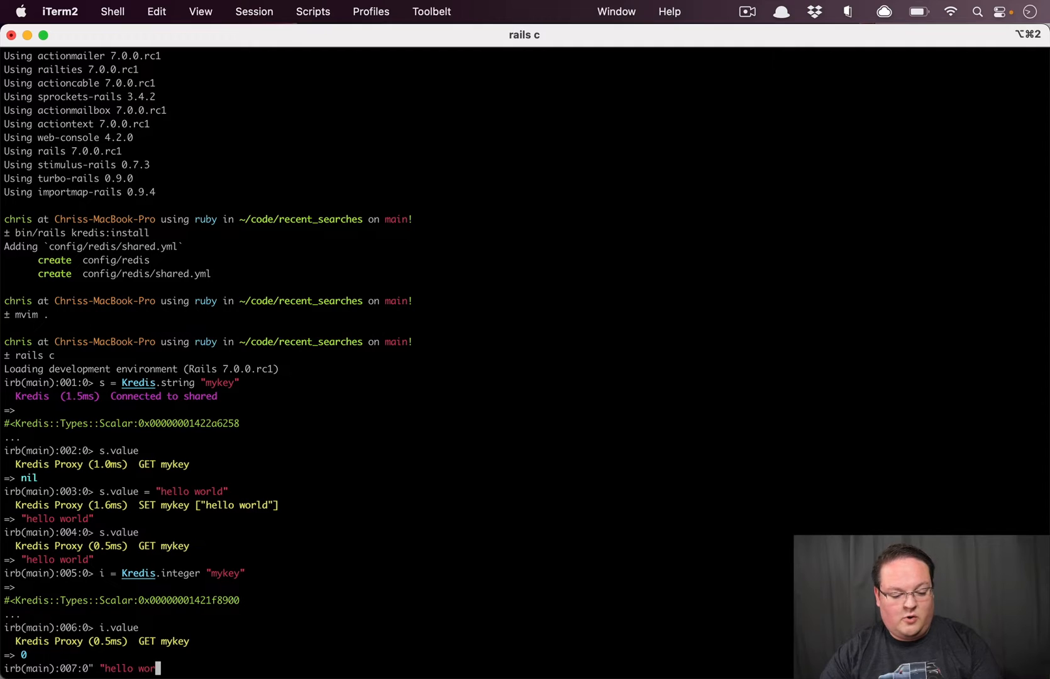
key(Return)
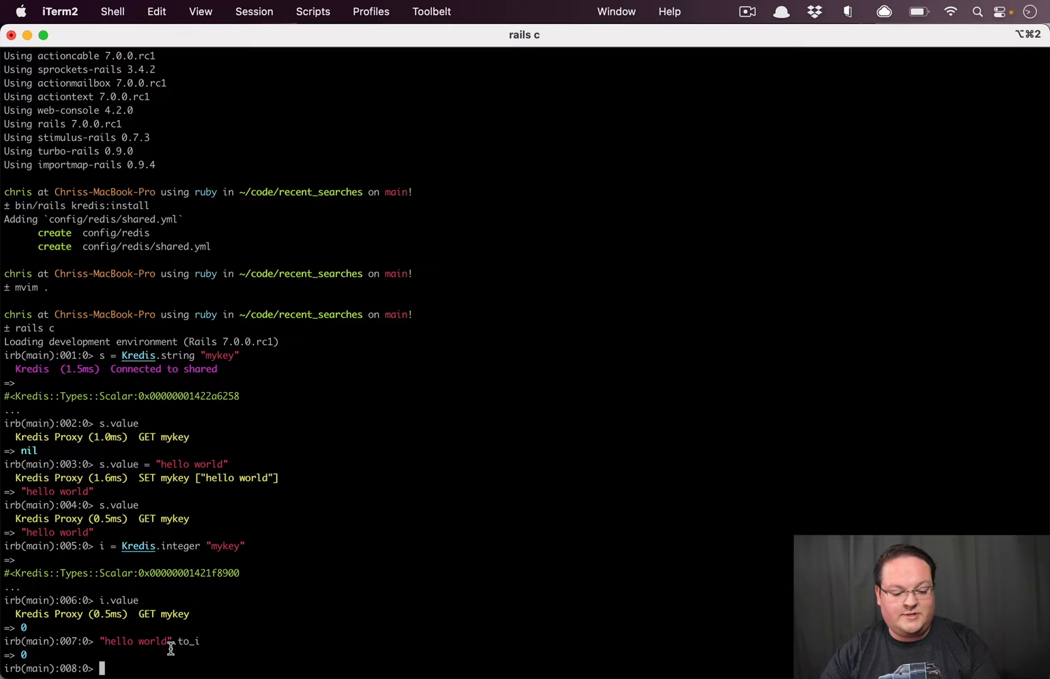
Set i.value to 5, then read i.value and s.value, which returns "5".
text(i.)
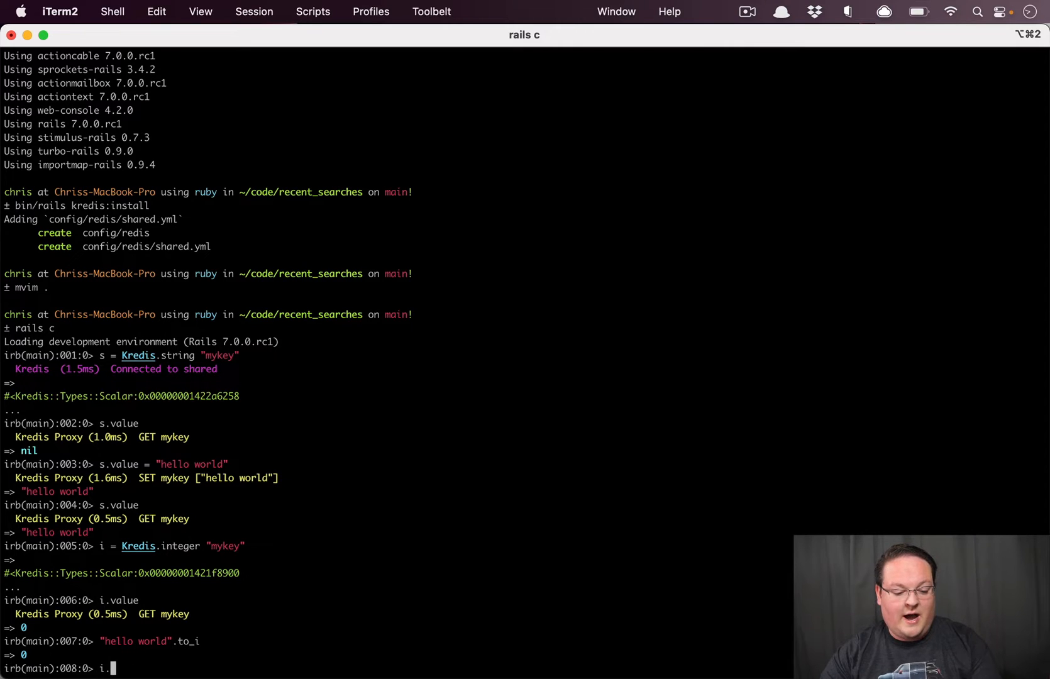
text(value = ")
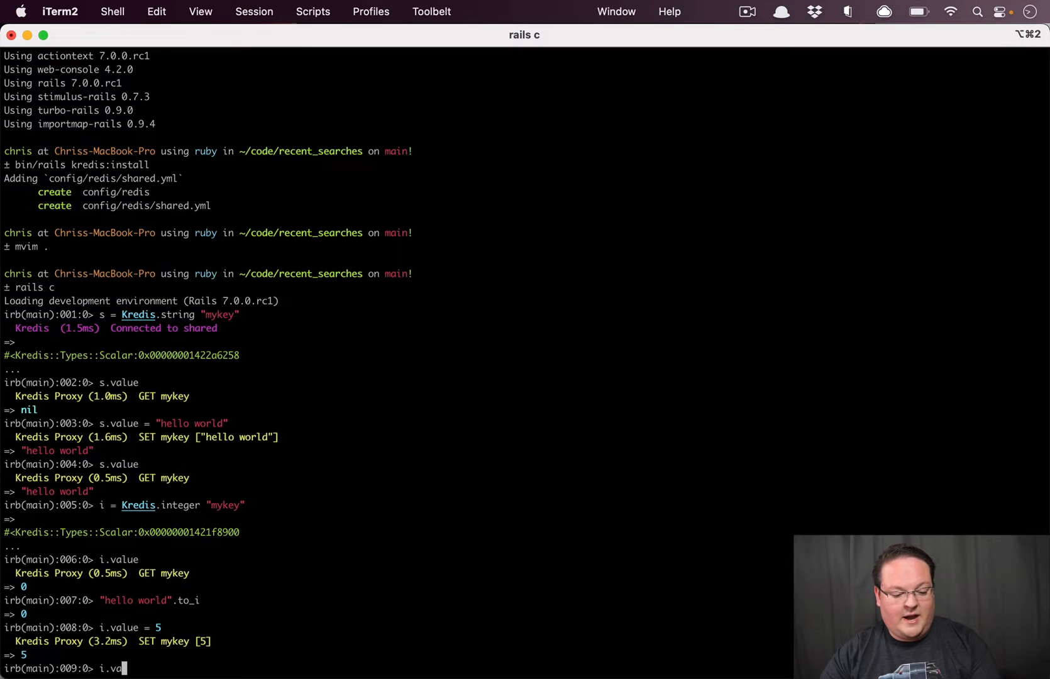
key(Return)
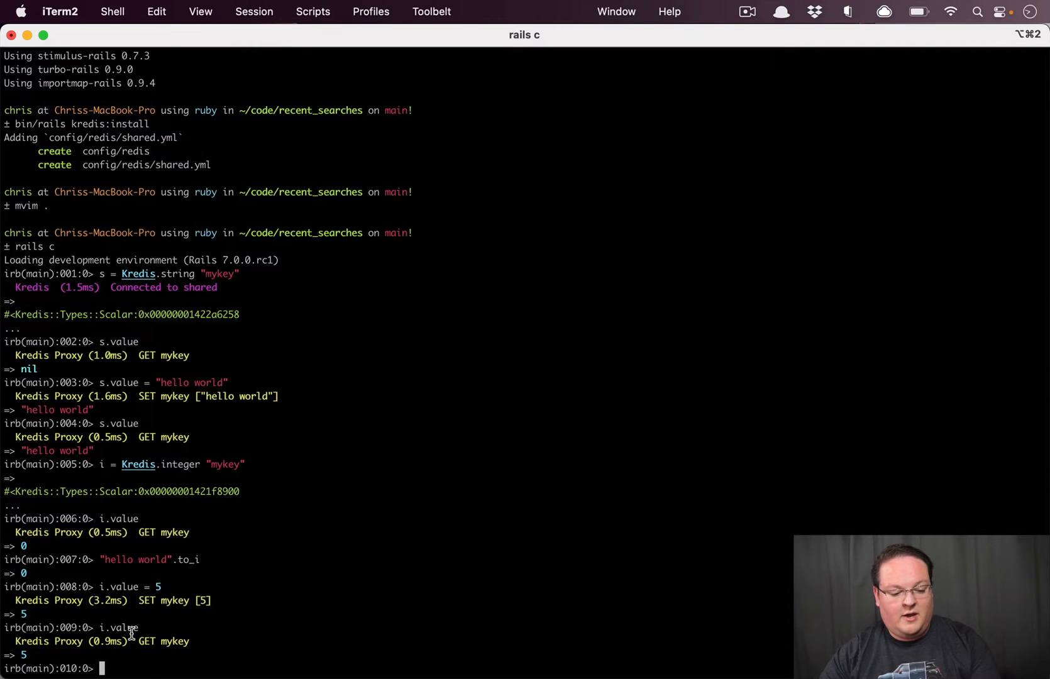
text(i.value)
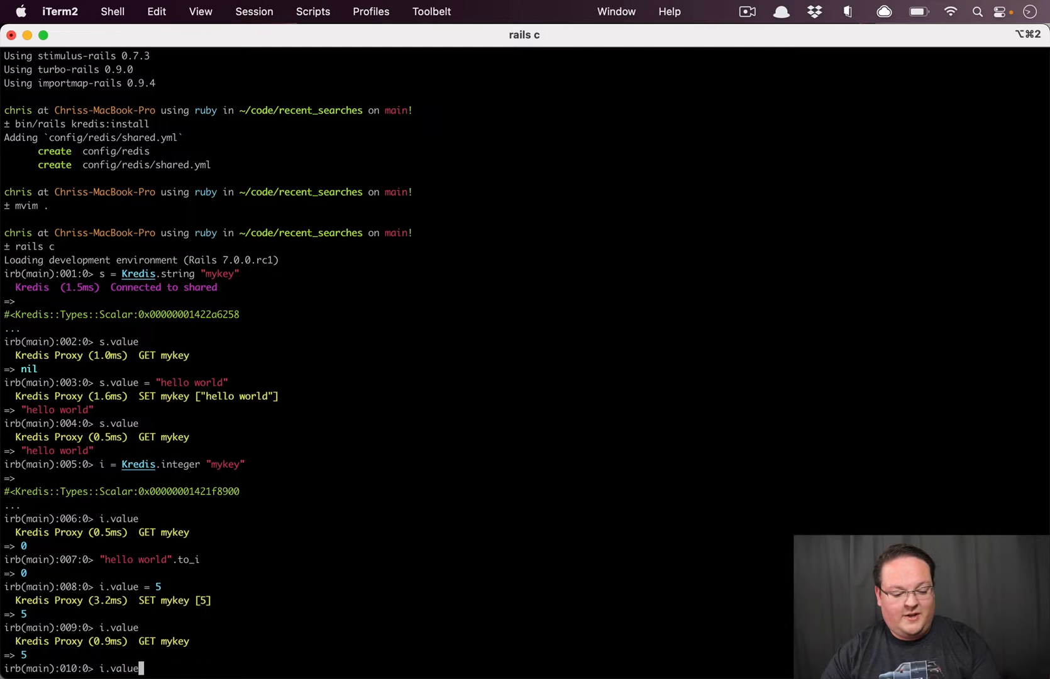
text(s.value)
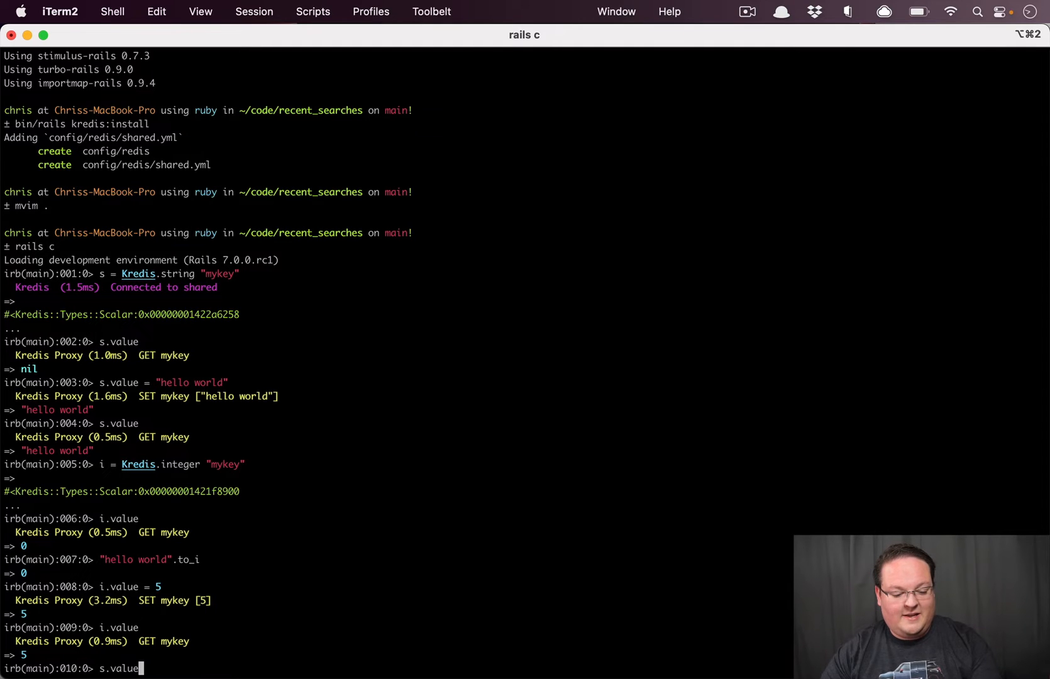
key(Return)
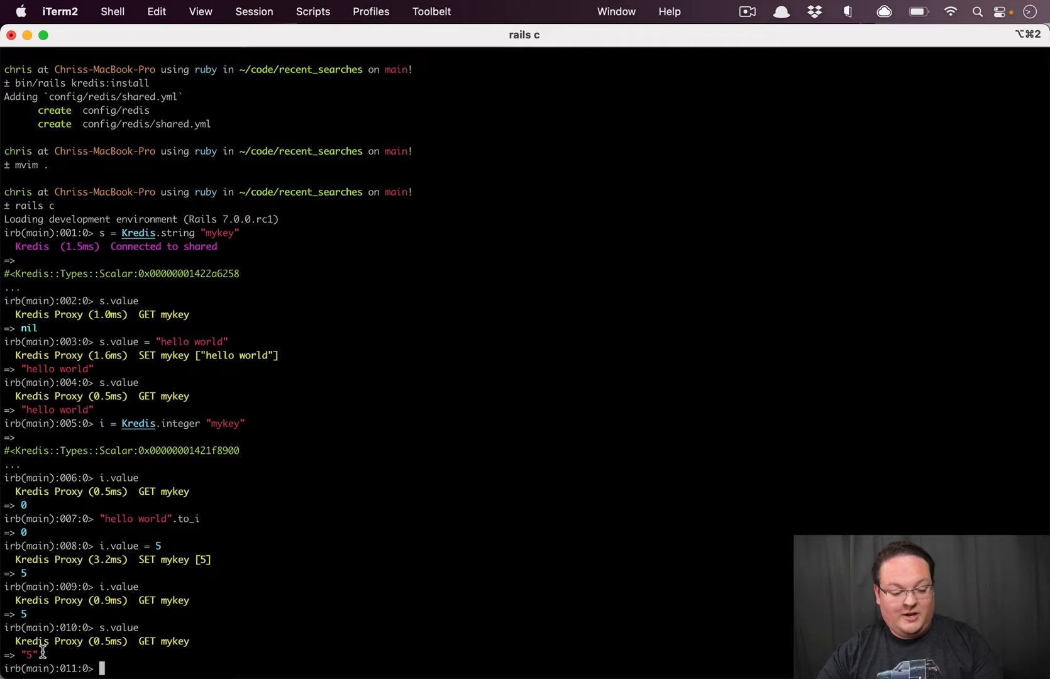
mouse_move(204, 281)
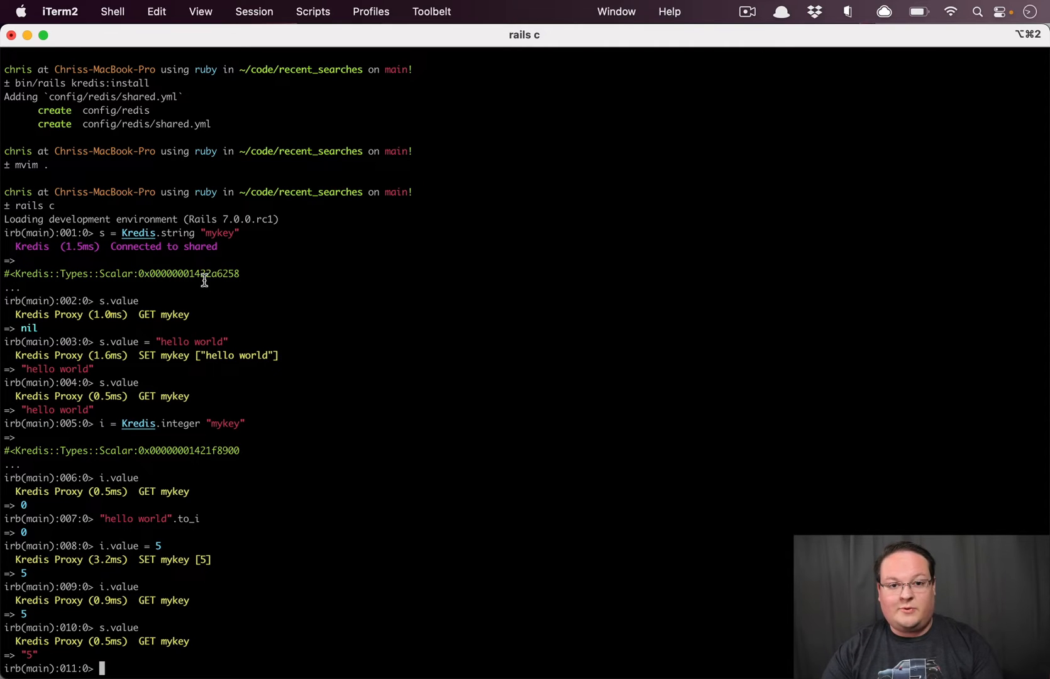
Exit the Rails console and run rails g model User.
text(exit)
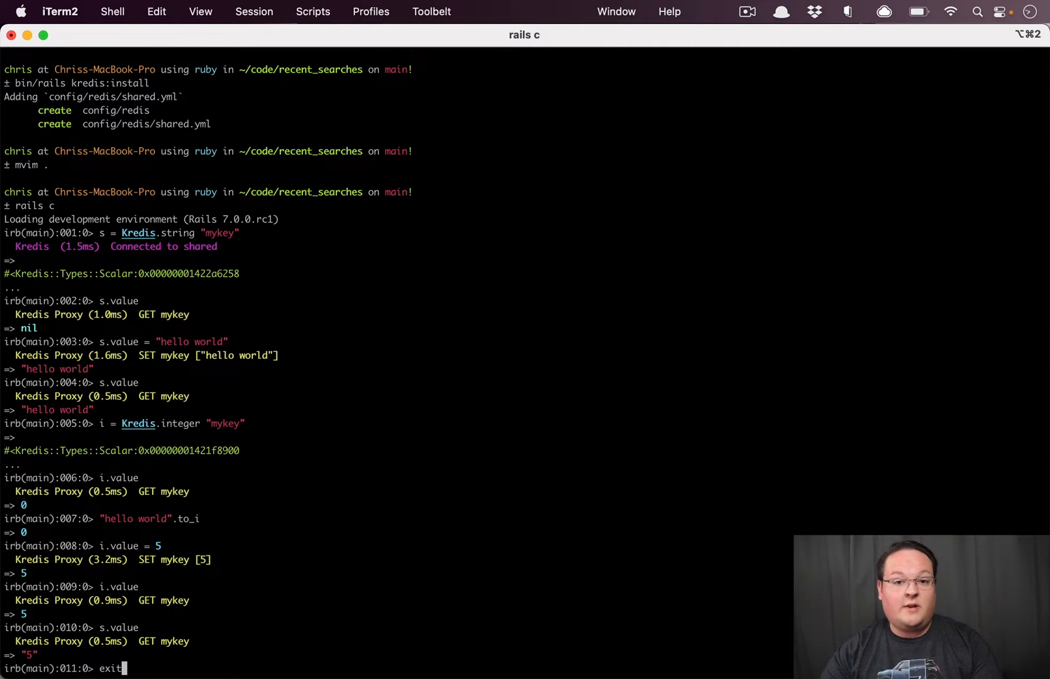
key(Return)
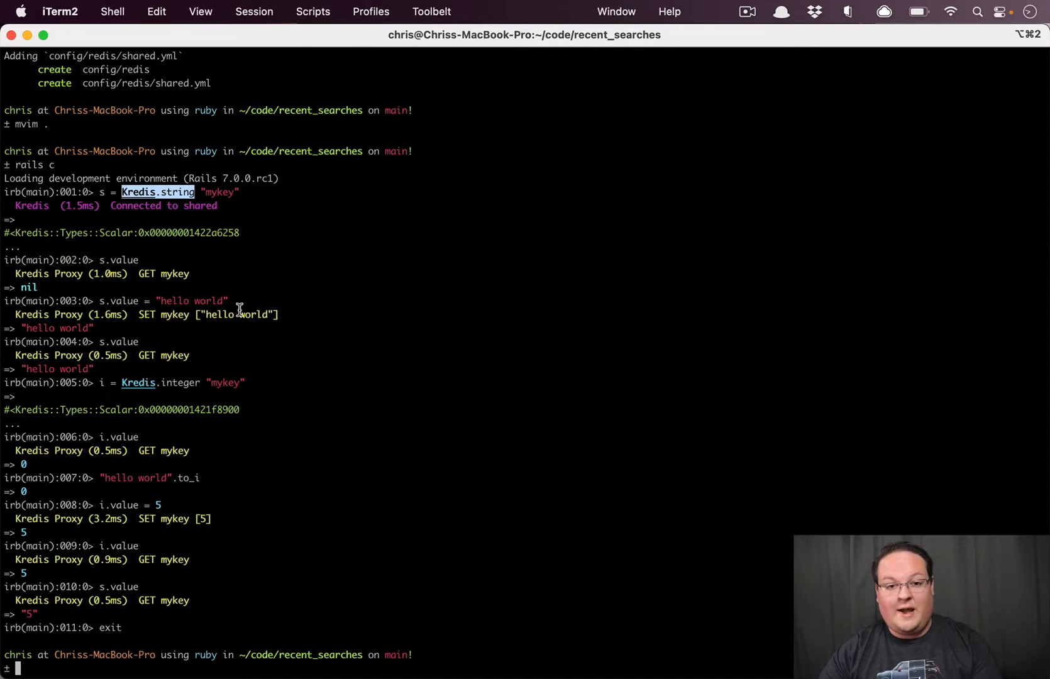
mouse_move(249, 326)
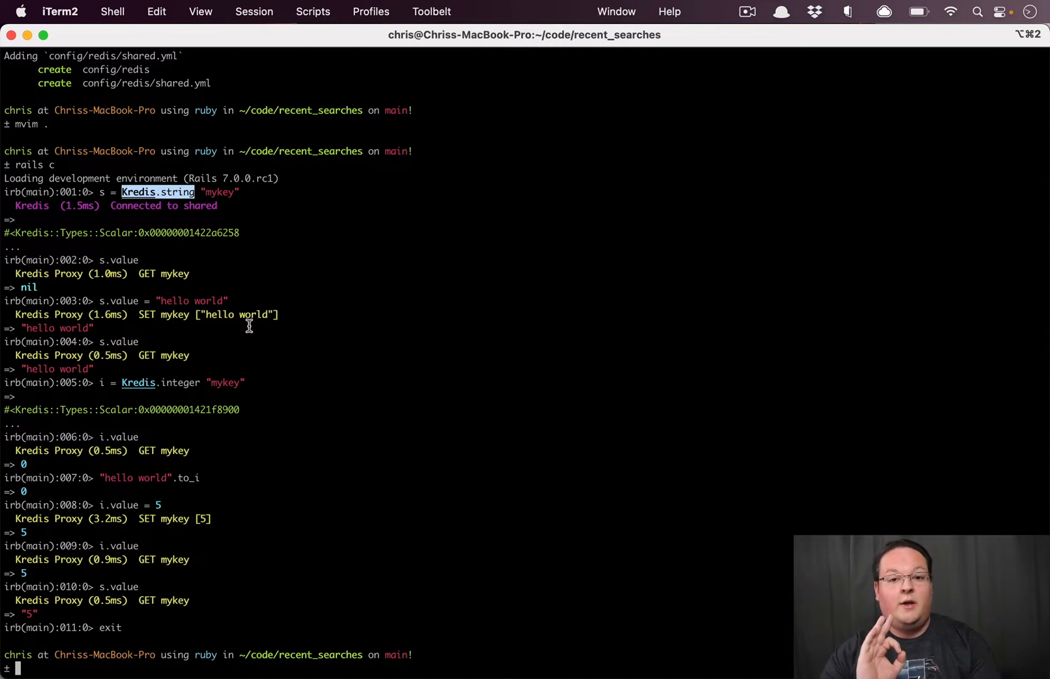
text(r)
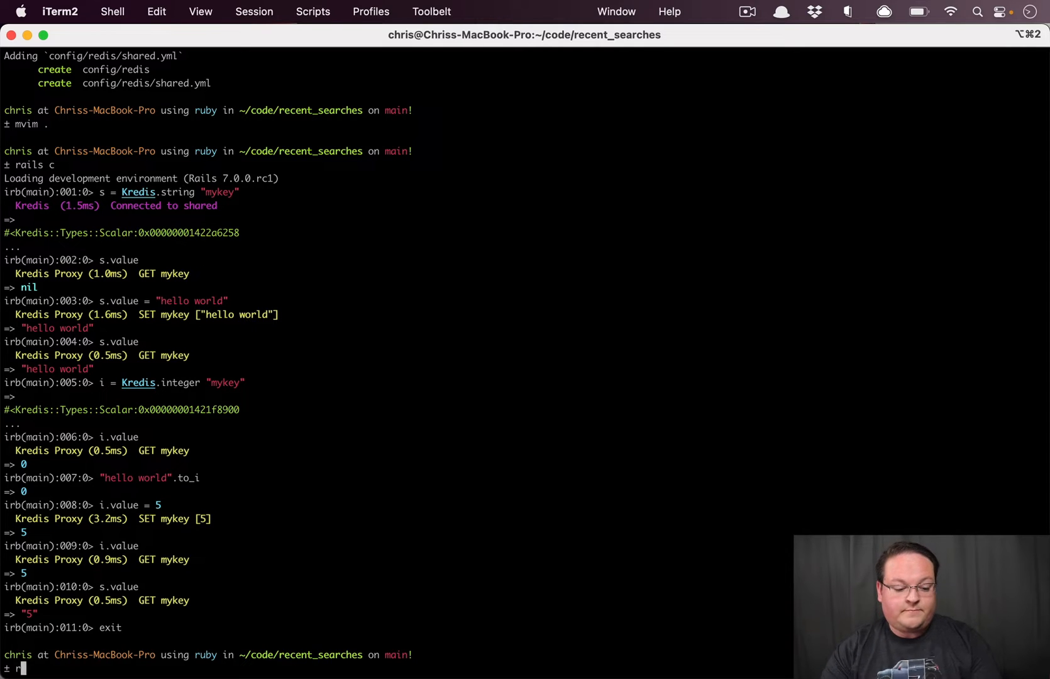
text(ails g mod)
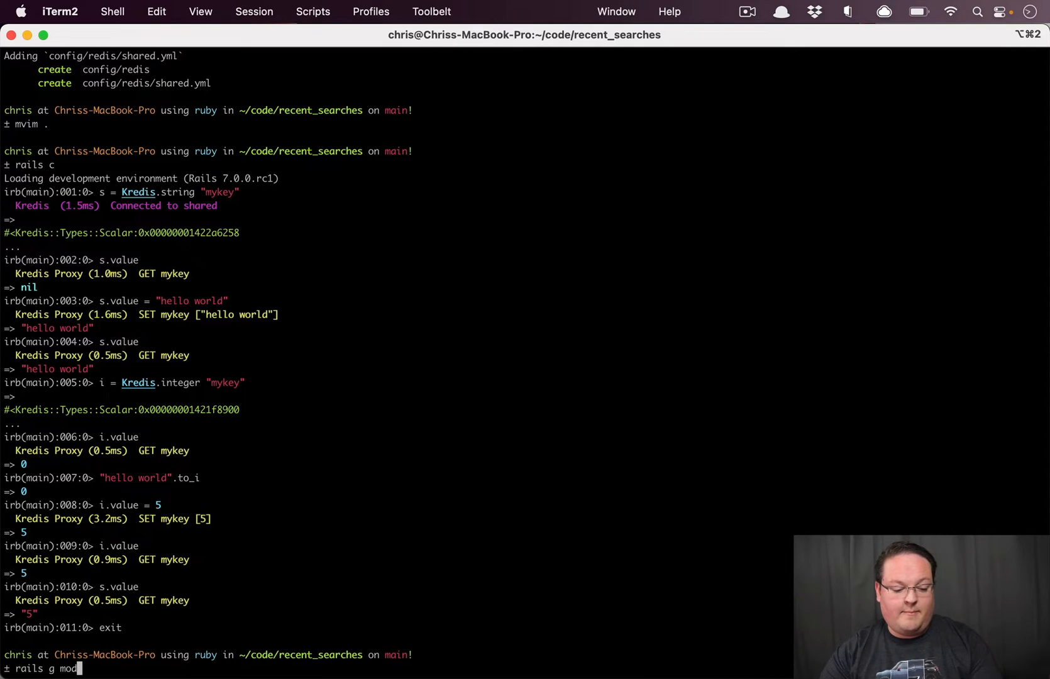
text(el User)
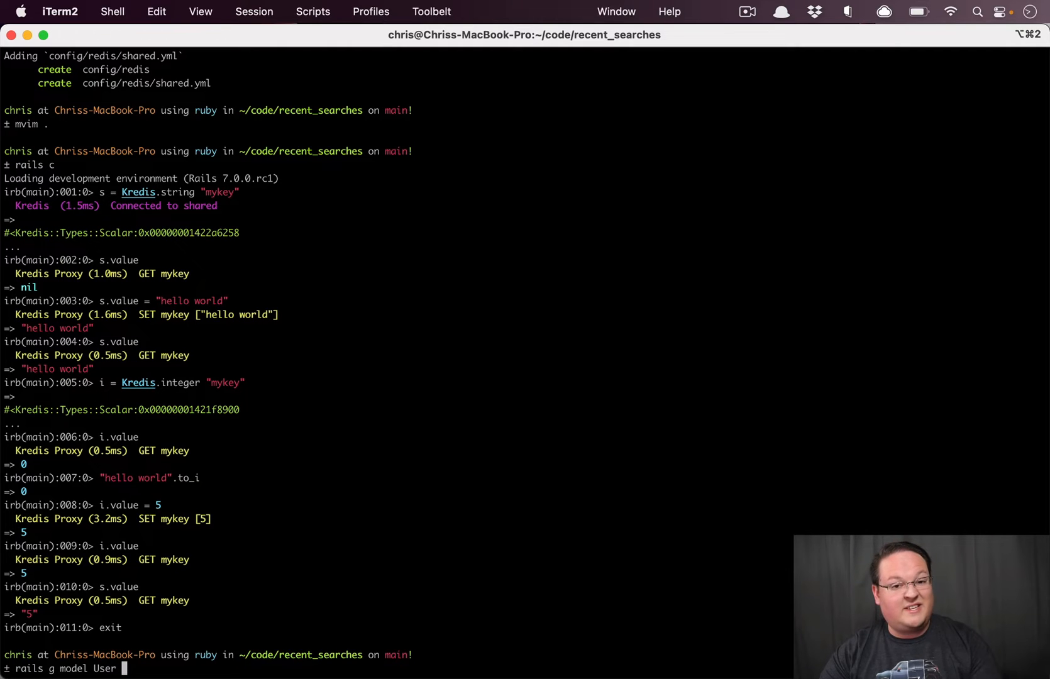
key(Return)
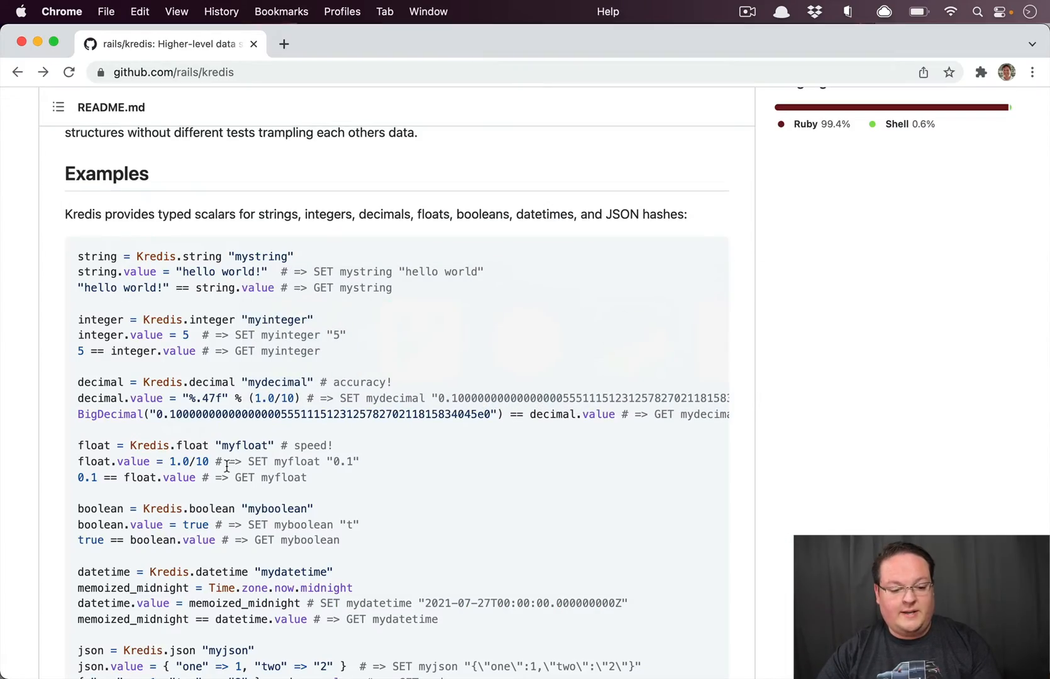
Scroll to the kredis_list / kredis_unique_list after_change snippet and briefly highlight kredis_list.
scroll(down, 3)
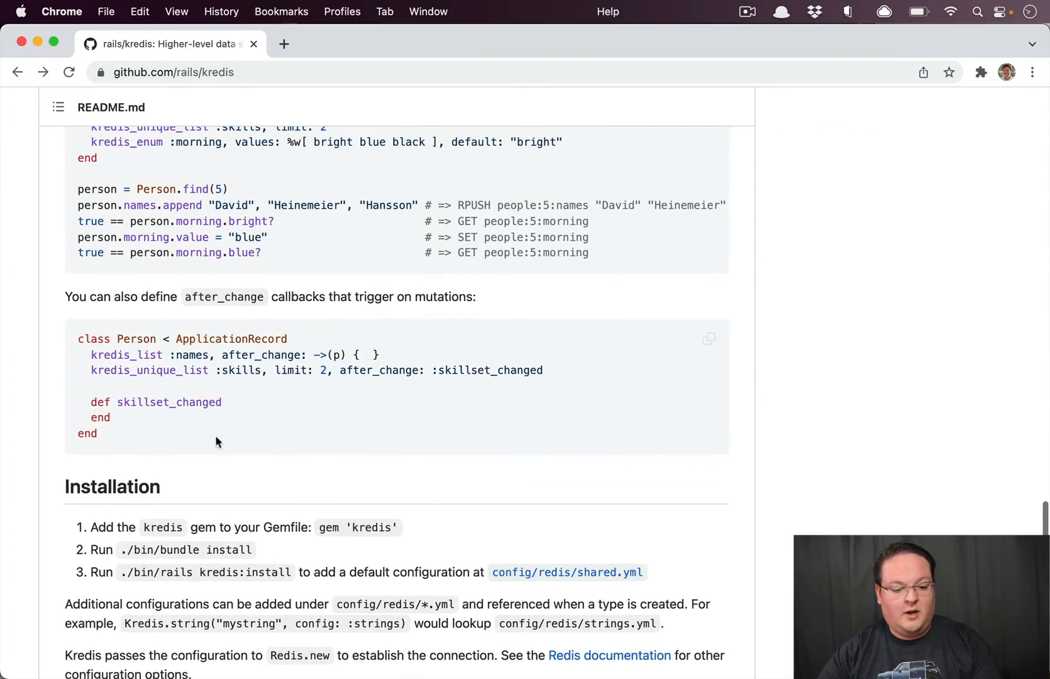
double_click(126, 354)
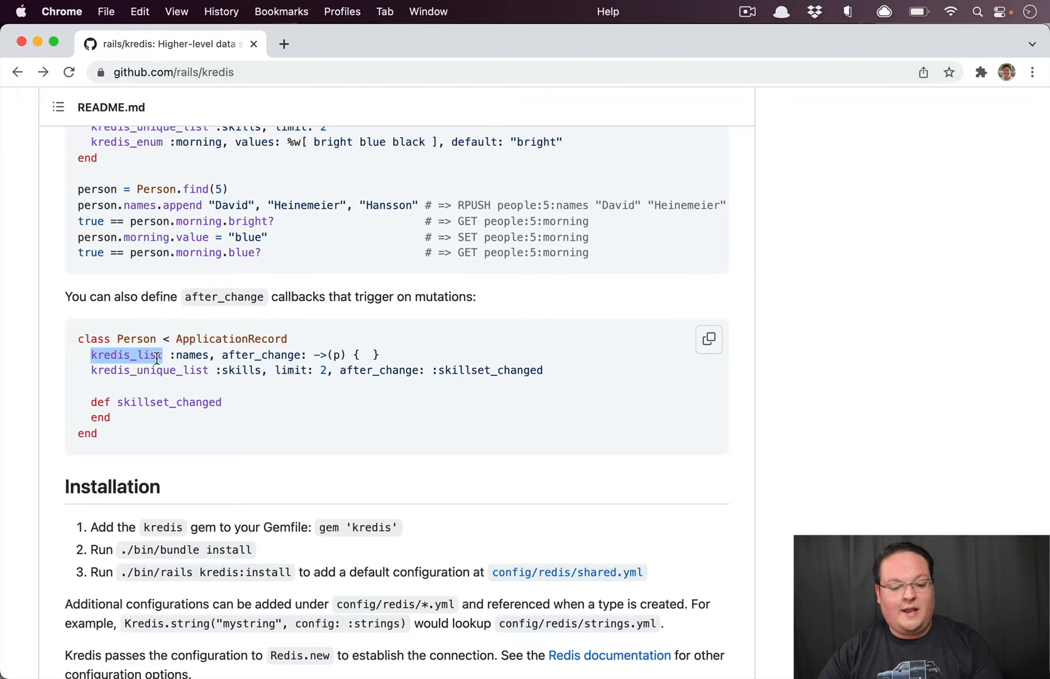
click(291, 355)
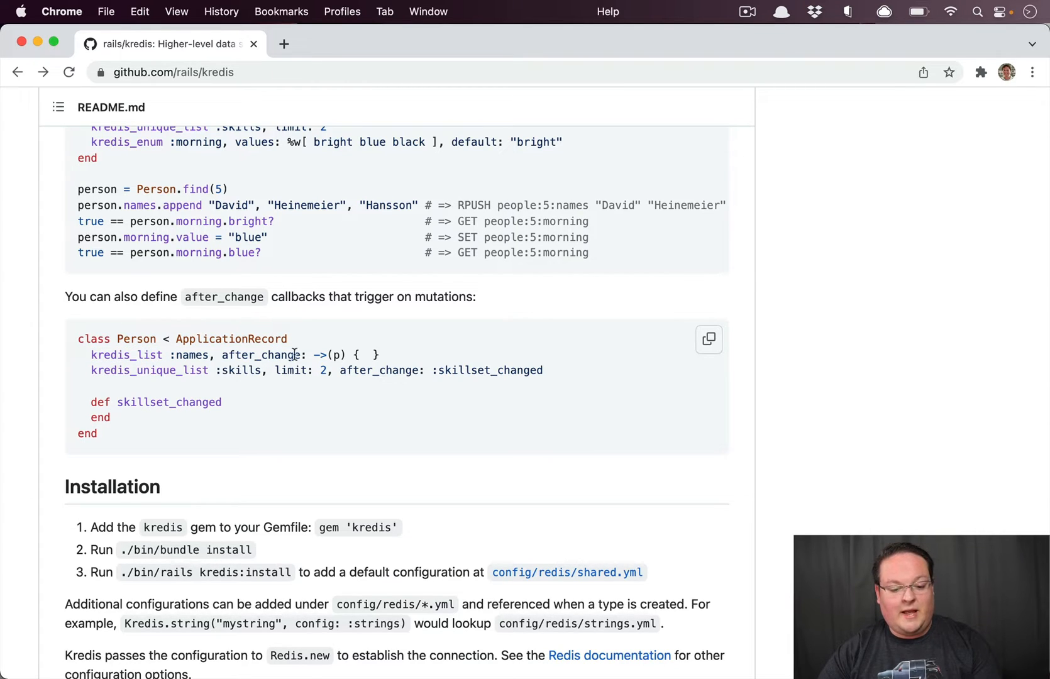
scroll(up, 3)
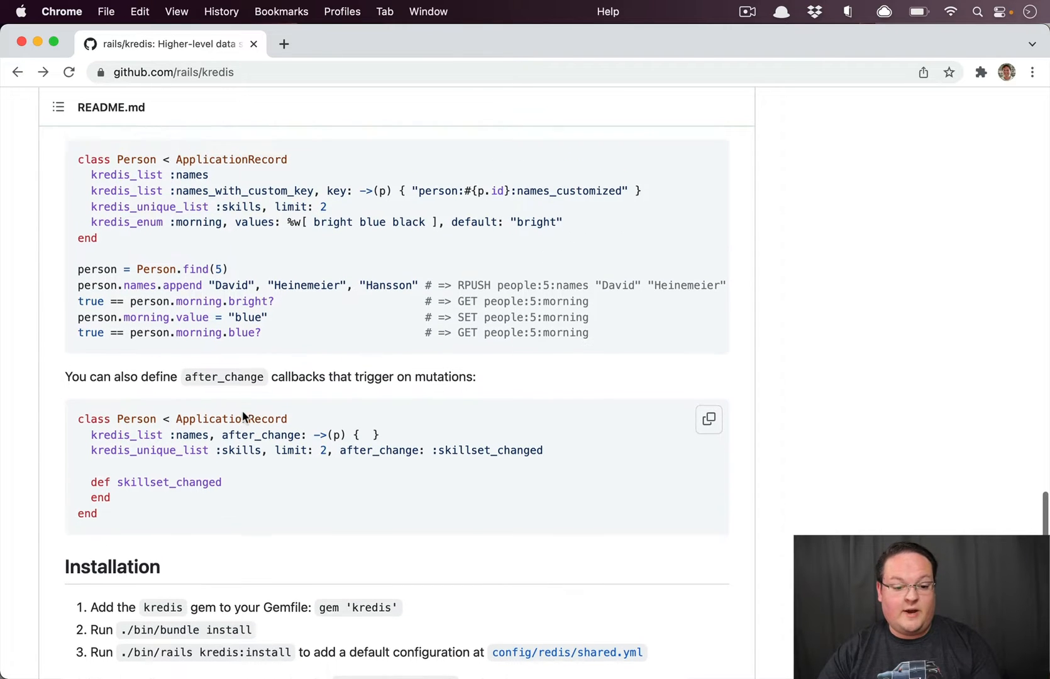
scroll(up, 3)
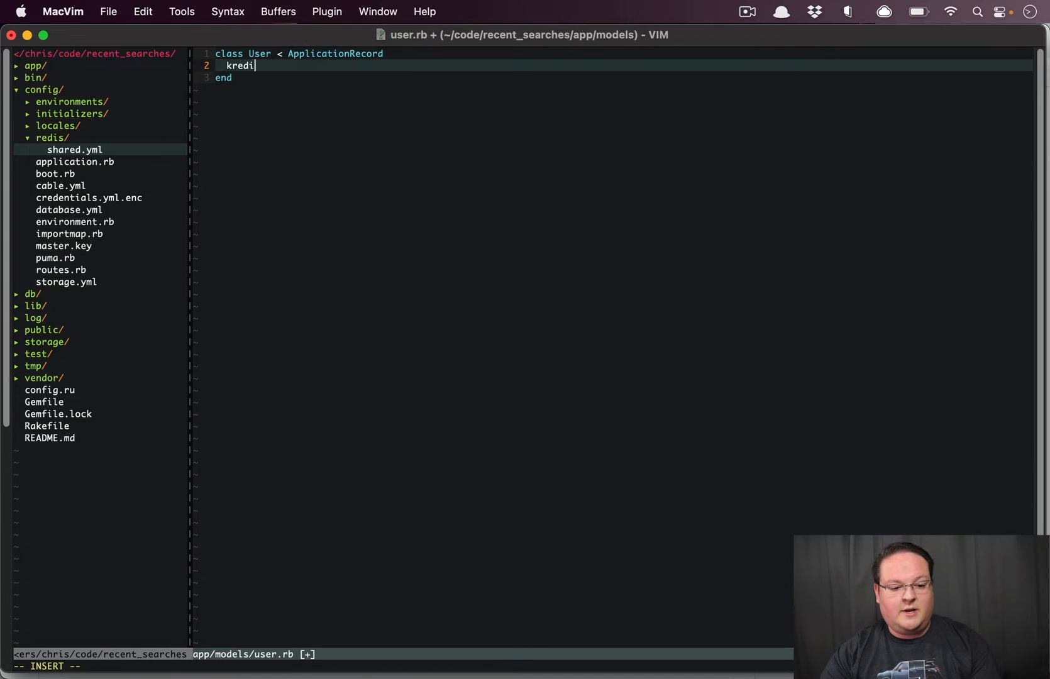
Add kredis_unique_list :recent_searches, limit: 5 to the User class and save user.rb.
text(s_unique_)
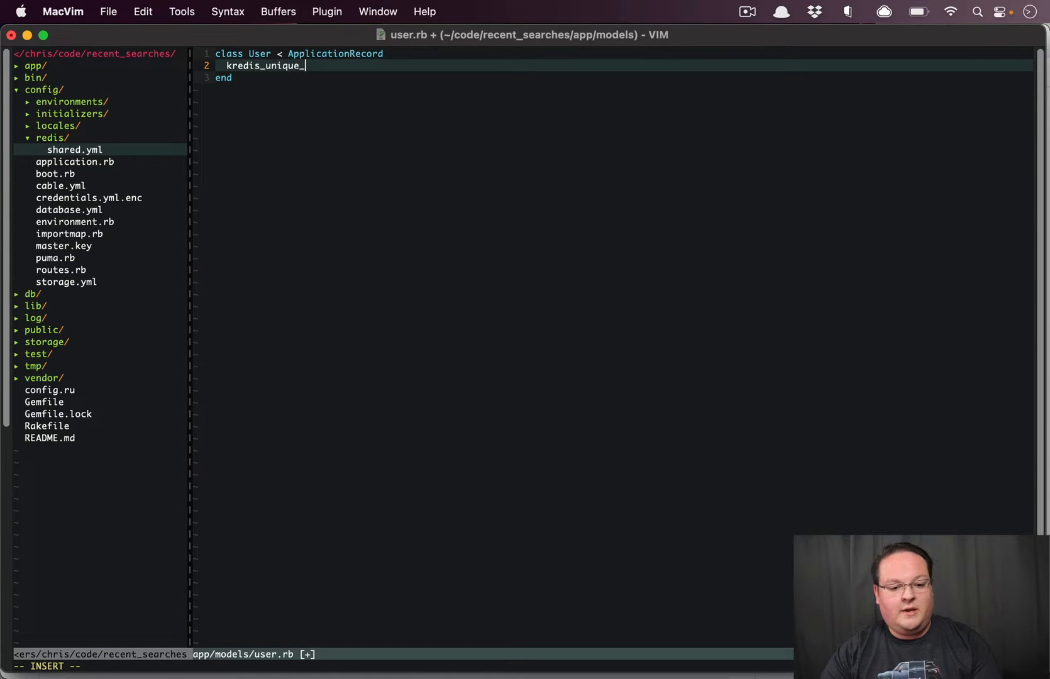
text(list :recent)
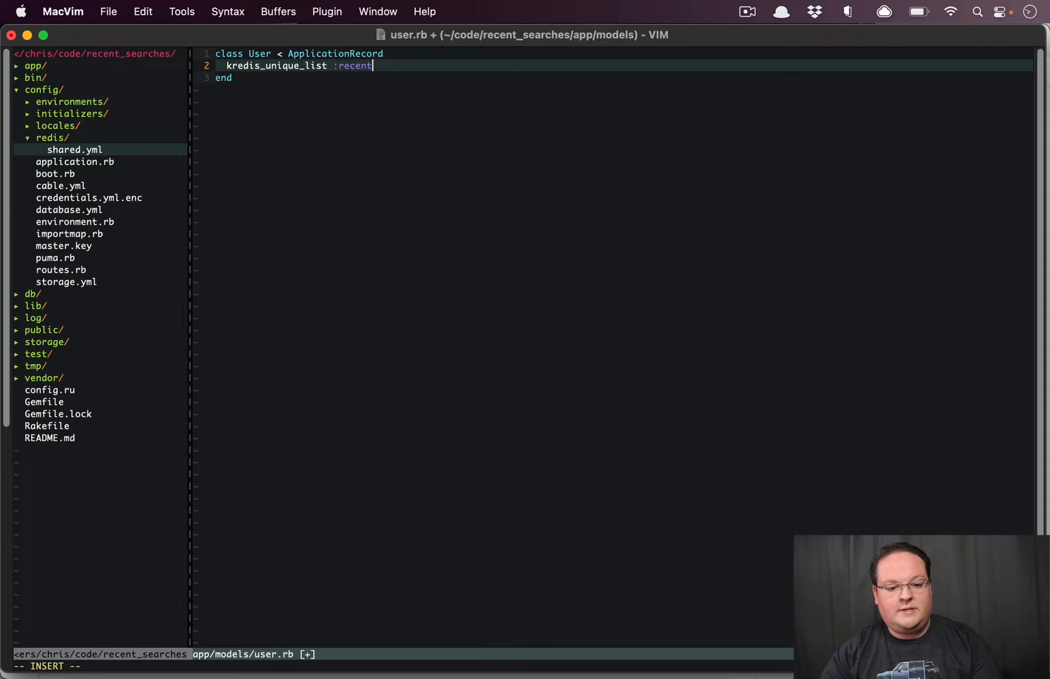
text(_searches, limi)
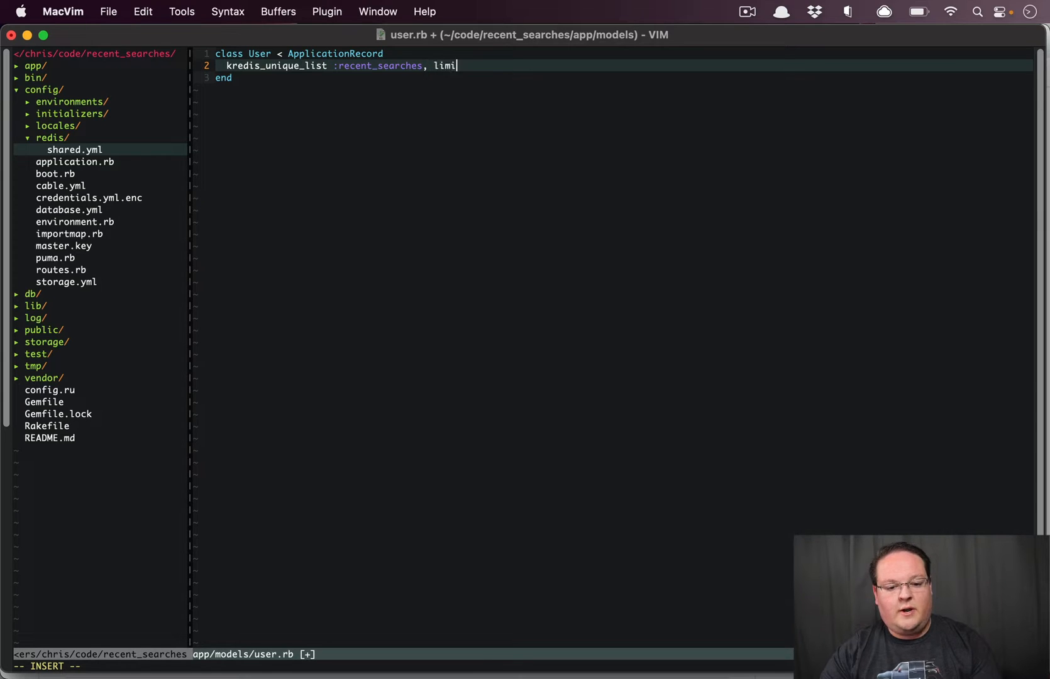
text(t: 5)
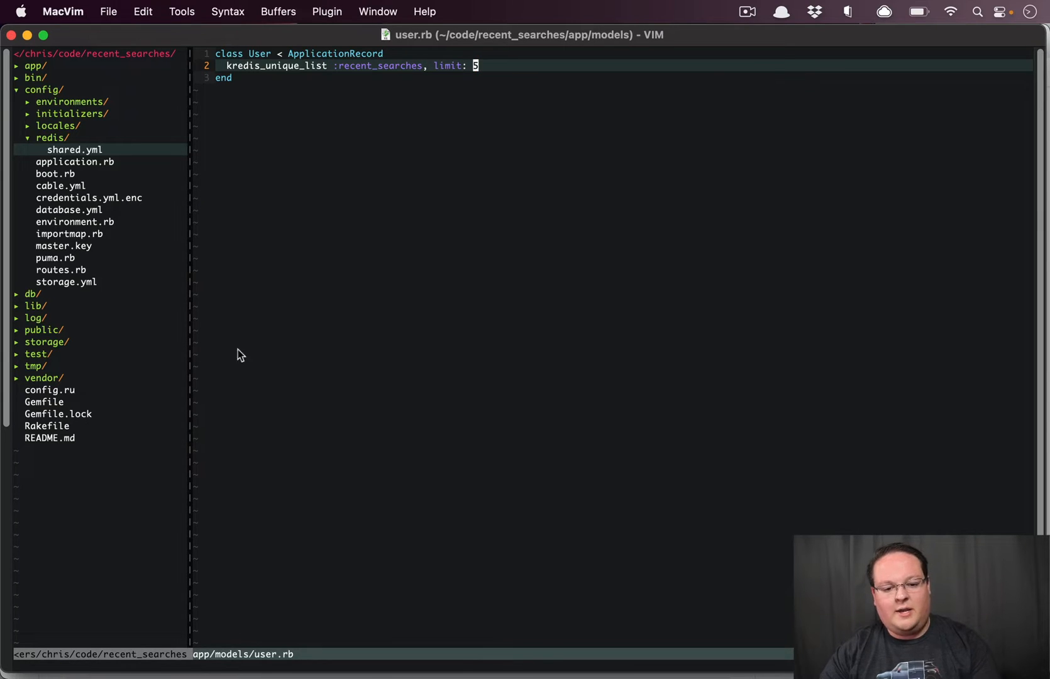
mouse_move(287, 183)
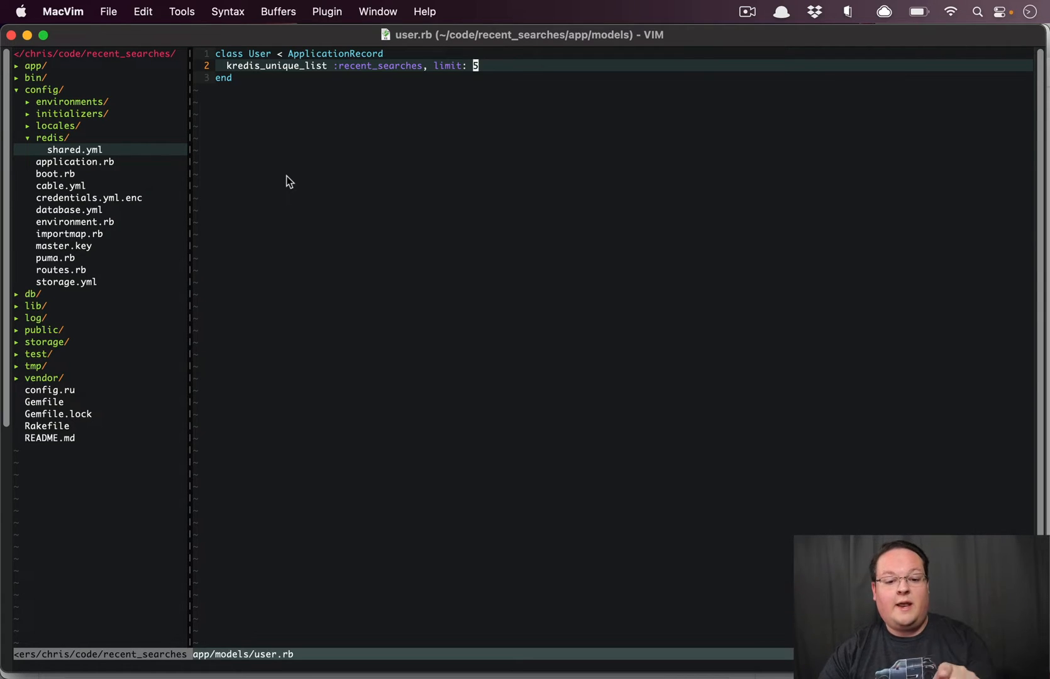
mouse_move(288, 210)
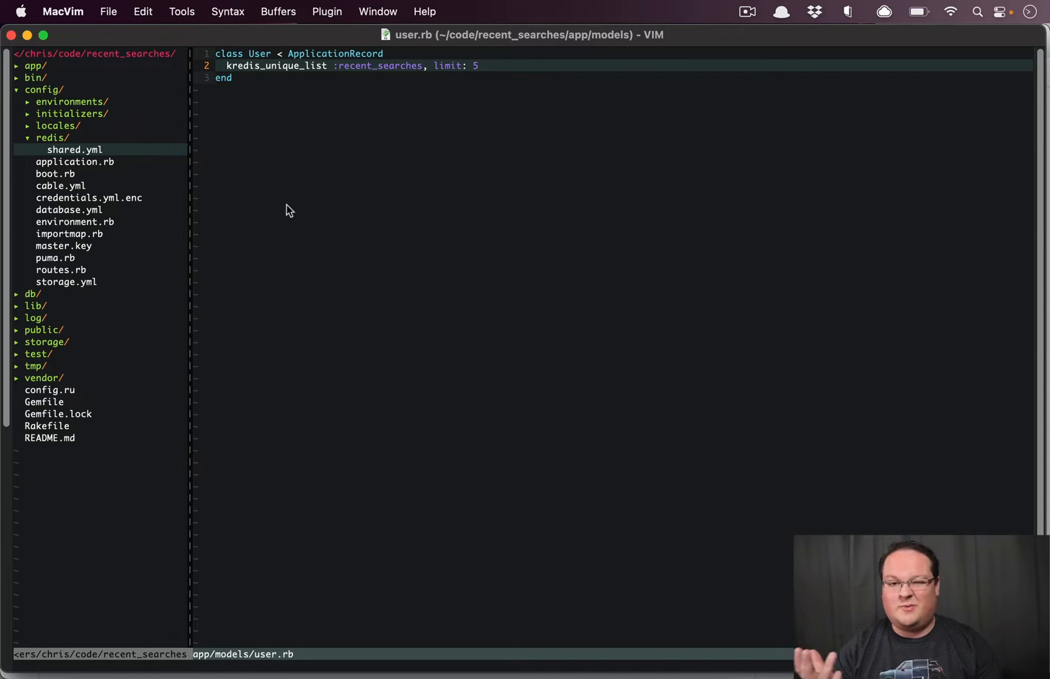
key(cmd+tab)
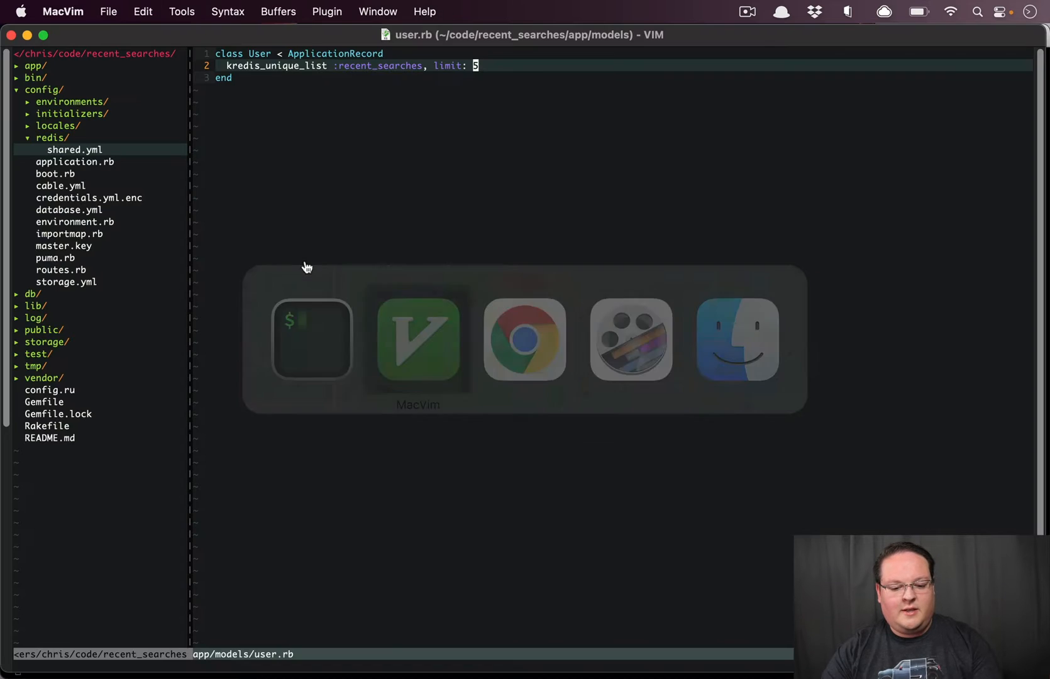
Point the root route at searches#index and create app/controllers/searches_controller.rb.
click(61, 270)
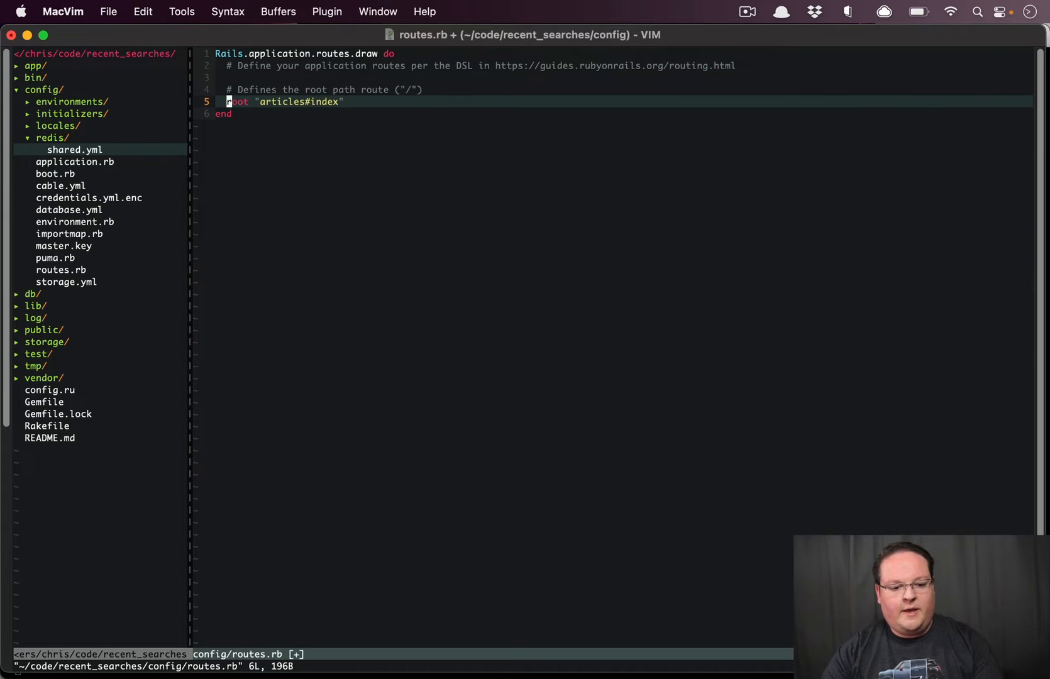
text(sear)
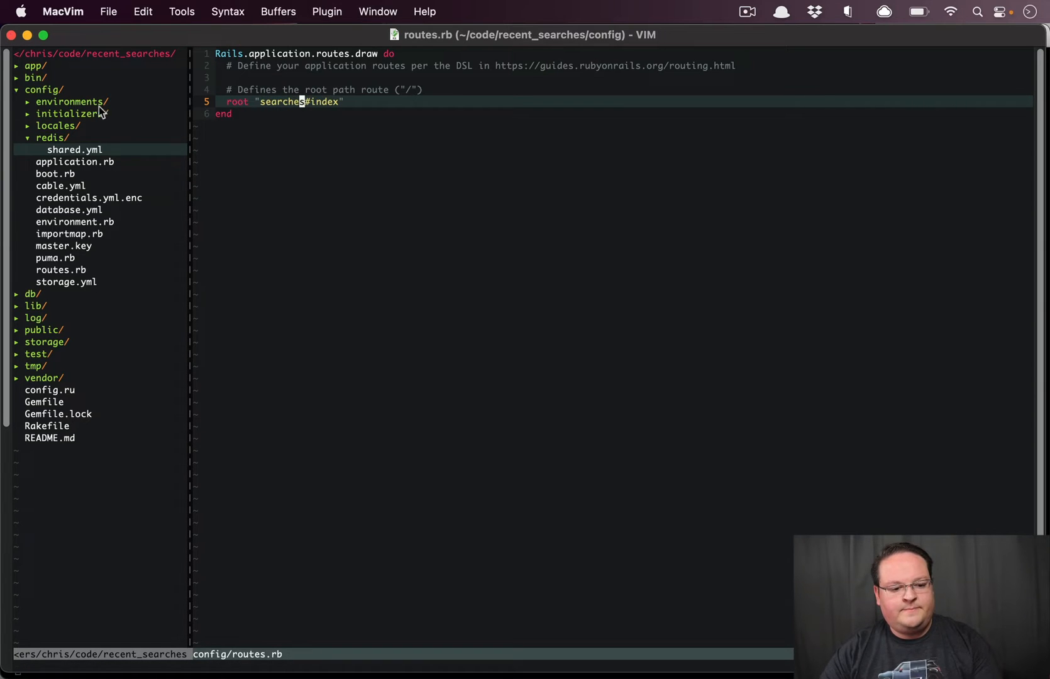
click(33, 64)
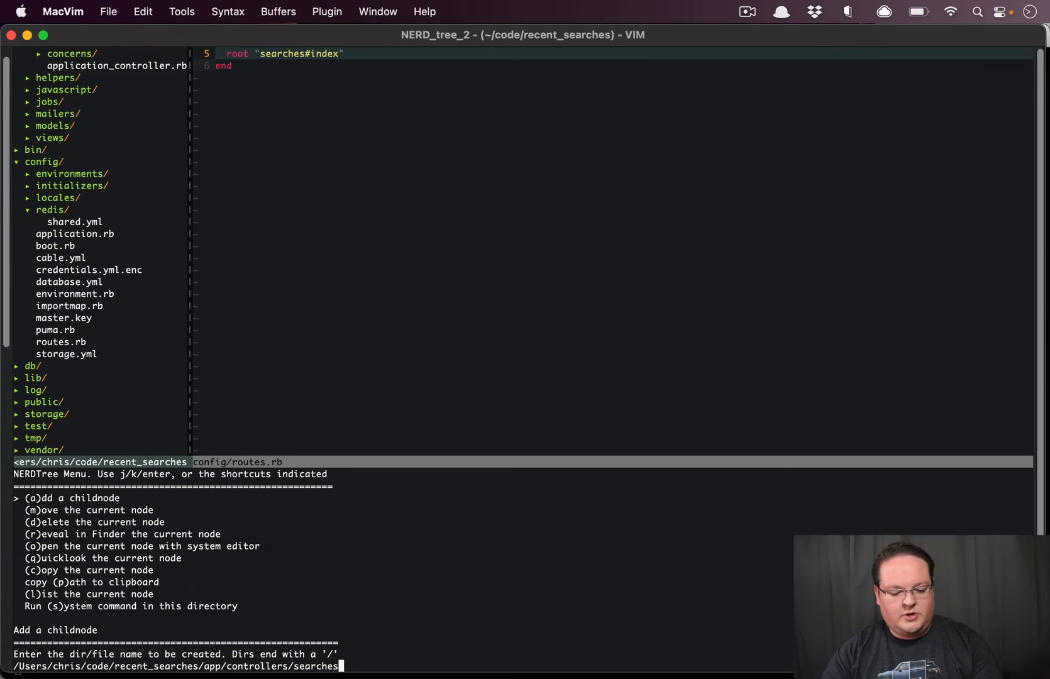
text(_contro)
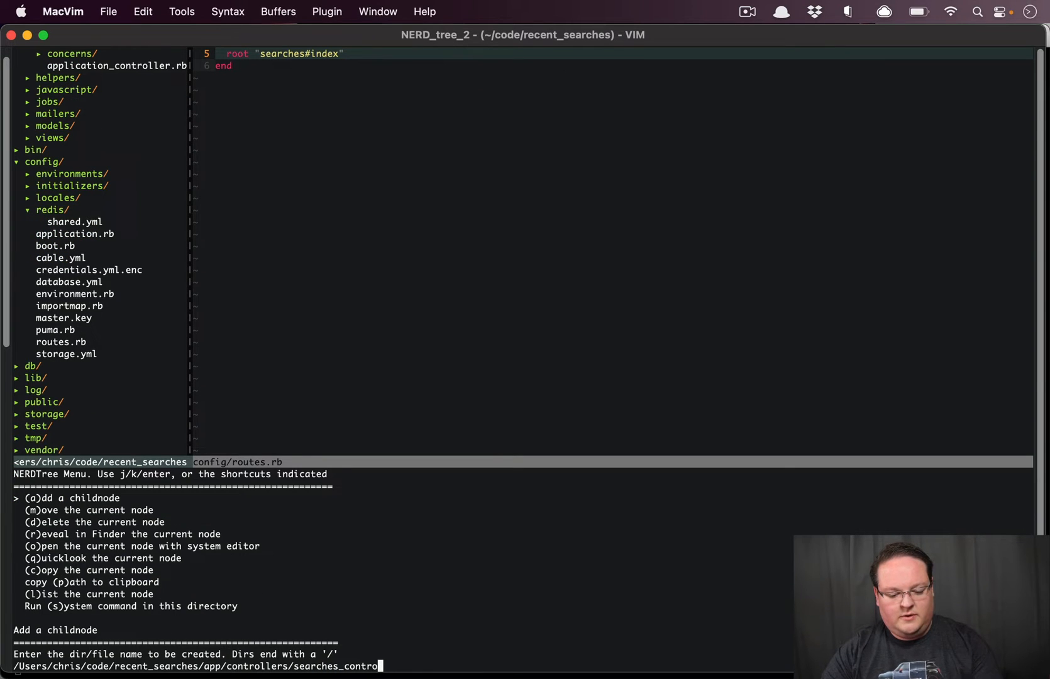
key(Return)
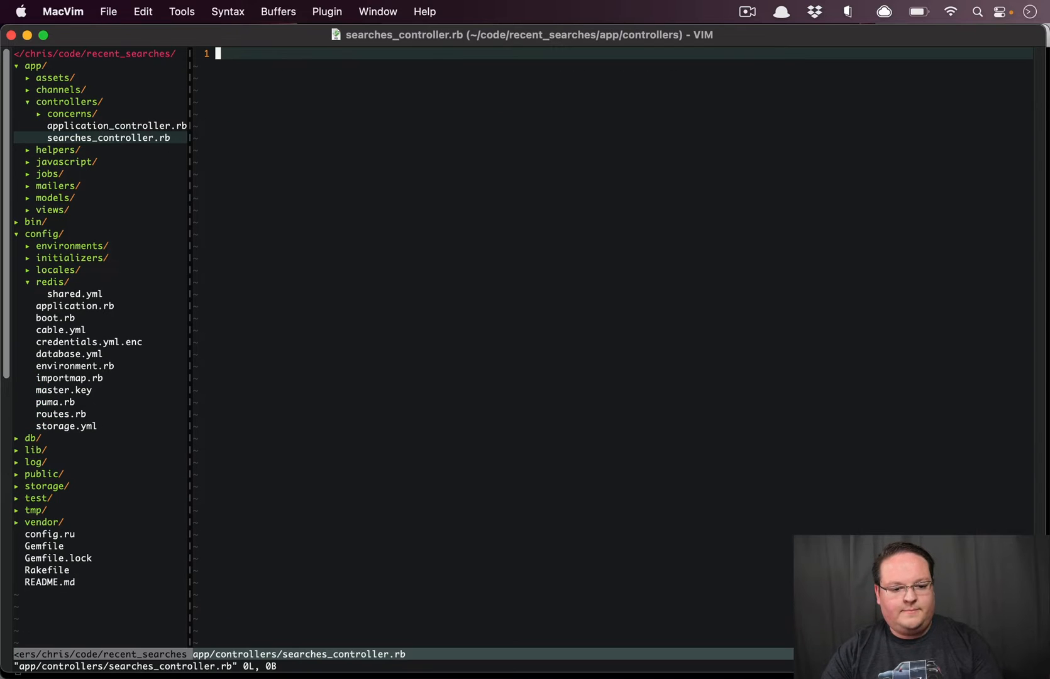
Write SearchesController < ApplicationController with an empty index and private current_user returning User.first.
text(class SearchesController <)
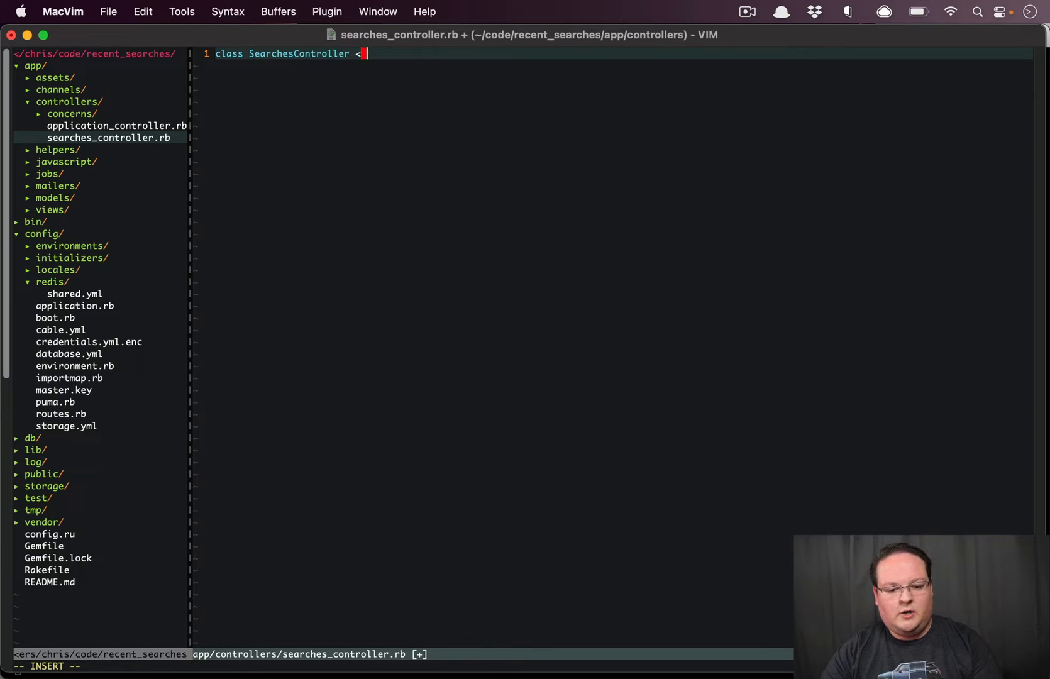
text(ApplicationController)
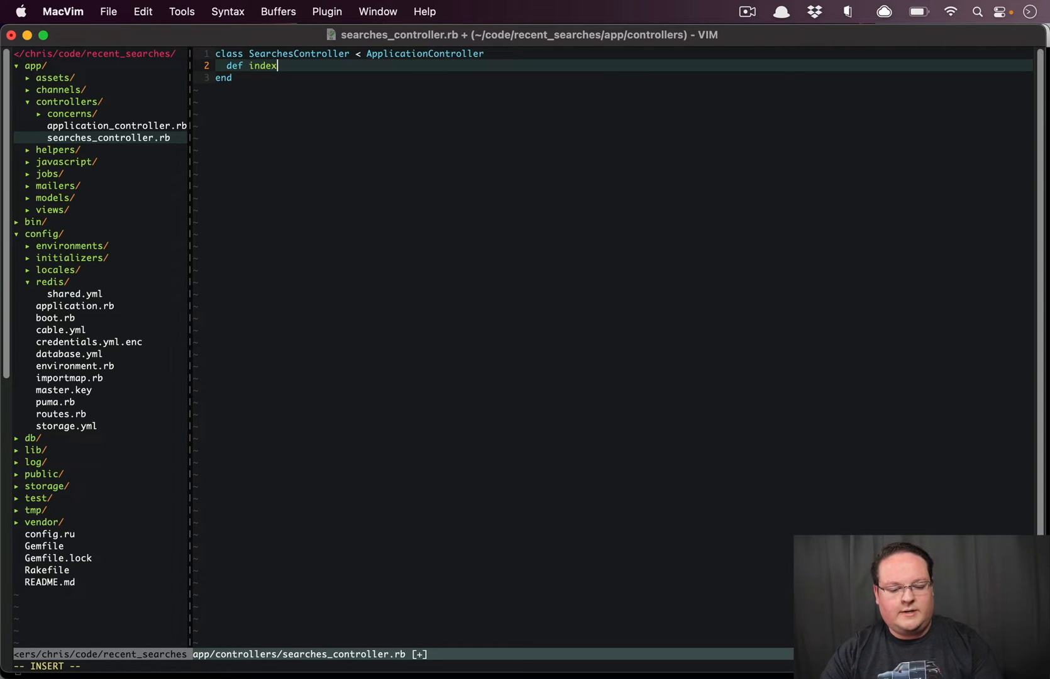
key(enter)
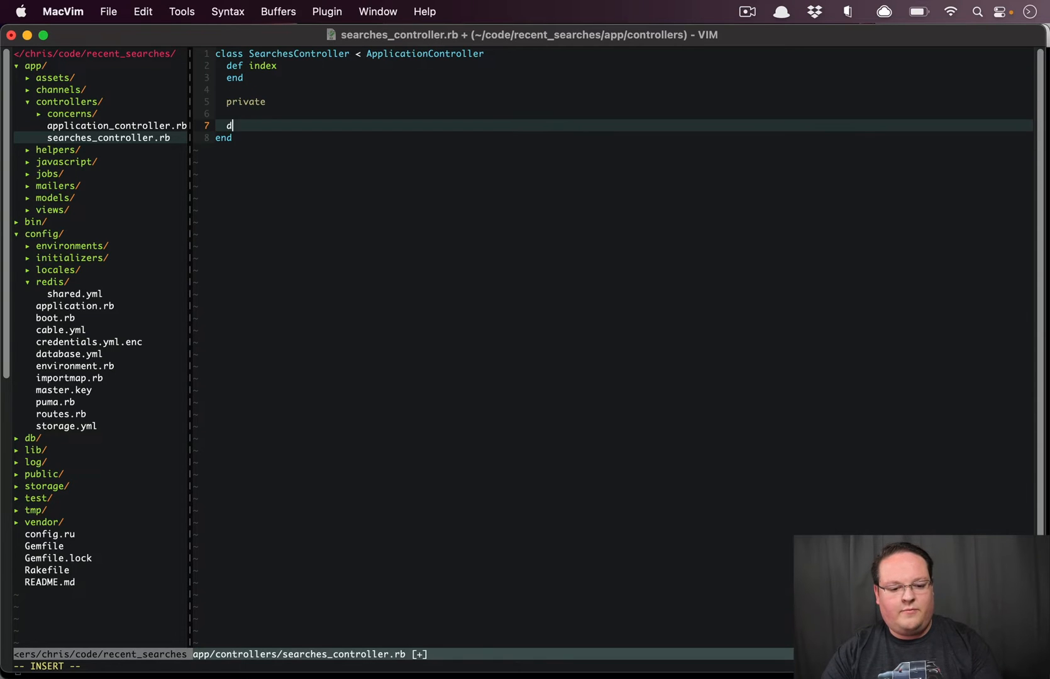
text(ef current_user)
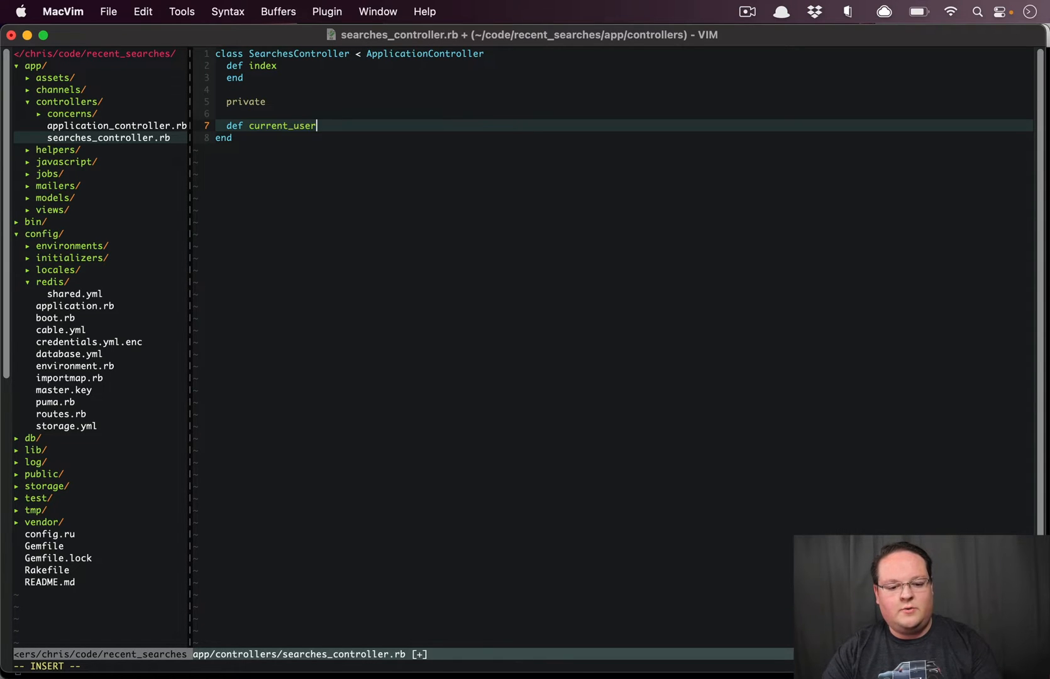
text(User.)
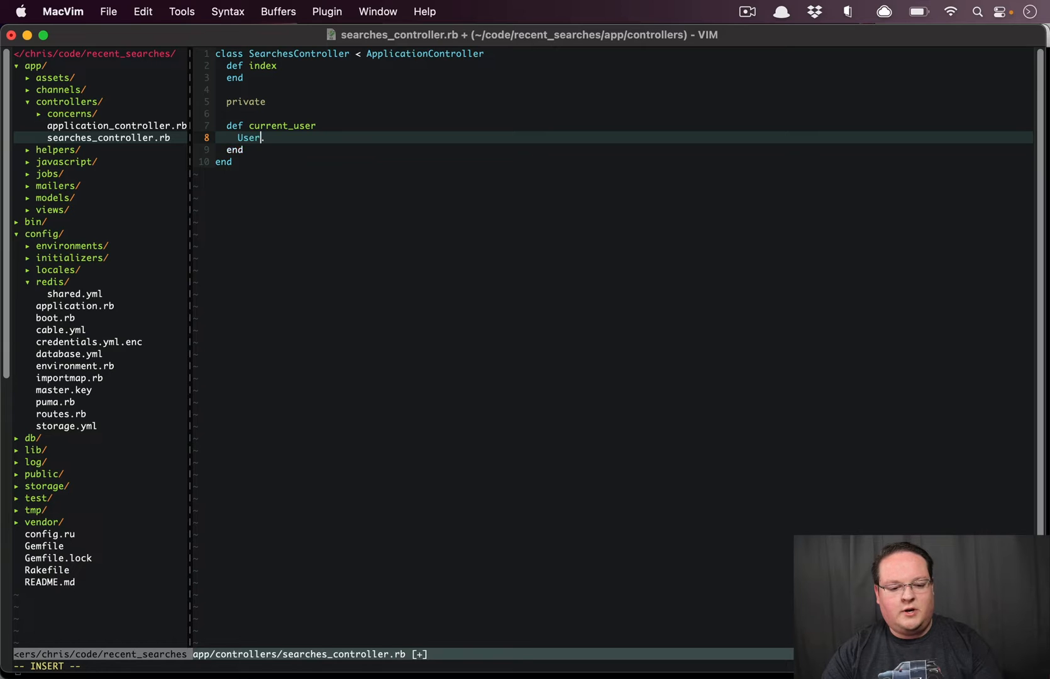
text(@current_user.)
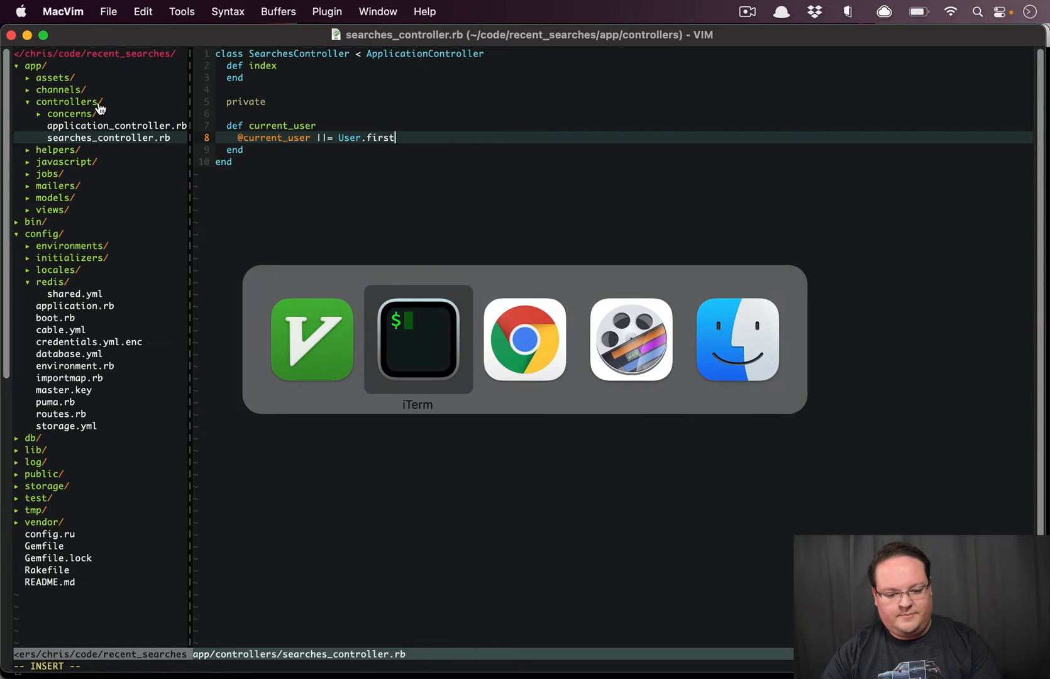
click(416, 340)
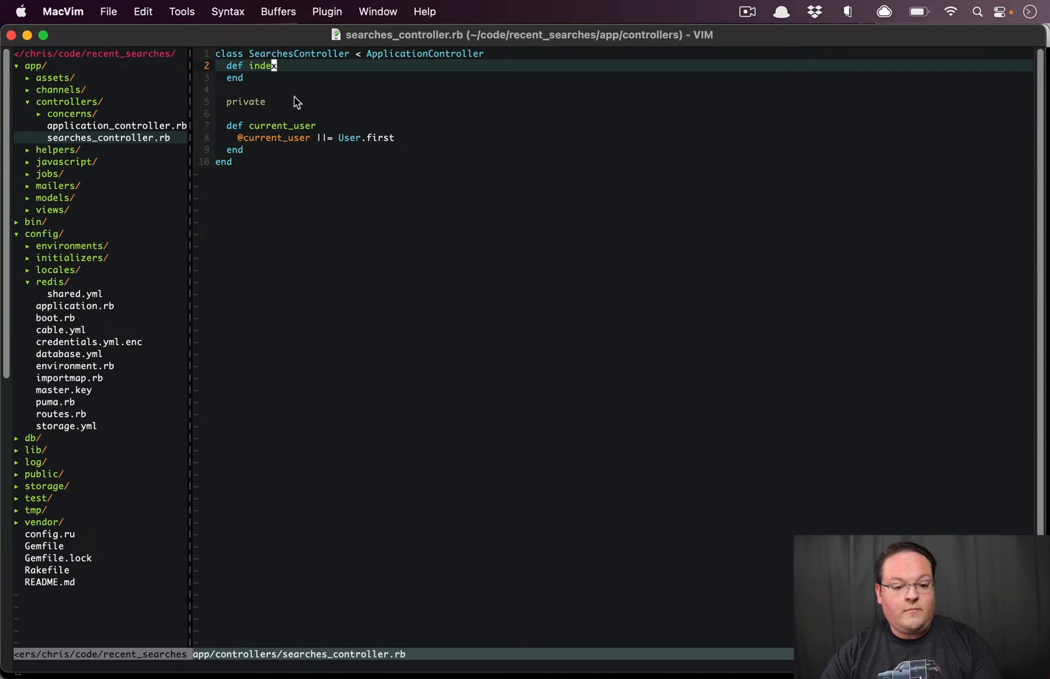
Create views/searches/index.html.erb with a Search heading and a GET form_with block.
click(52, 209)
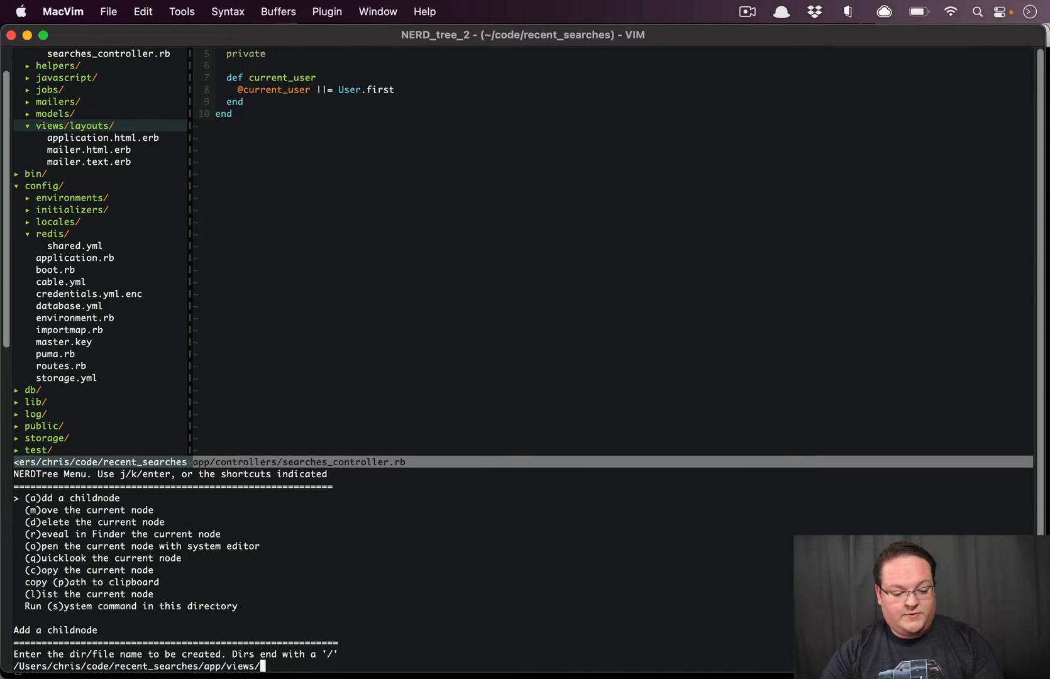
text(searches/inde)
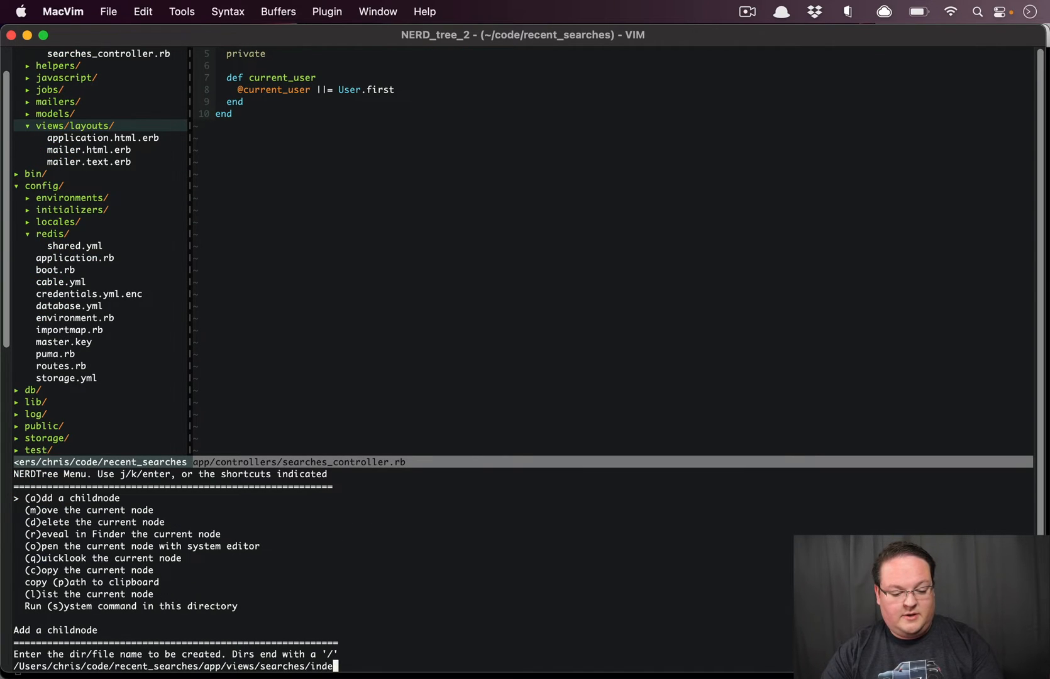
text(x.html.erb)
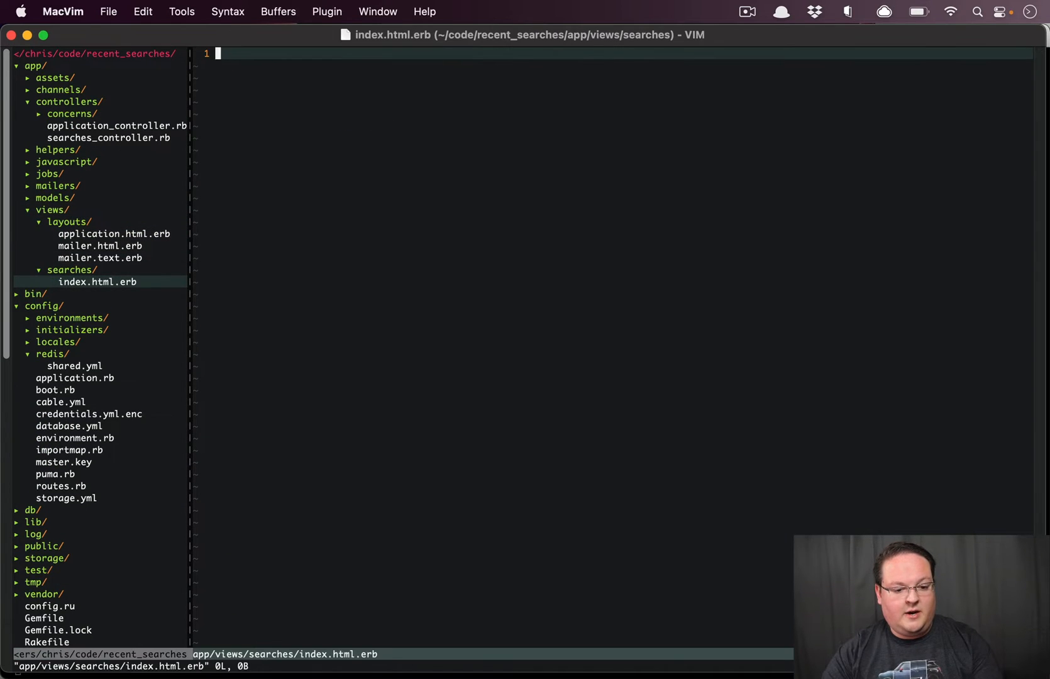
text(<h1>Search</h1>)
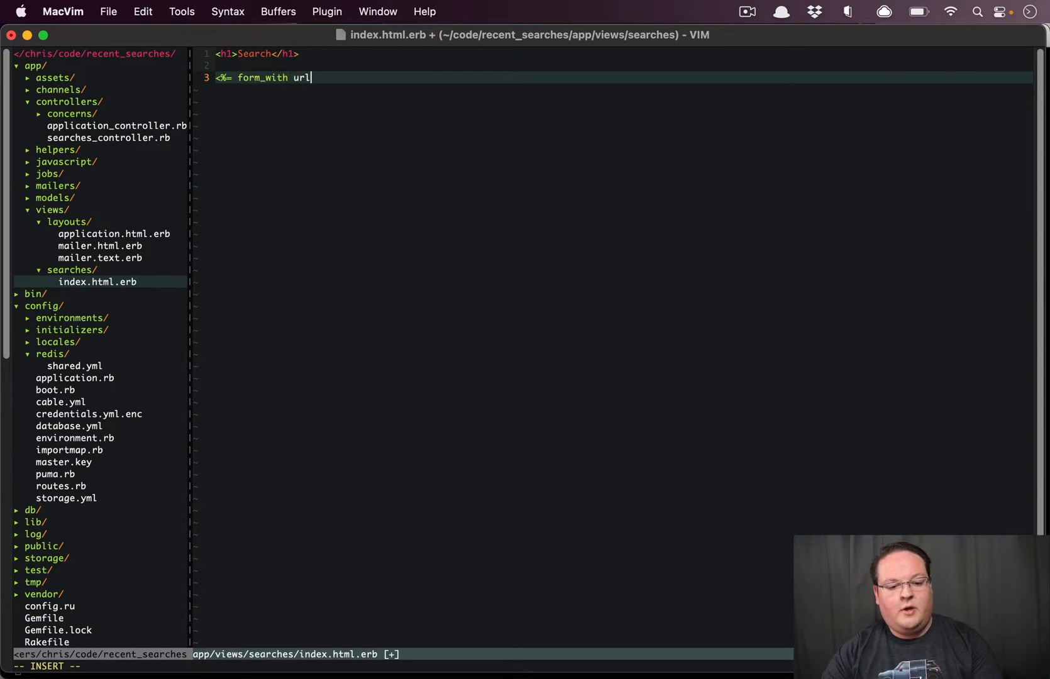
text(: "/)
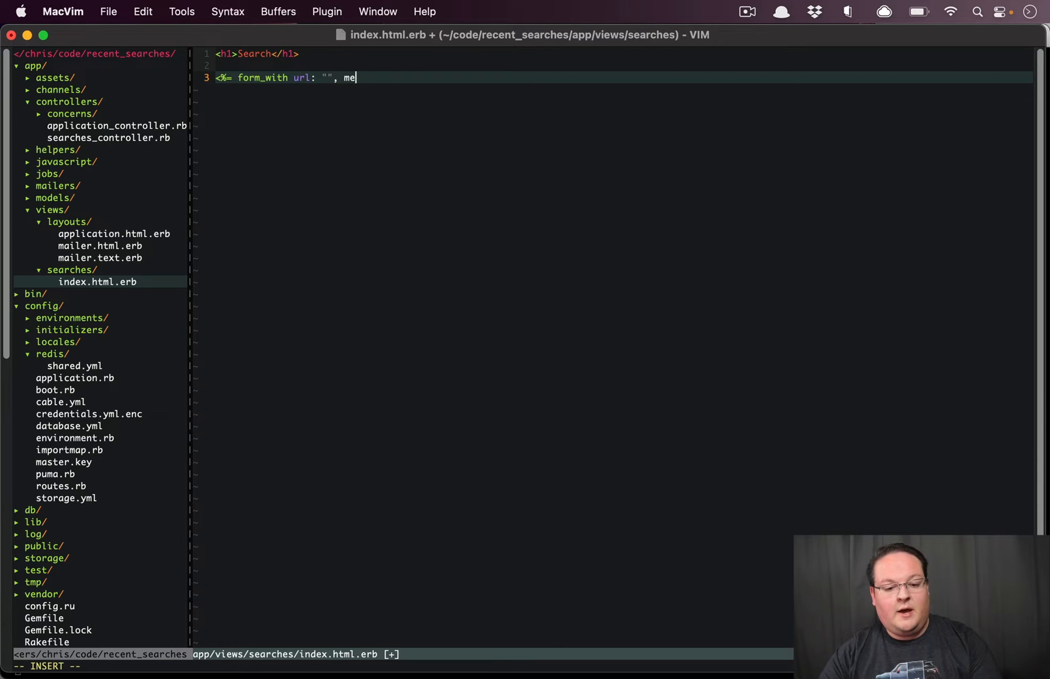
text(thod: :get)
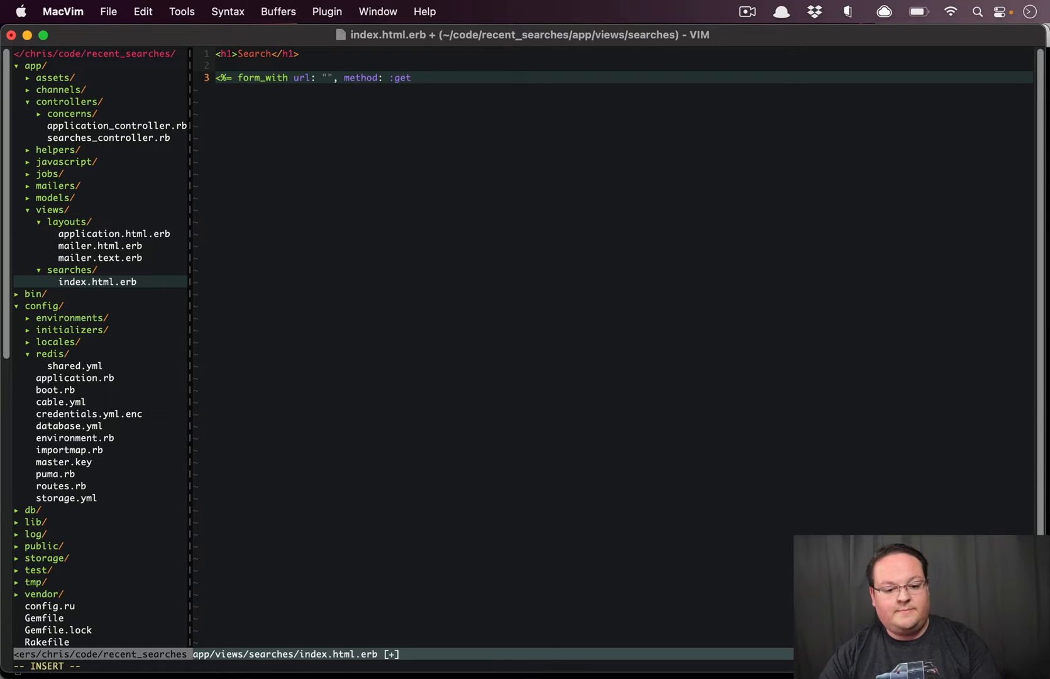
text(do %>)
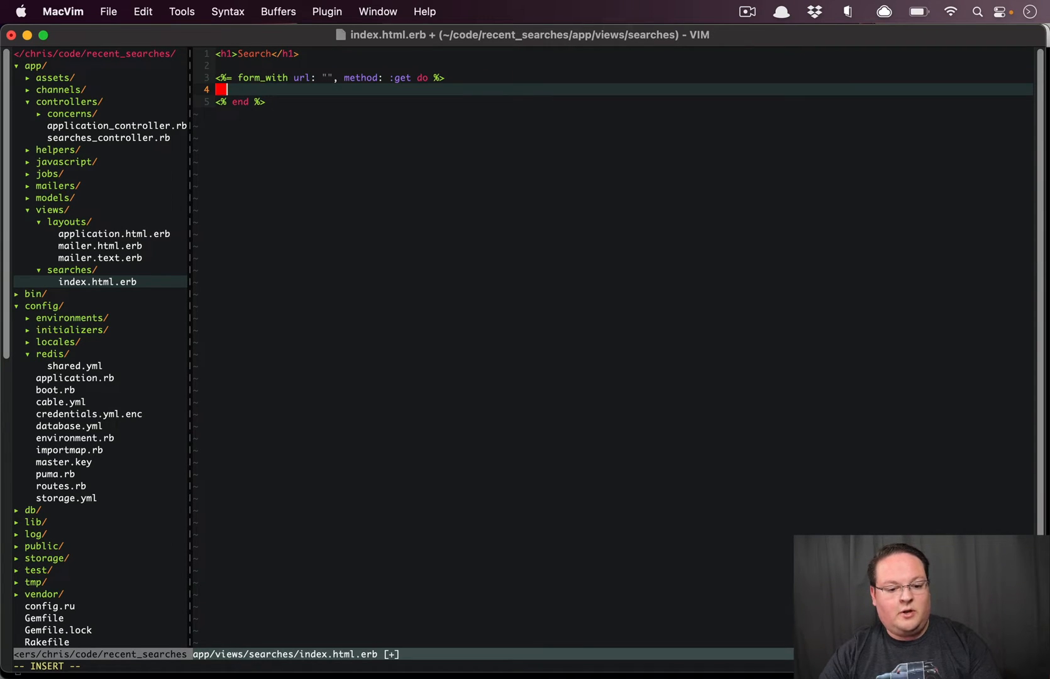
Add the query search field, echo params[:query], and start the server with rails s.
text(<%= form.search_field :query %>)
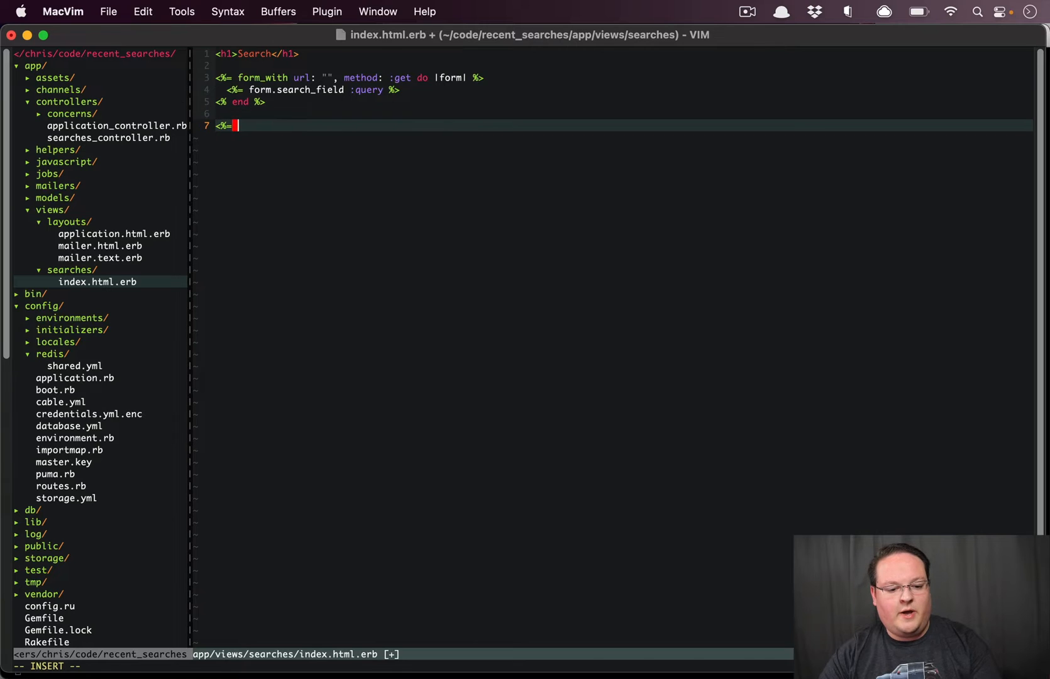
text(params[:query)
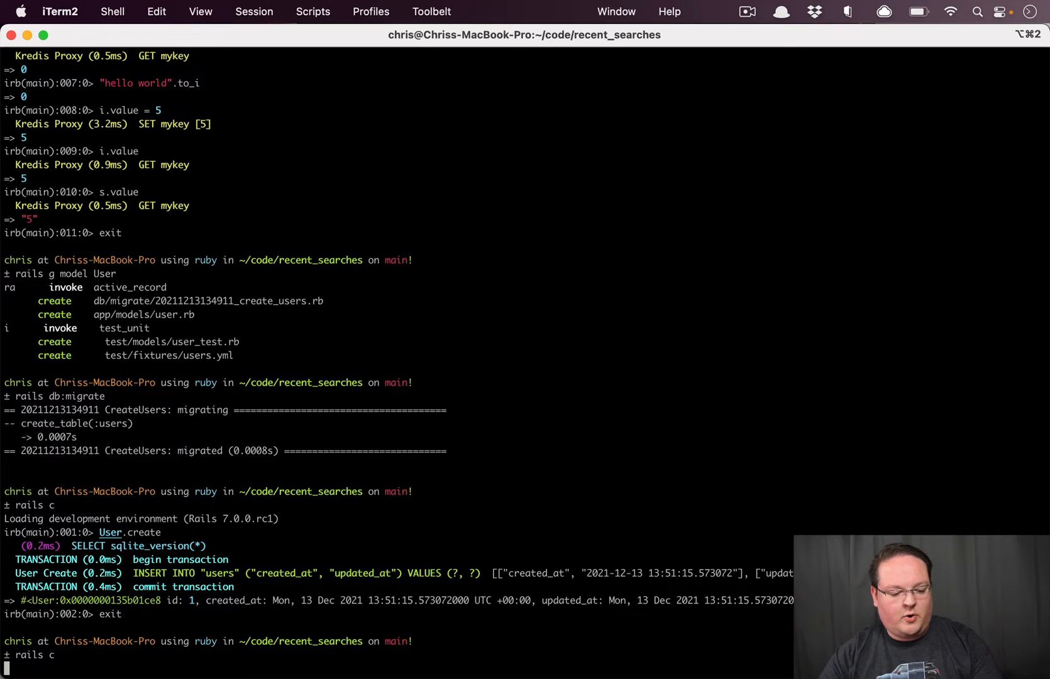
text(rails s)
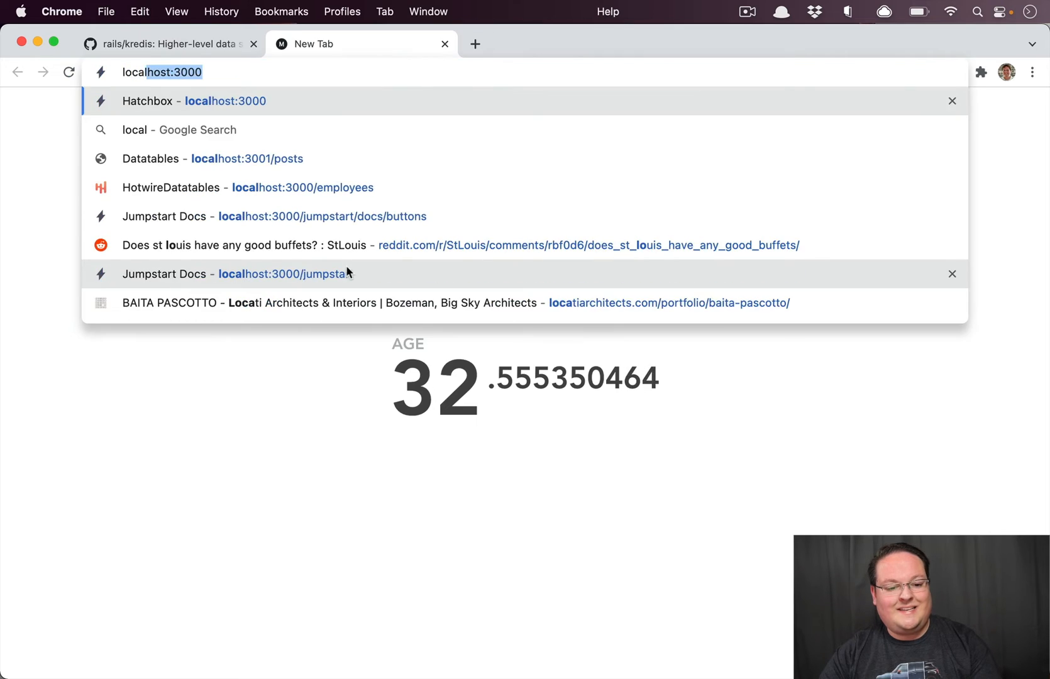
Load localhost:3000, submit a search for 'test', and select the page address.
key(Return)
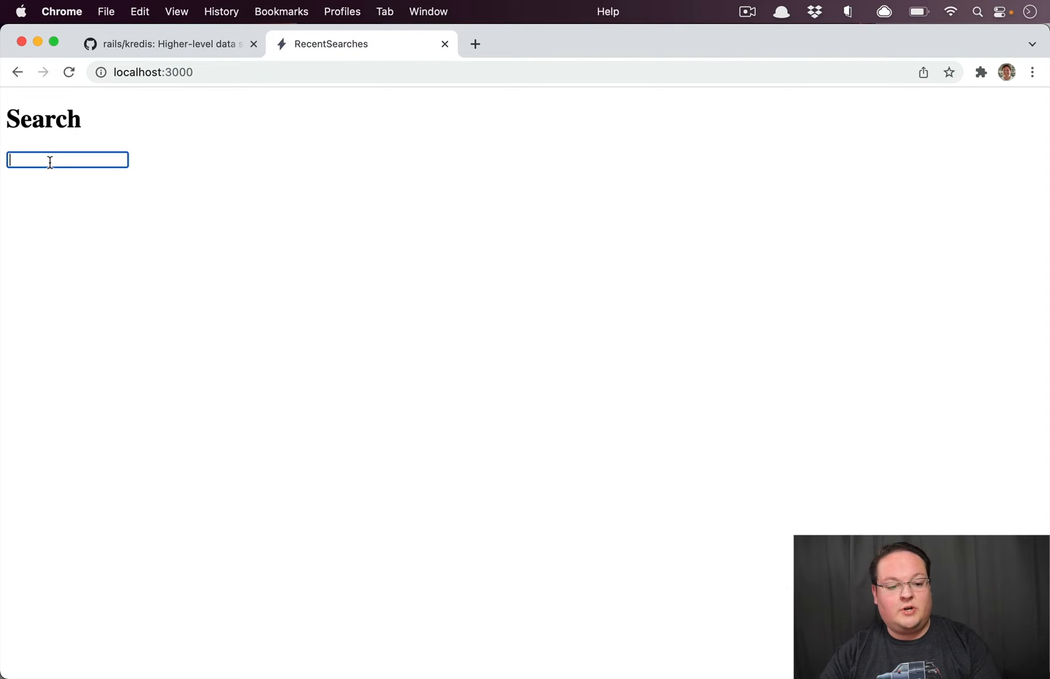
mouse_move(92, 184)
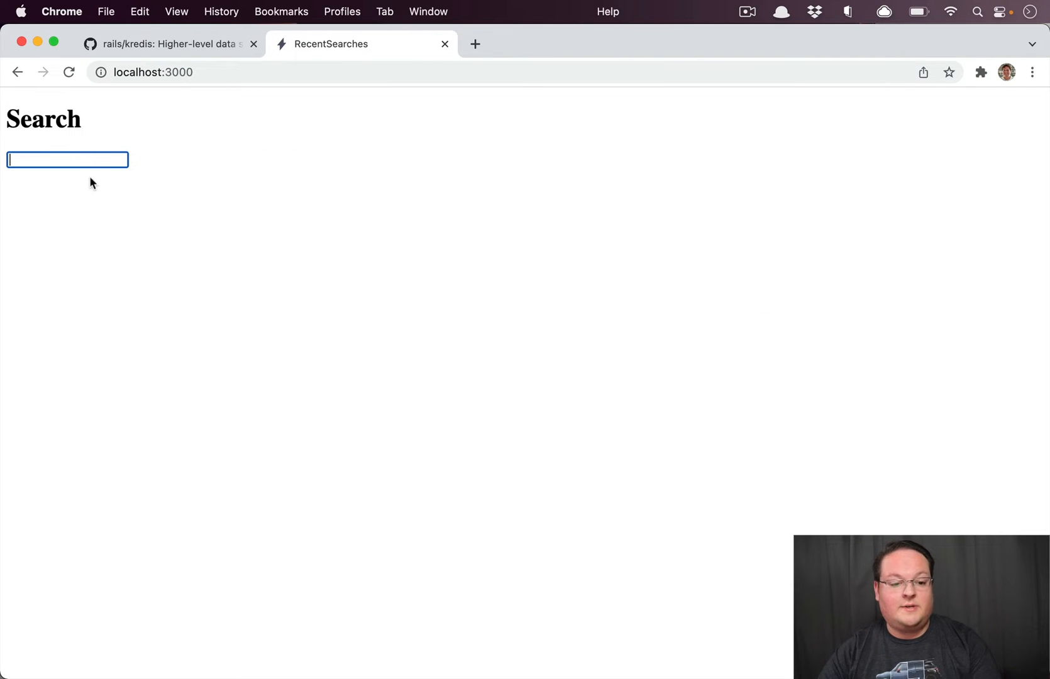
mouse_move(95, 193)
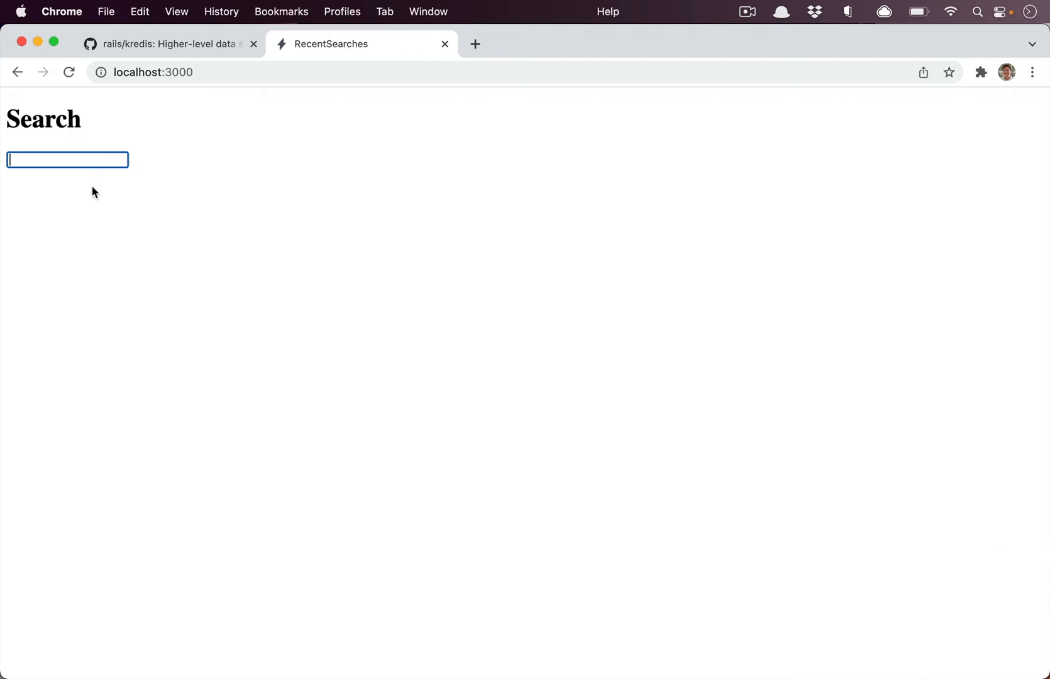
key(Return)
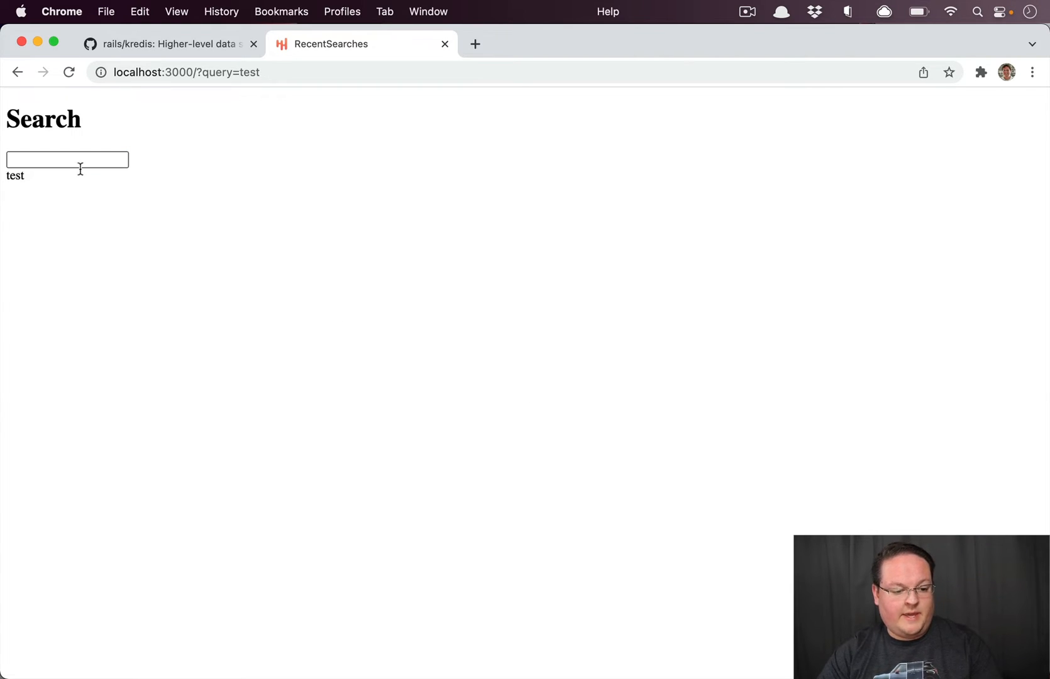
click(188, 72)
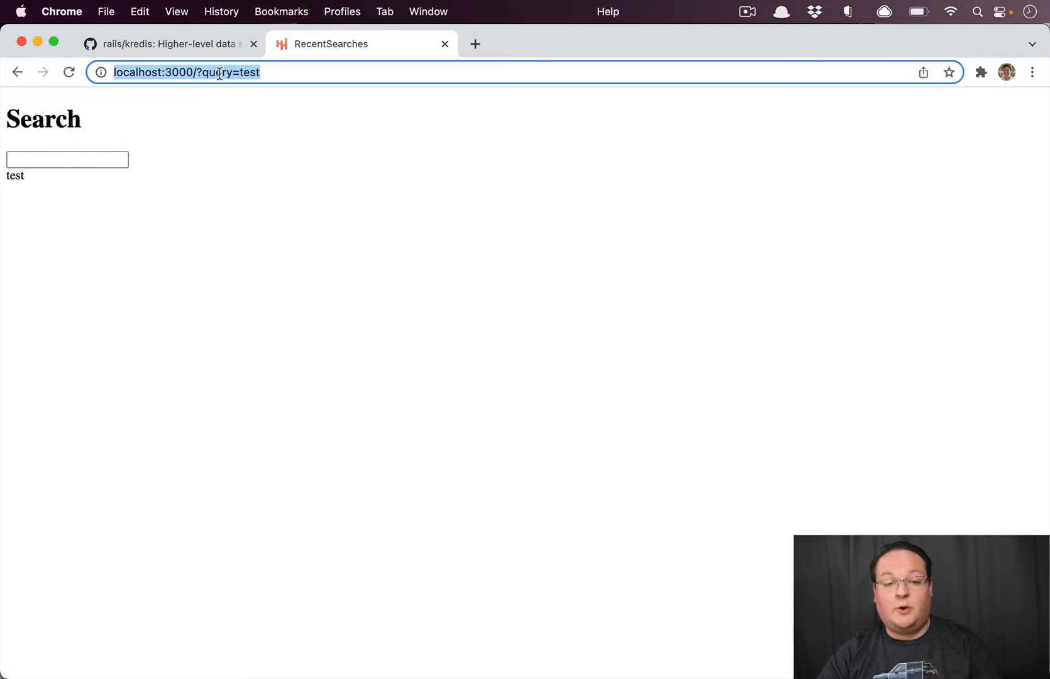
double_click(15, 175)
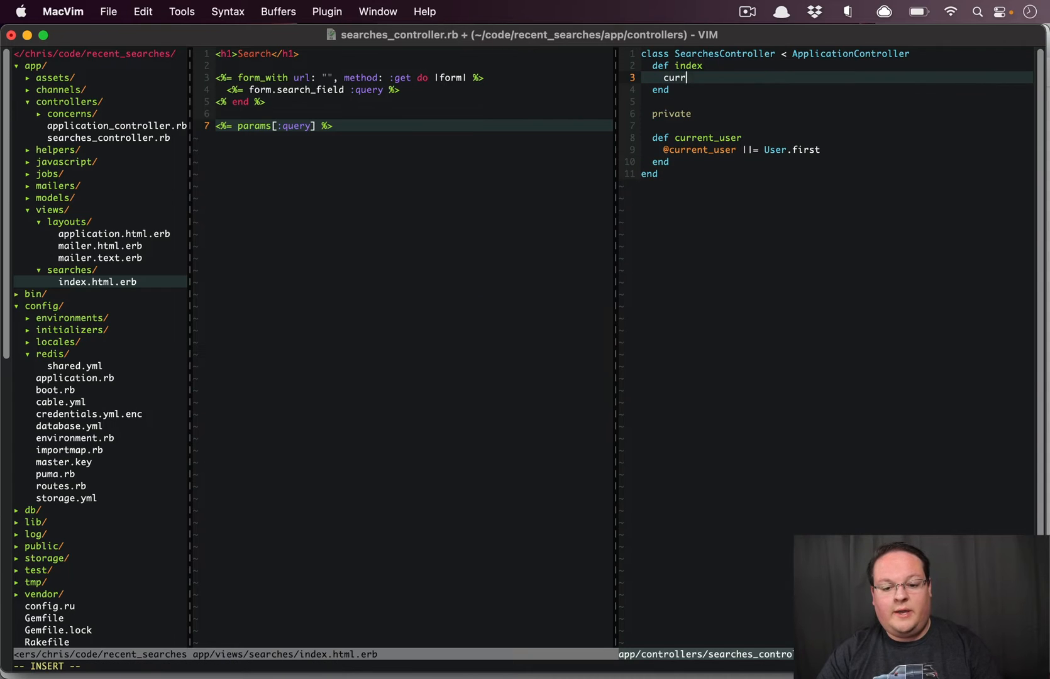
Prepend params[:query] to current_user.recent_searches when present, and add helper_method :current_user.
text(ent_use)
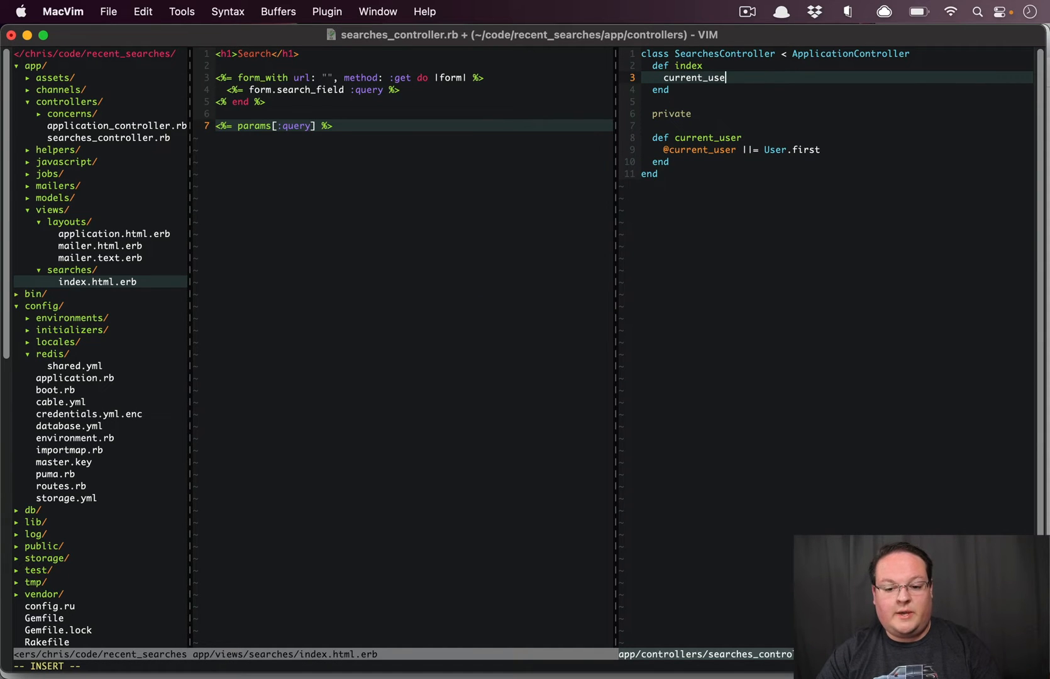
text(r.recentt)
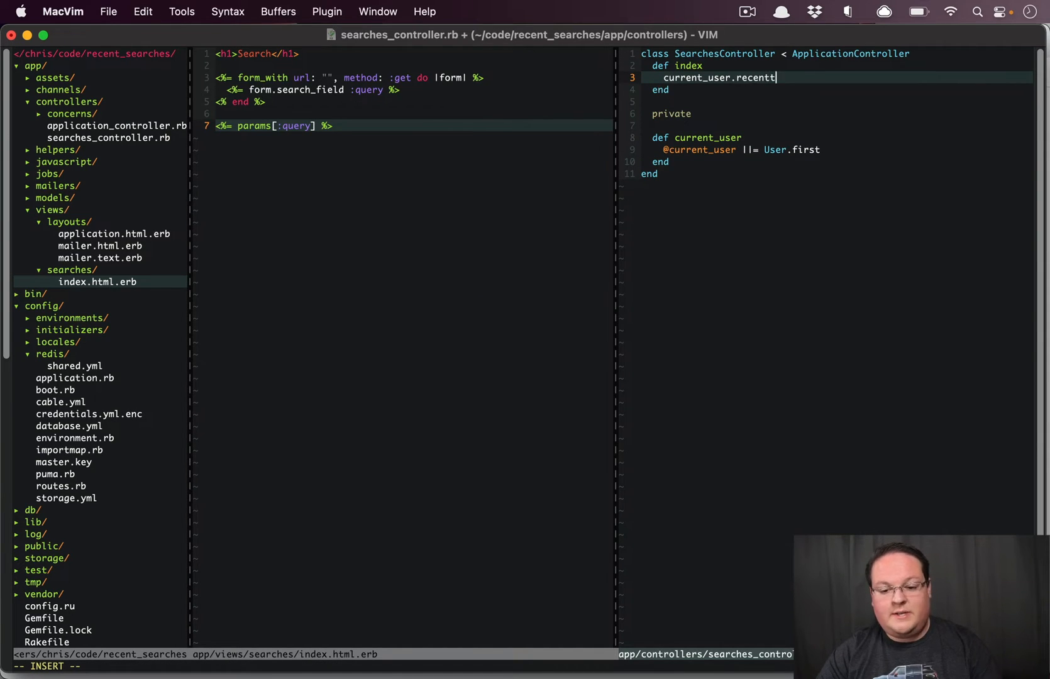
text(_sear)
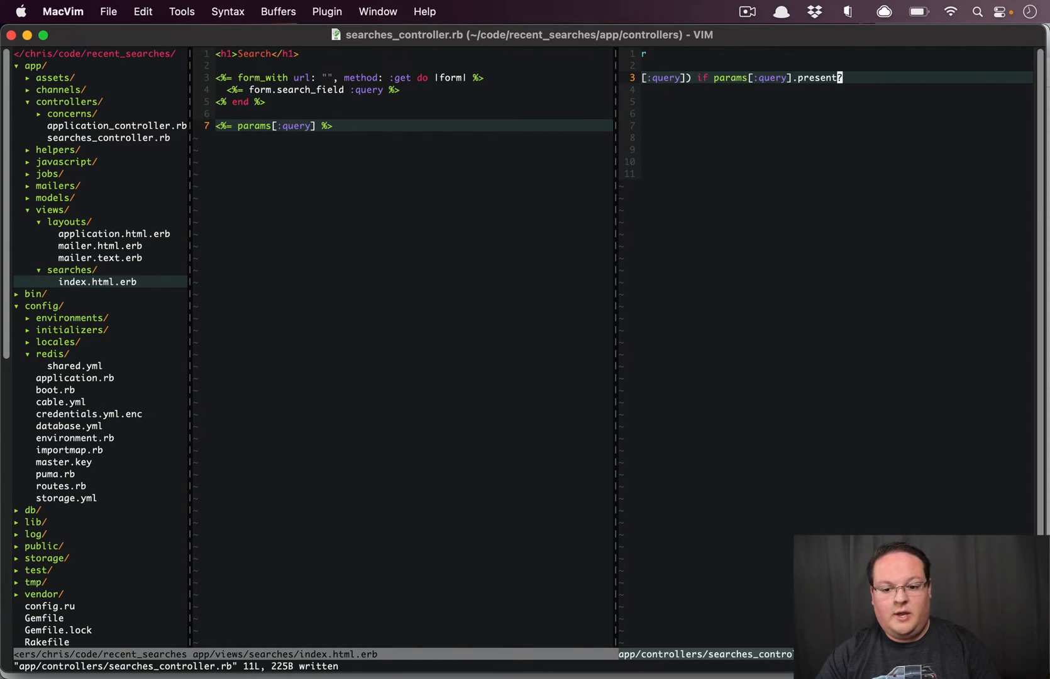
key(v)
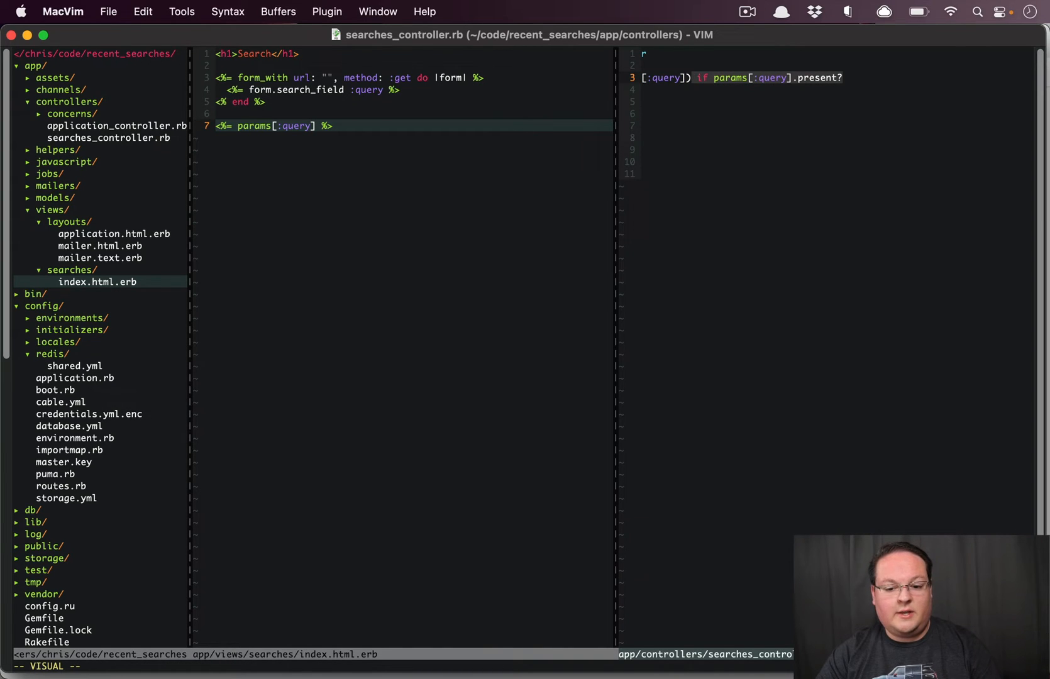
text(help)
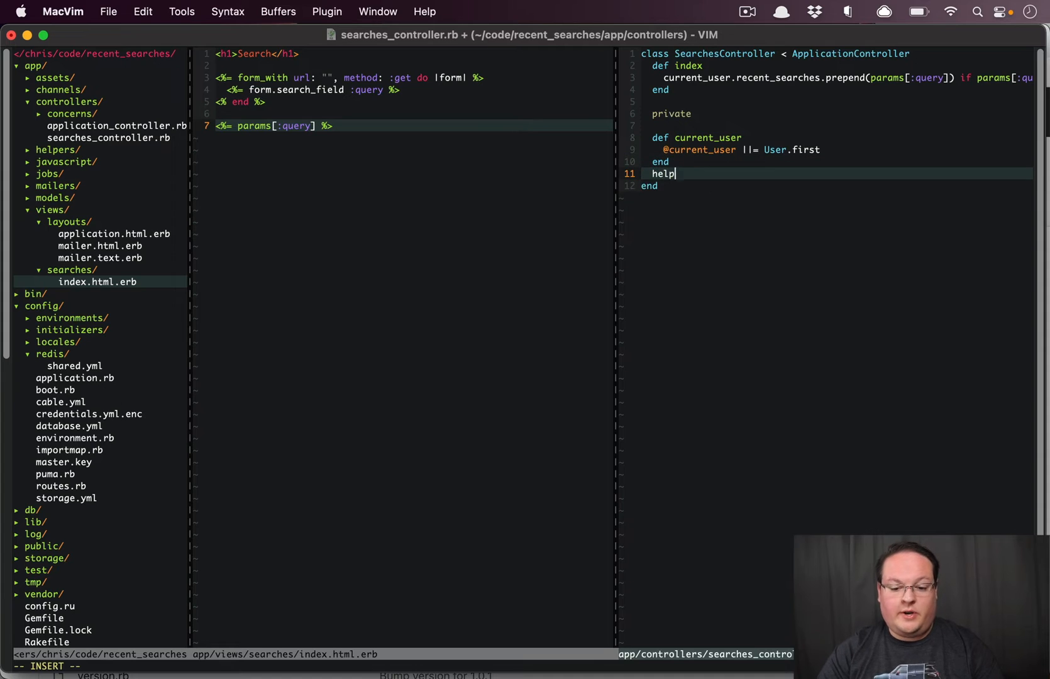
text(er_method:)
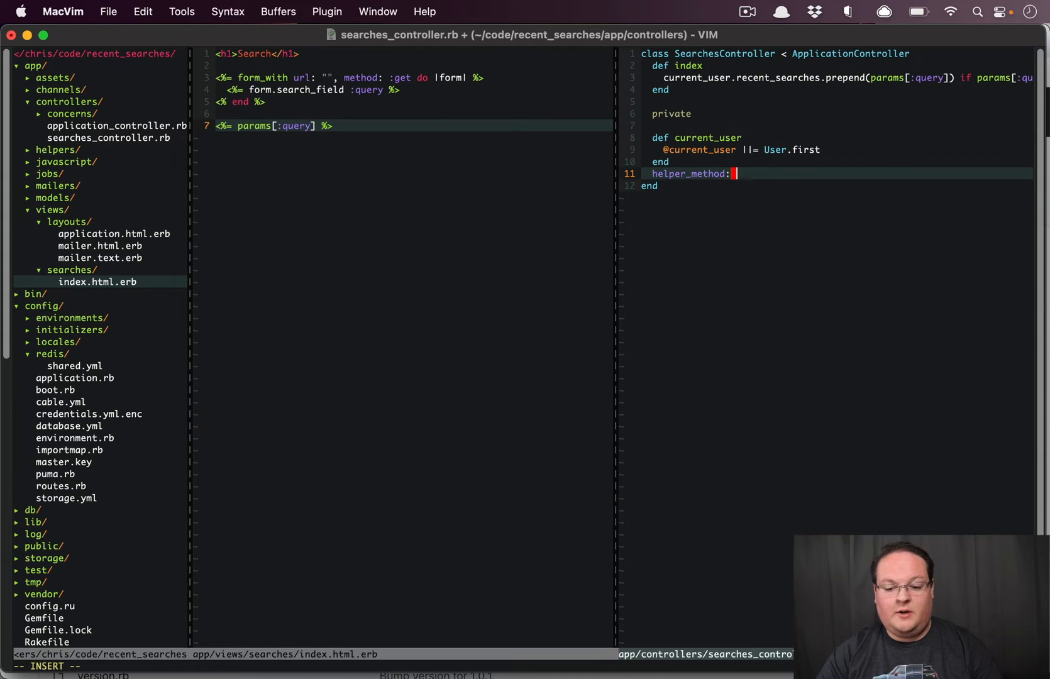
text(:current_user)
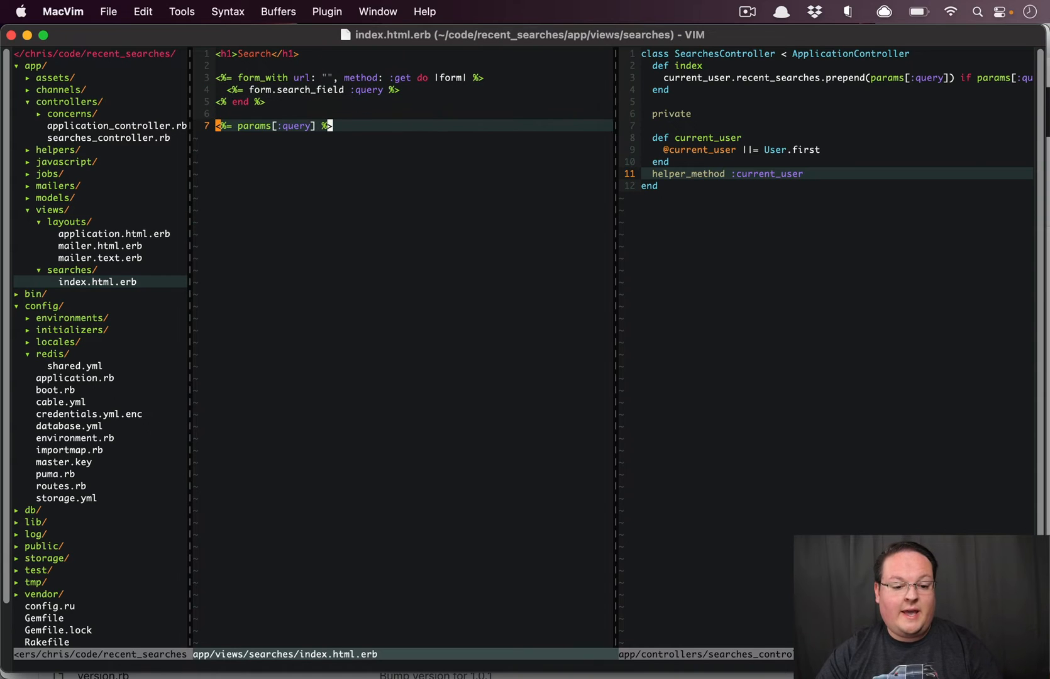
Replace the echo with a recent_searches.elements loop rendering link_to query, root_path(query: query).
key(v)
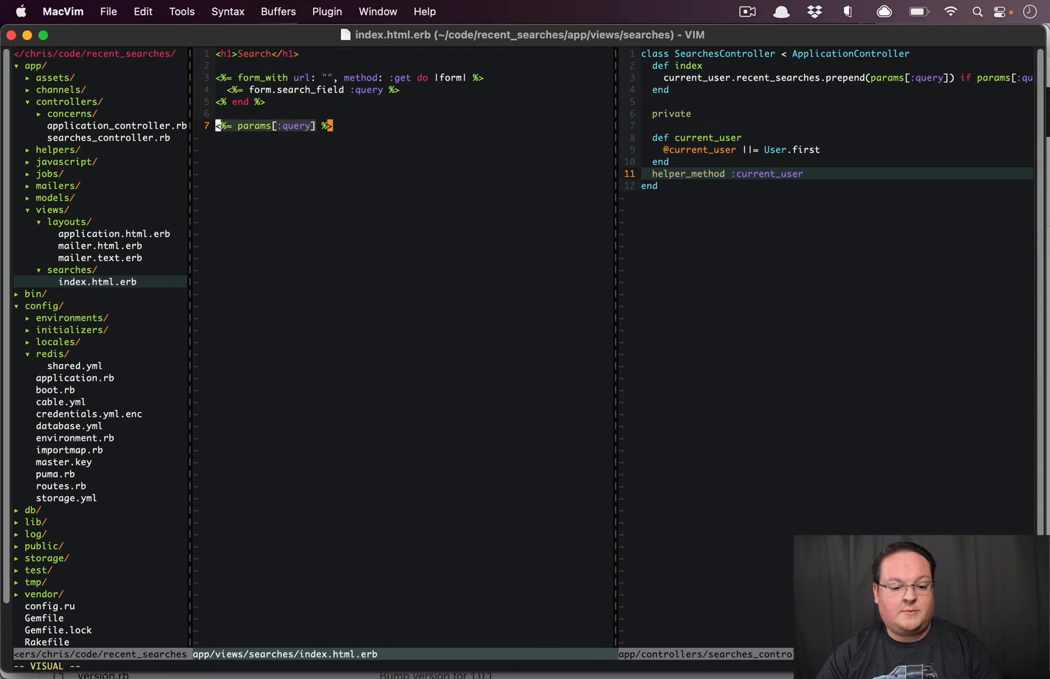
text(current_user.recent_s %>)
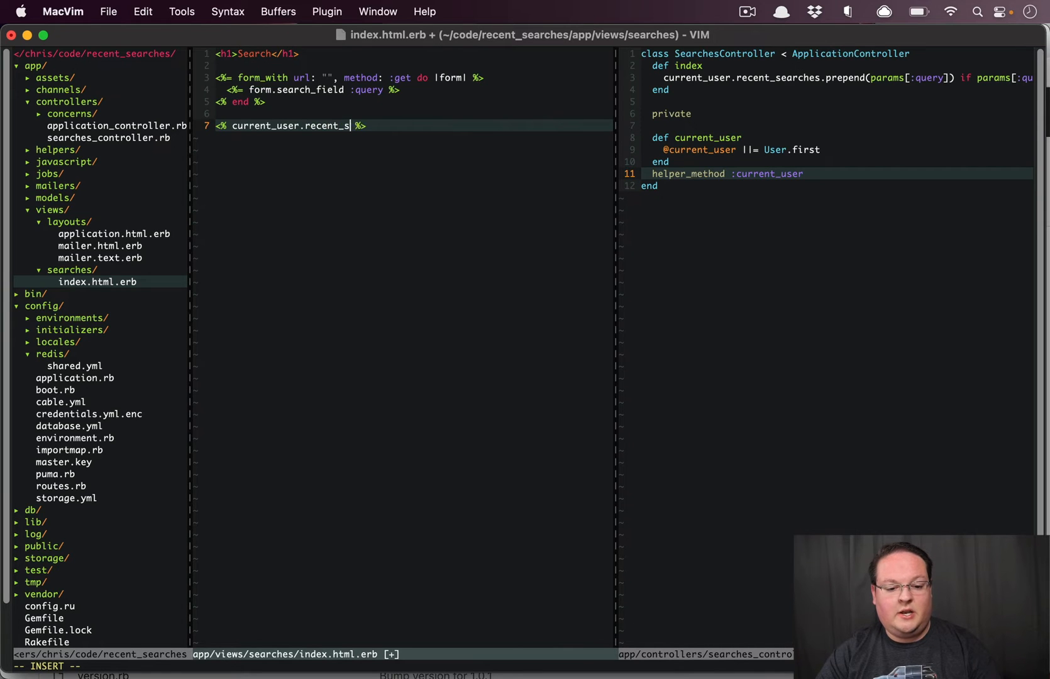
text(earches.elements)
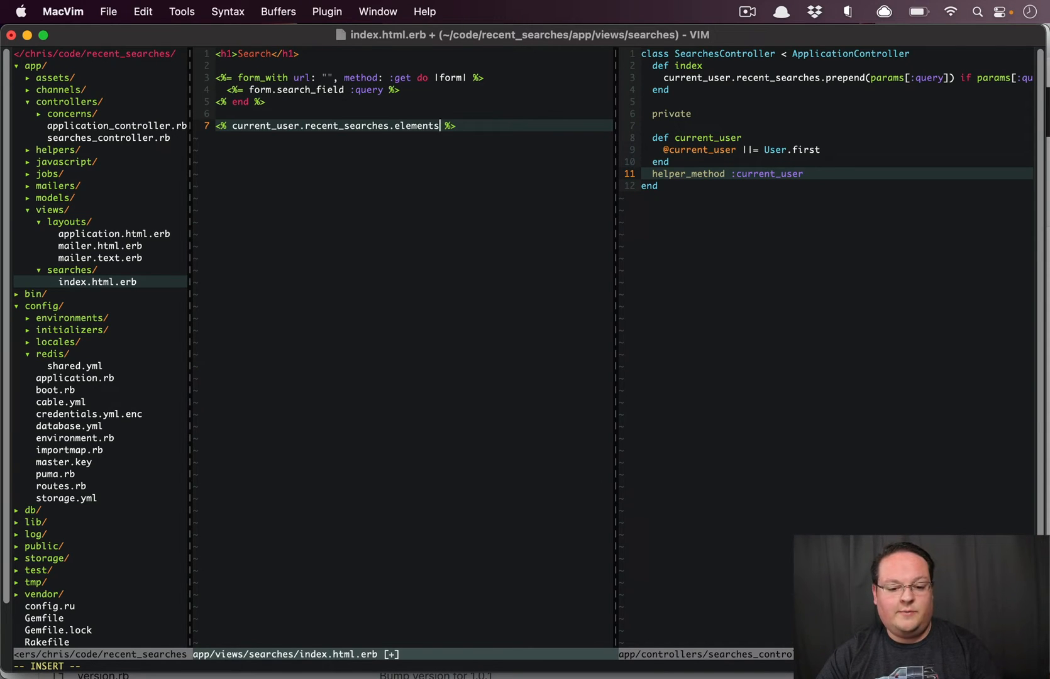
text(.each do)
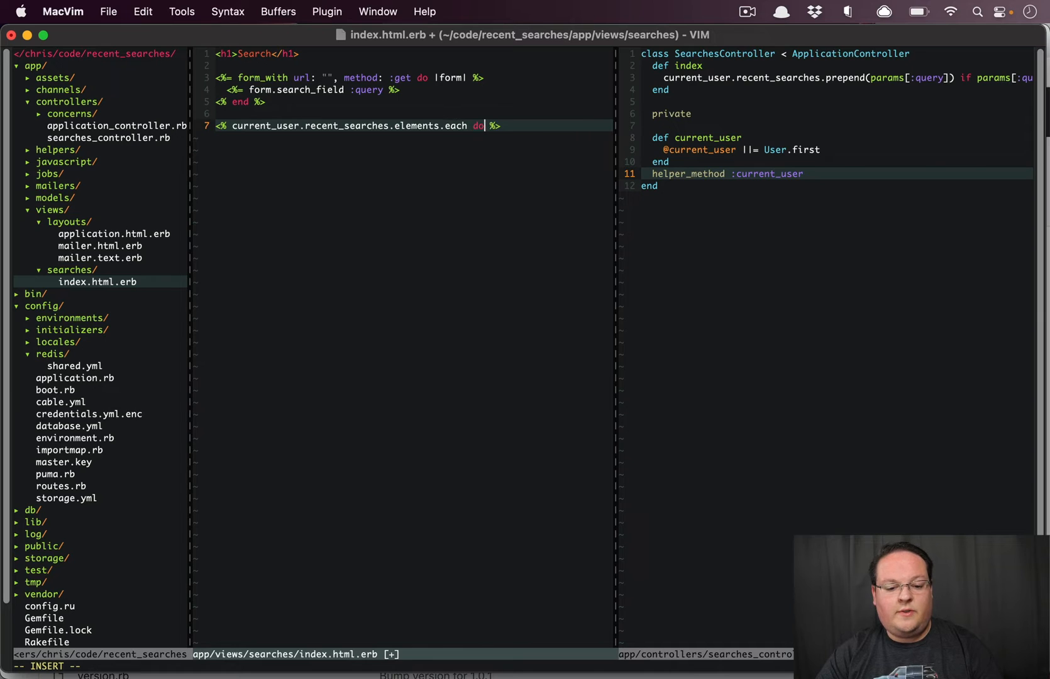
text(|query|)
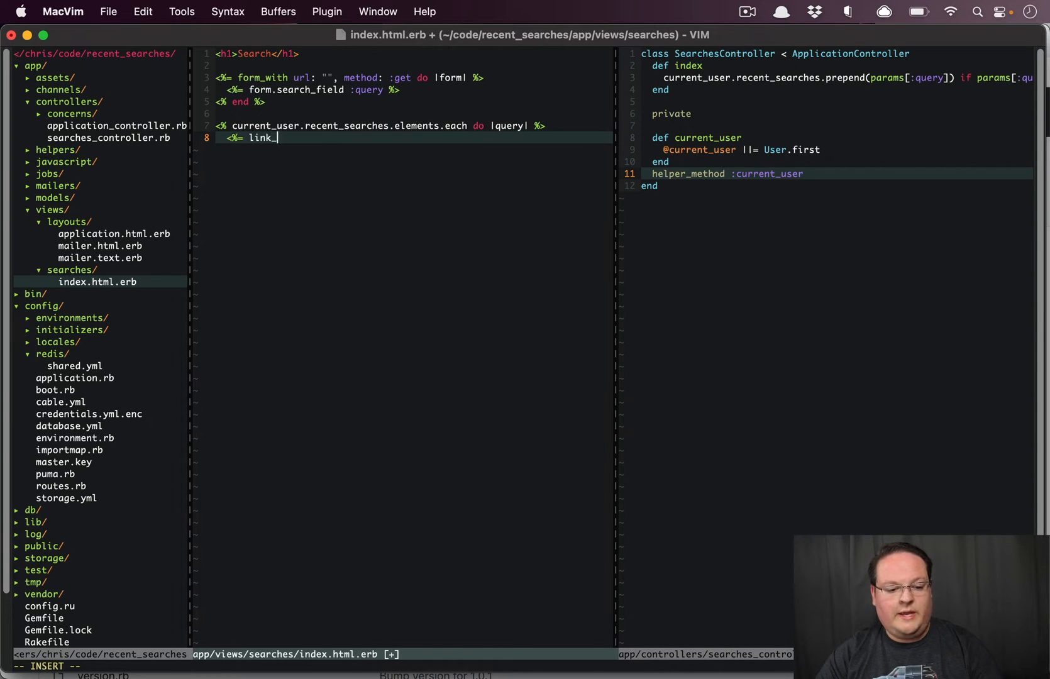
text(to)
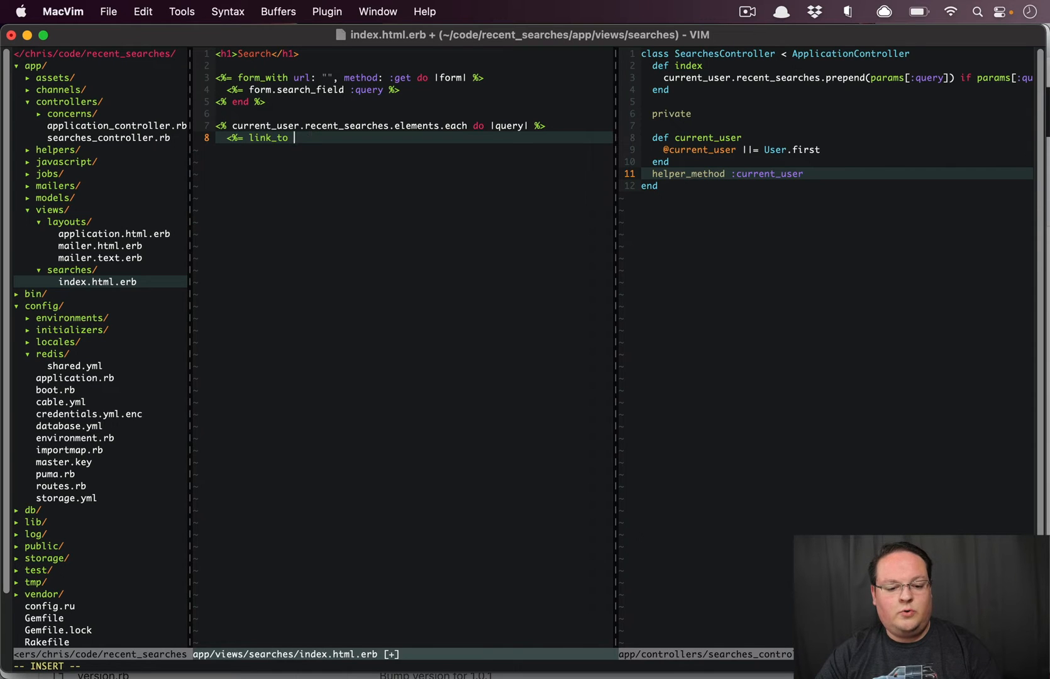
text(query,)
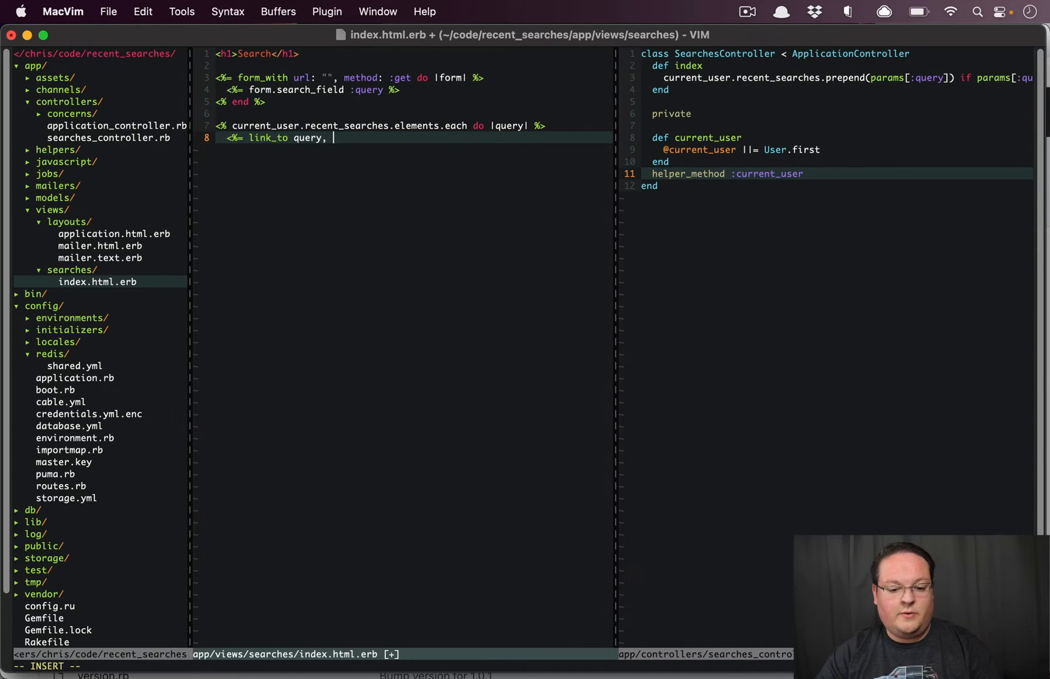
text(root_path()
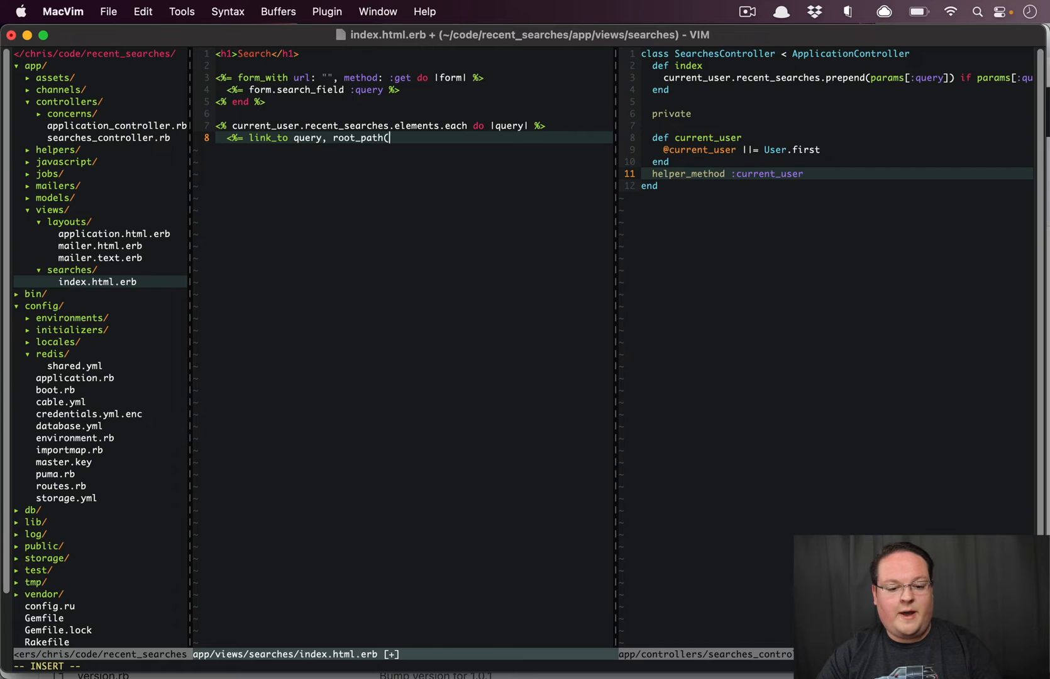
text(query: que)
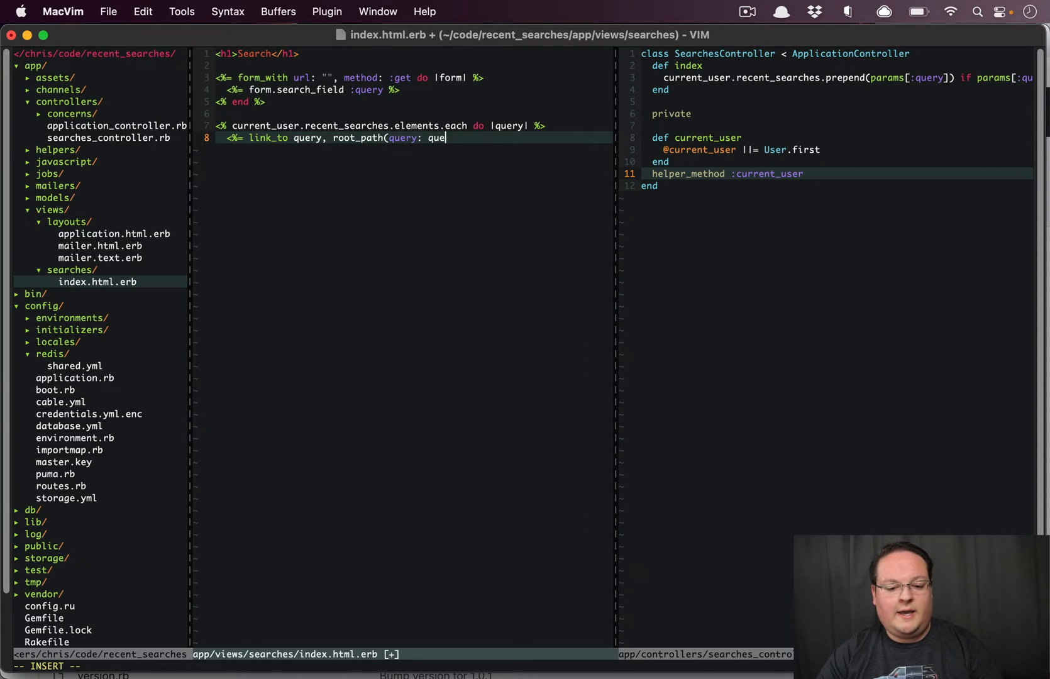
text(ry) %>)
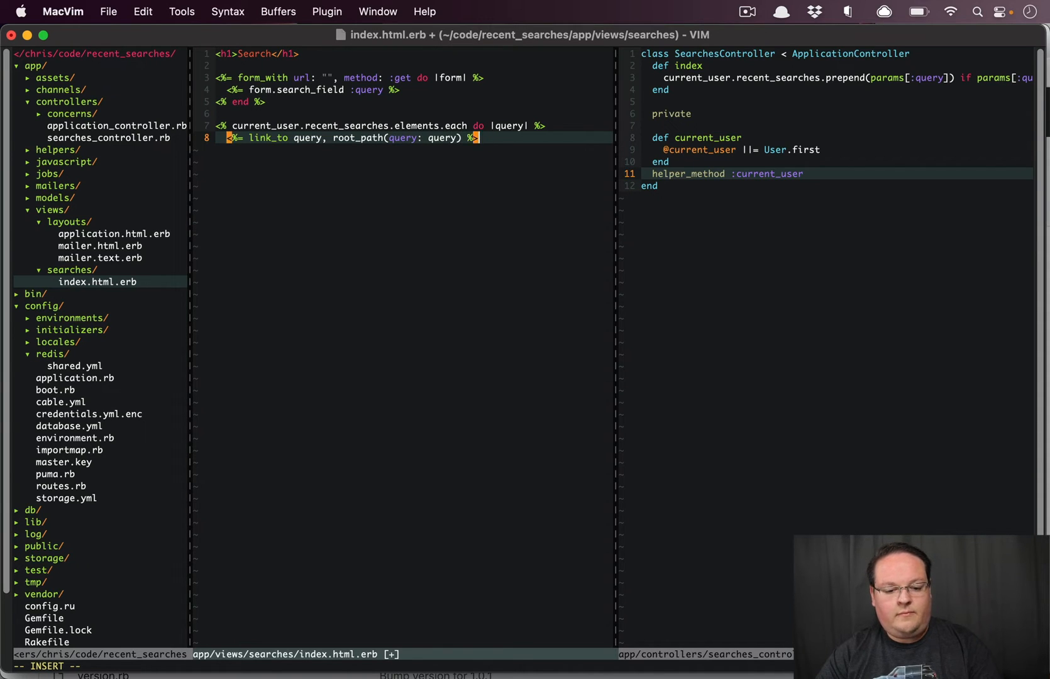
text(<% end %>)
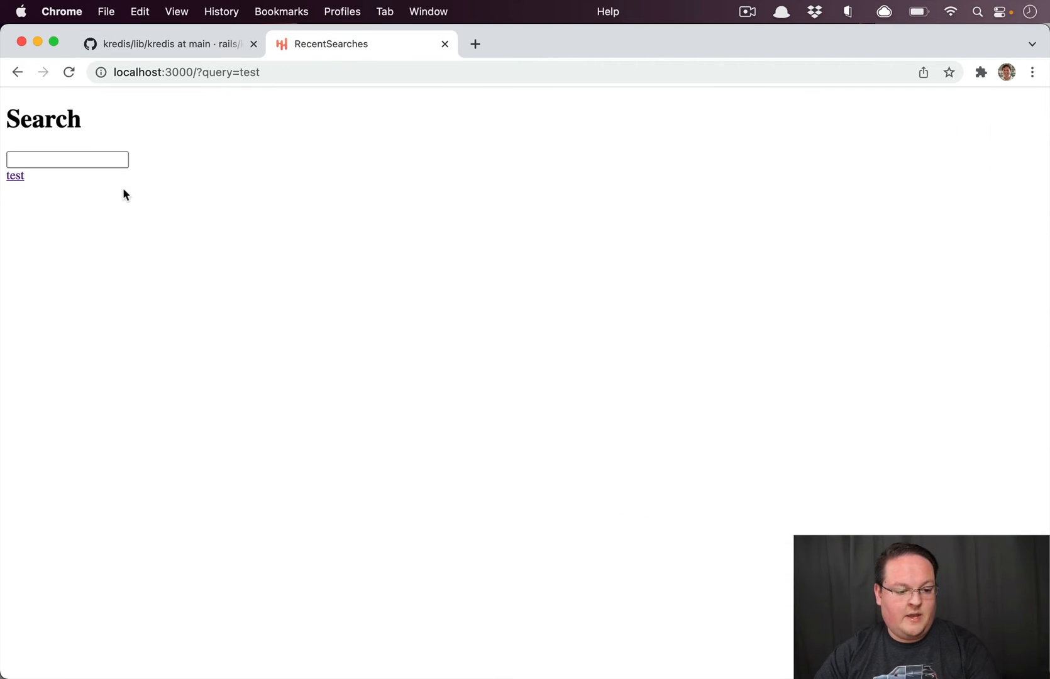
Search for 'hello world' and then 'rails'.
click(67, 160)
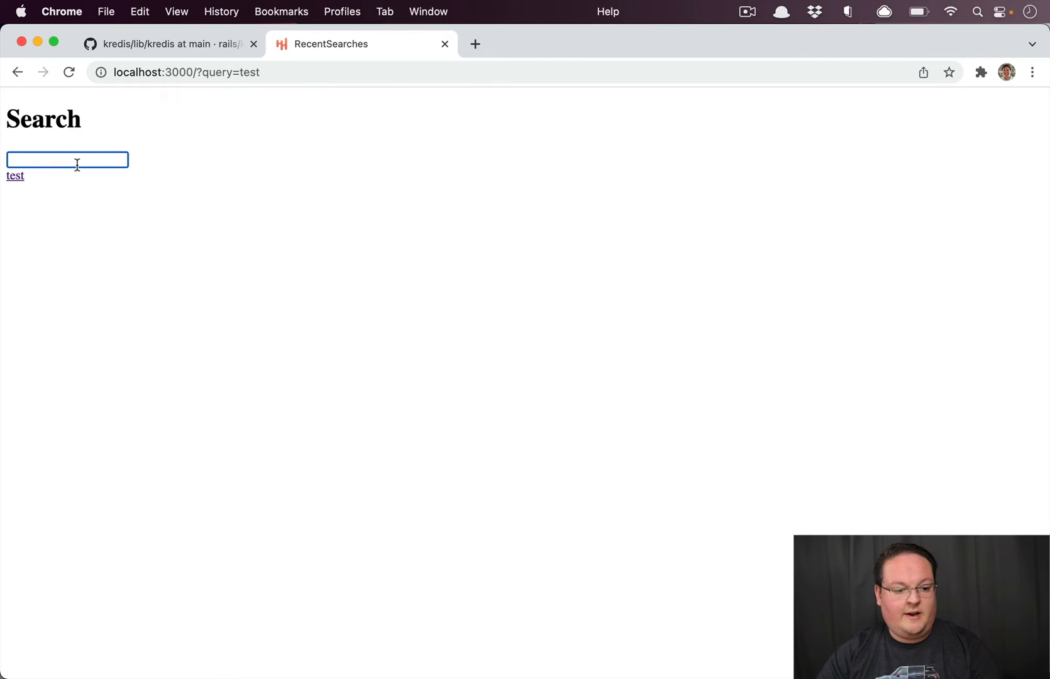
text(hello wor)
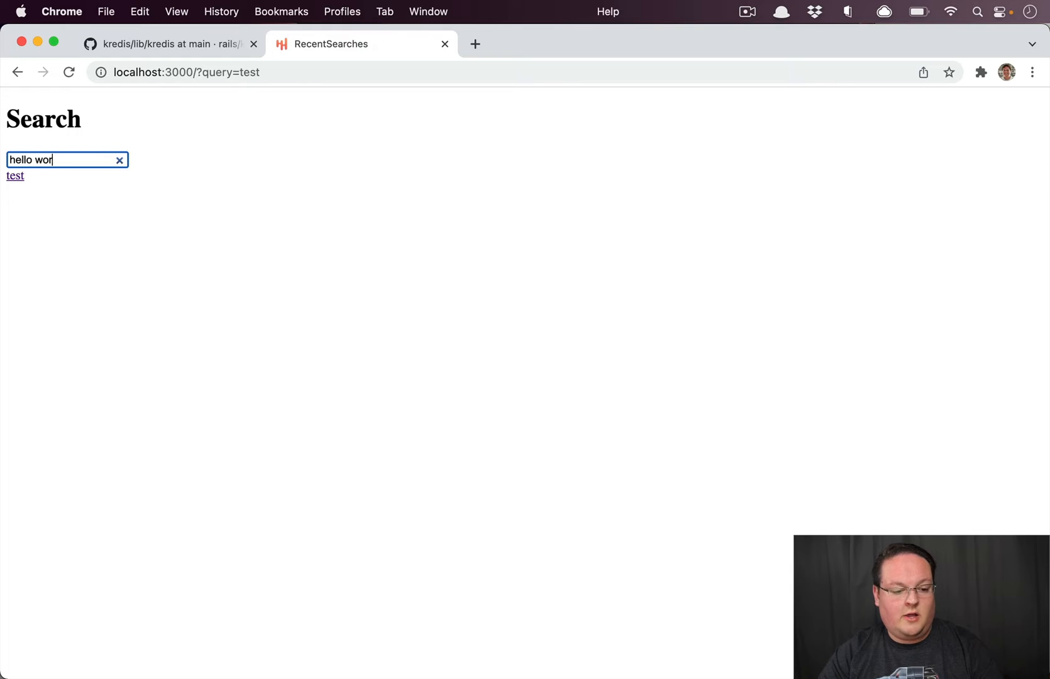
key(Return)
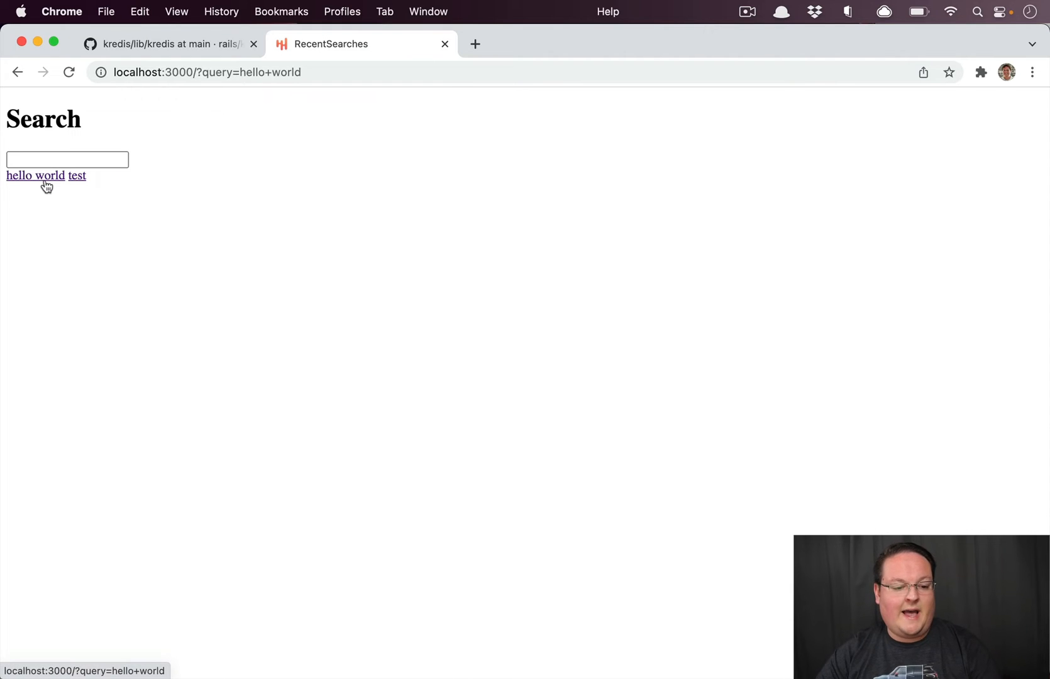
click(68, 159)
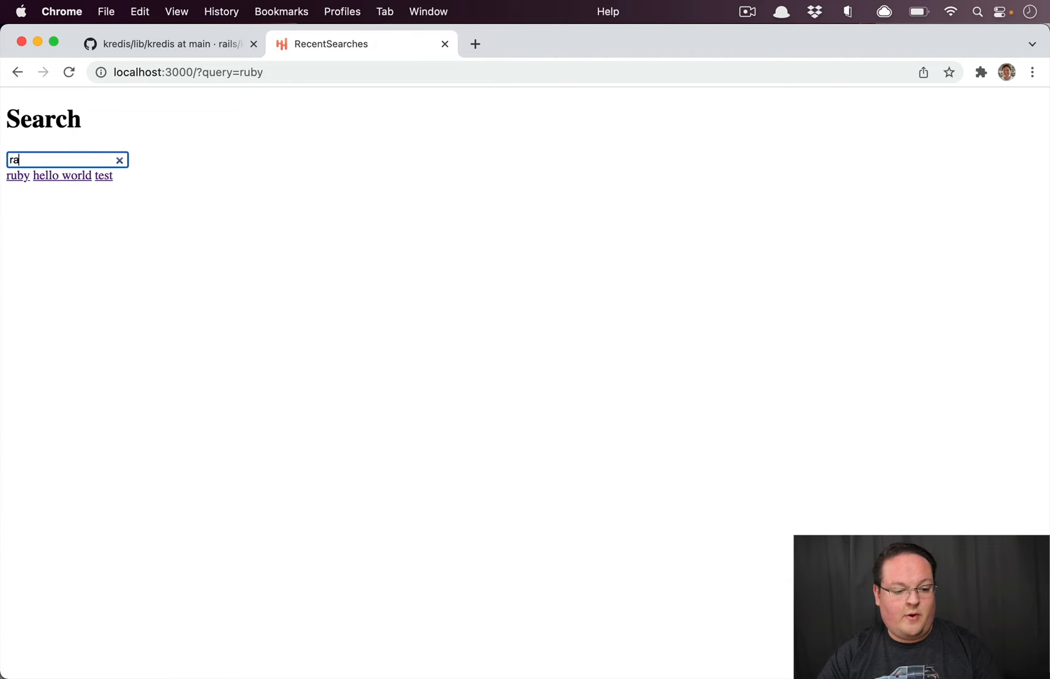
key(Return)
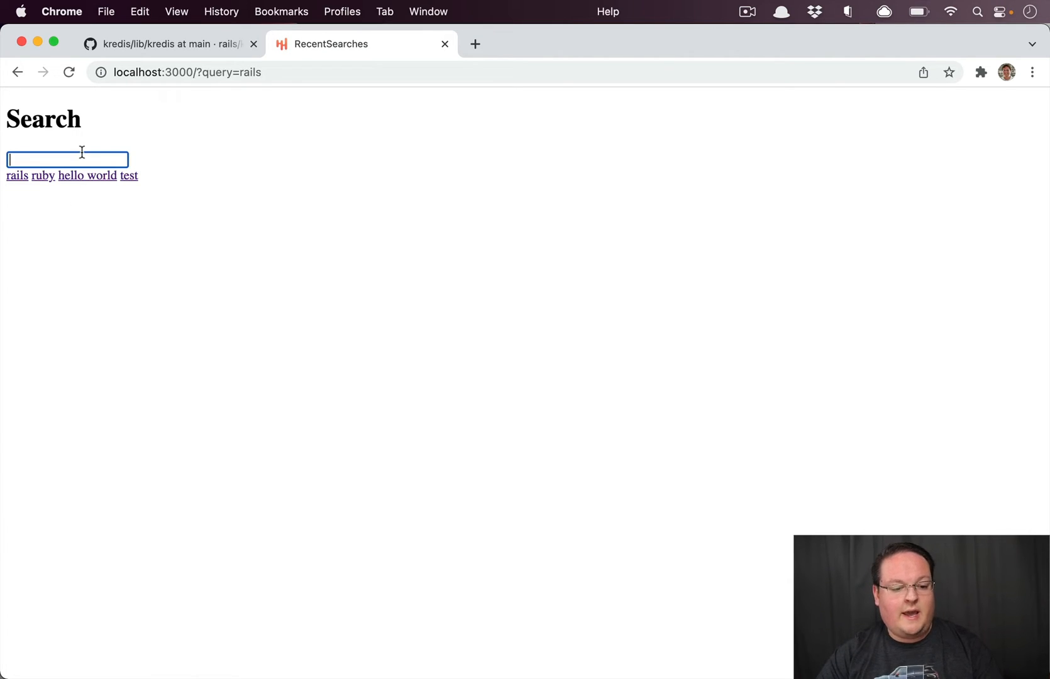
Search 'javascript', 'rust', then 'ruby' again so ruby moves to the top.
text(javasc)
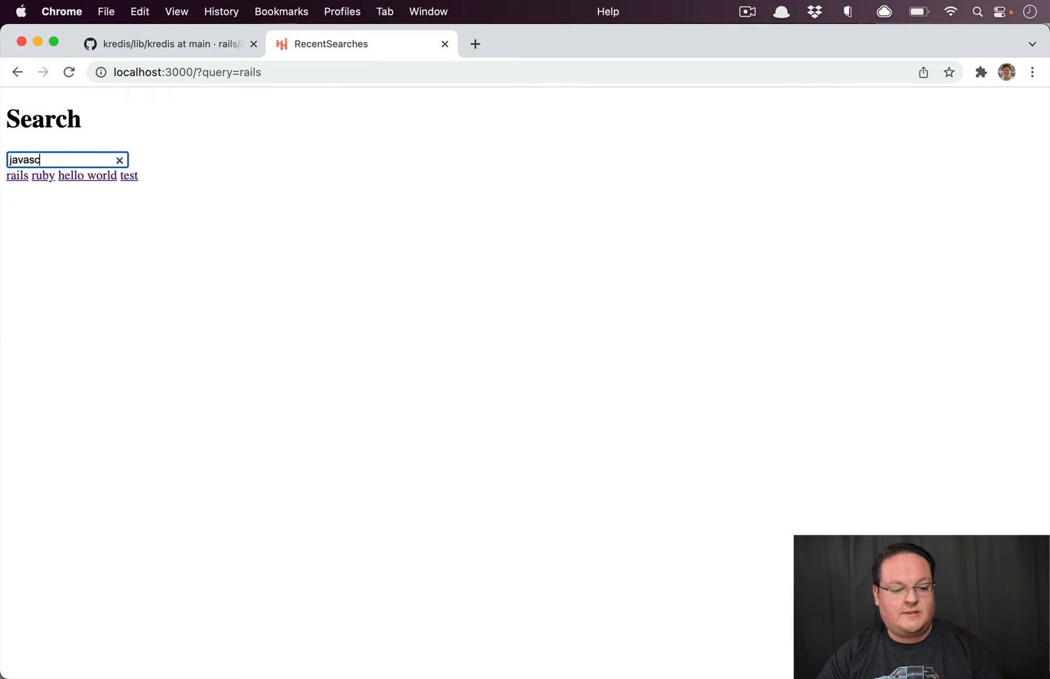
text(ript)
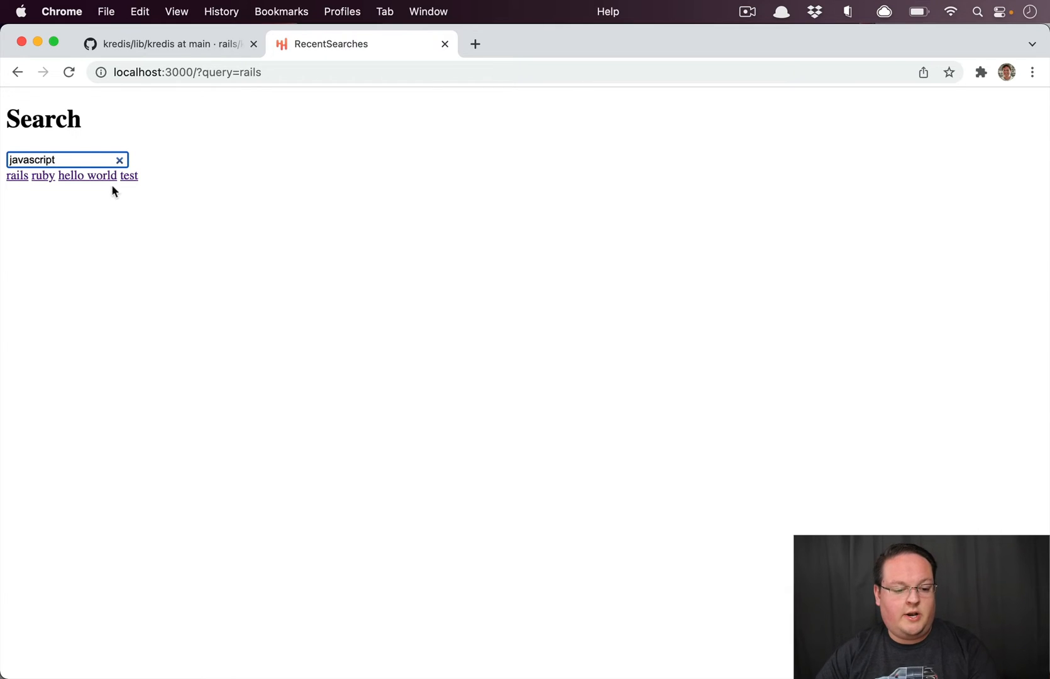
click(121, 159)
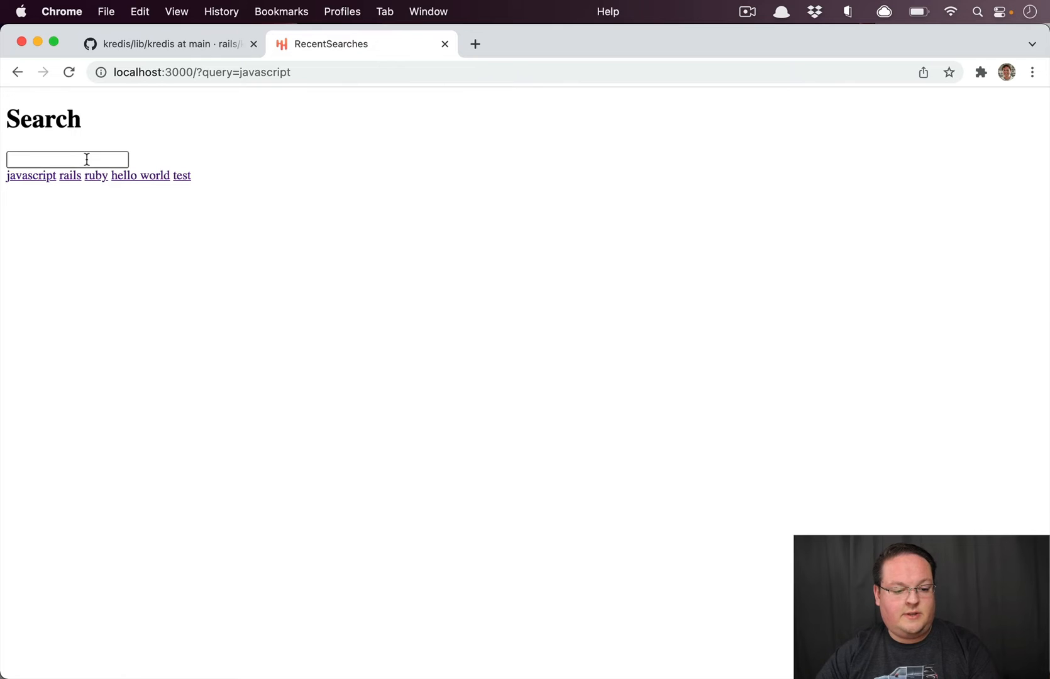
text(rust)
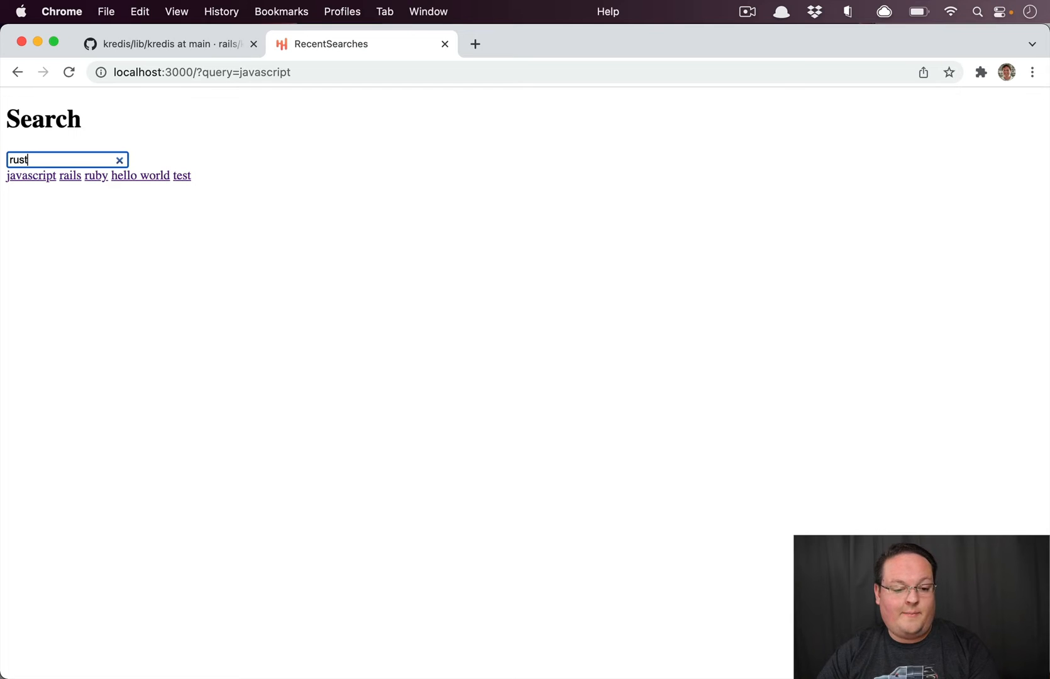
mouse_move(182, 176)
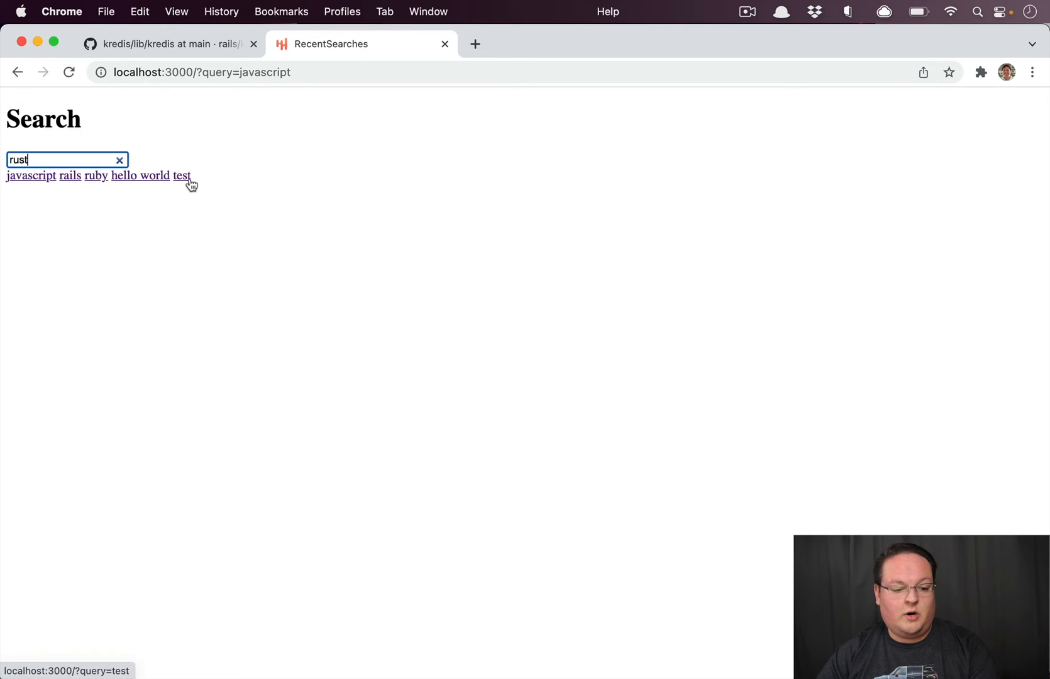
key(Return)
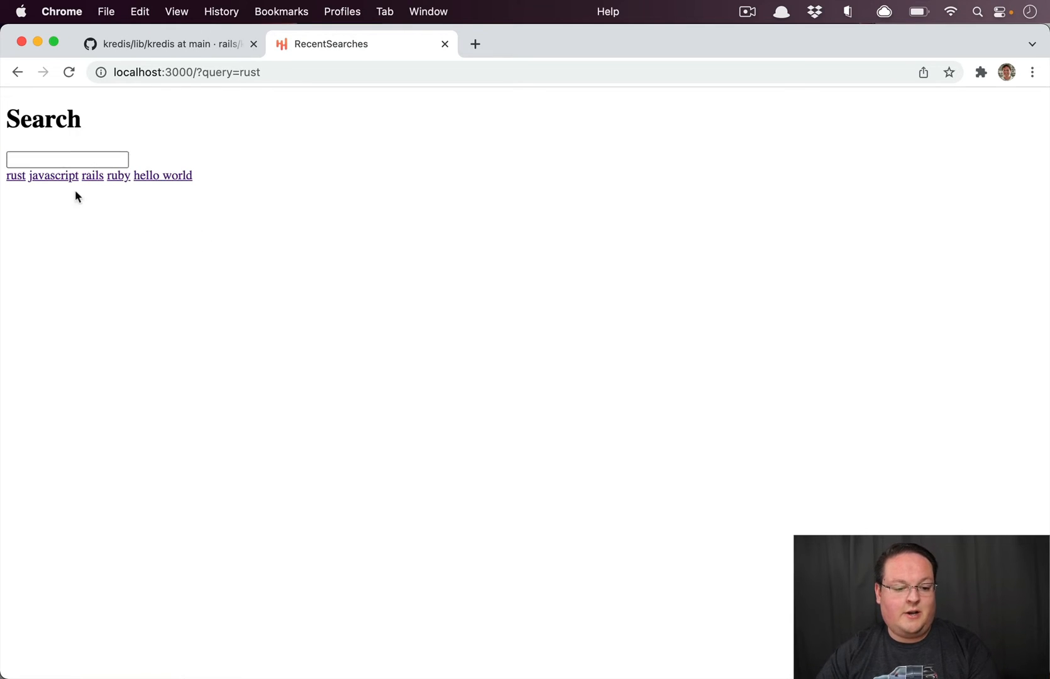
text(r)
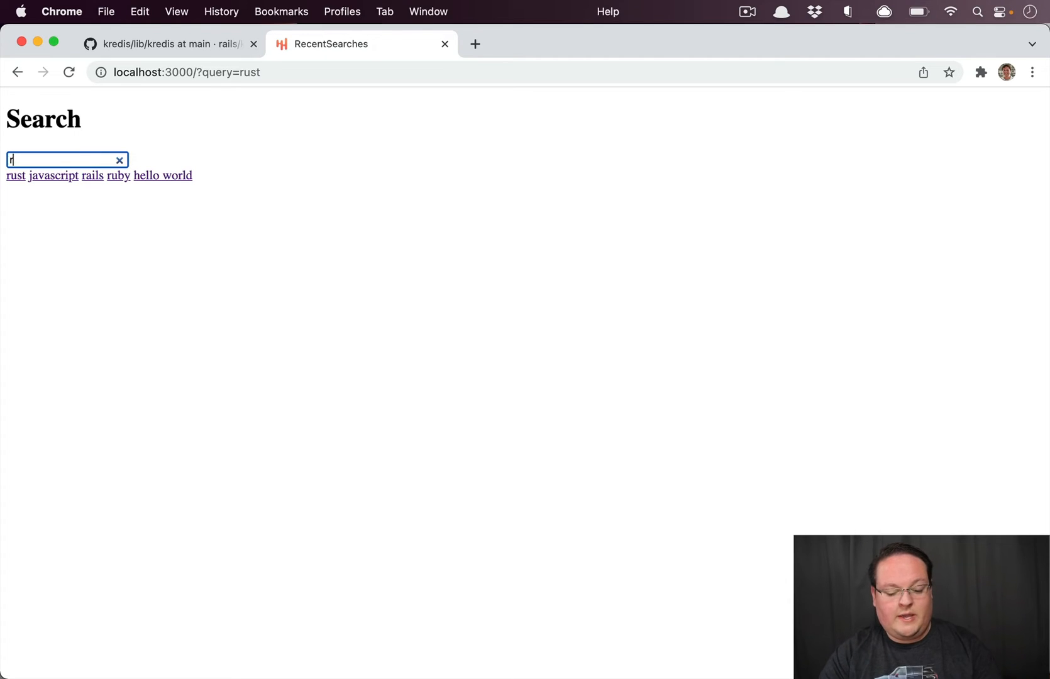
click(118, 175)
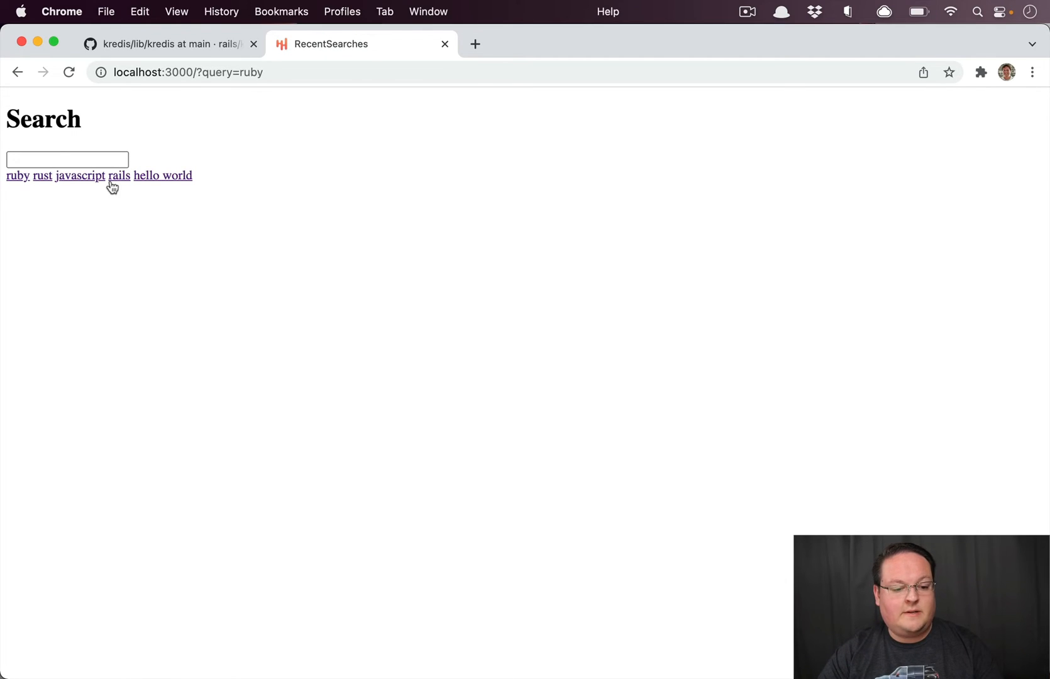
mouse_move(18, 176)
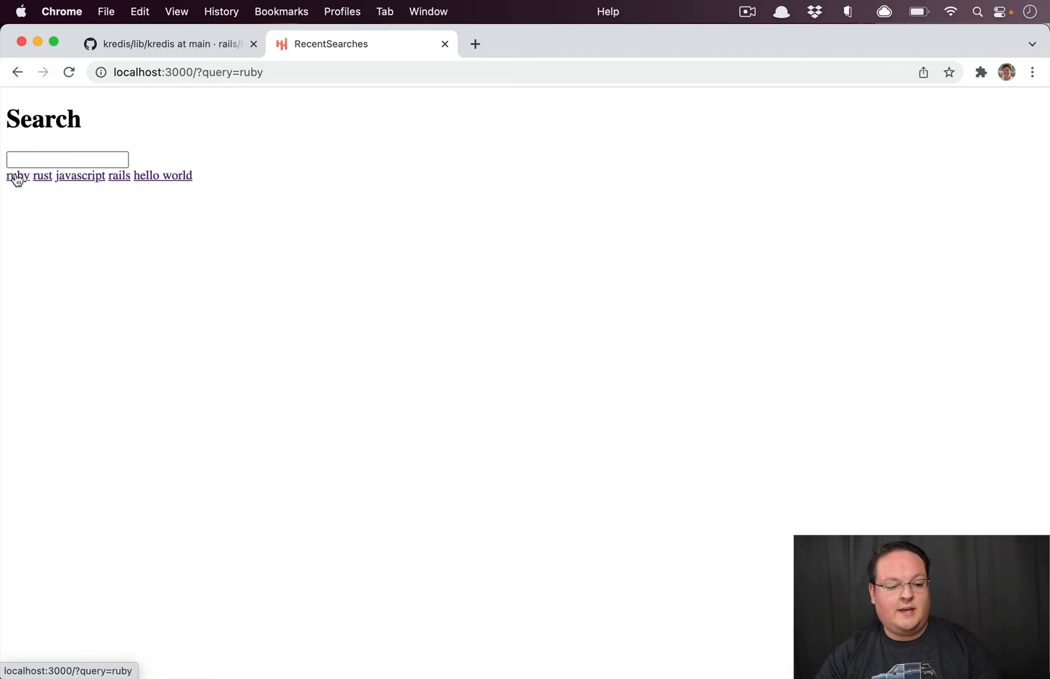
mouse_move(120, 176)
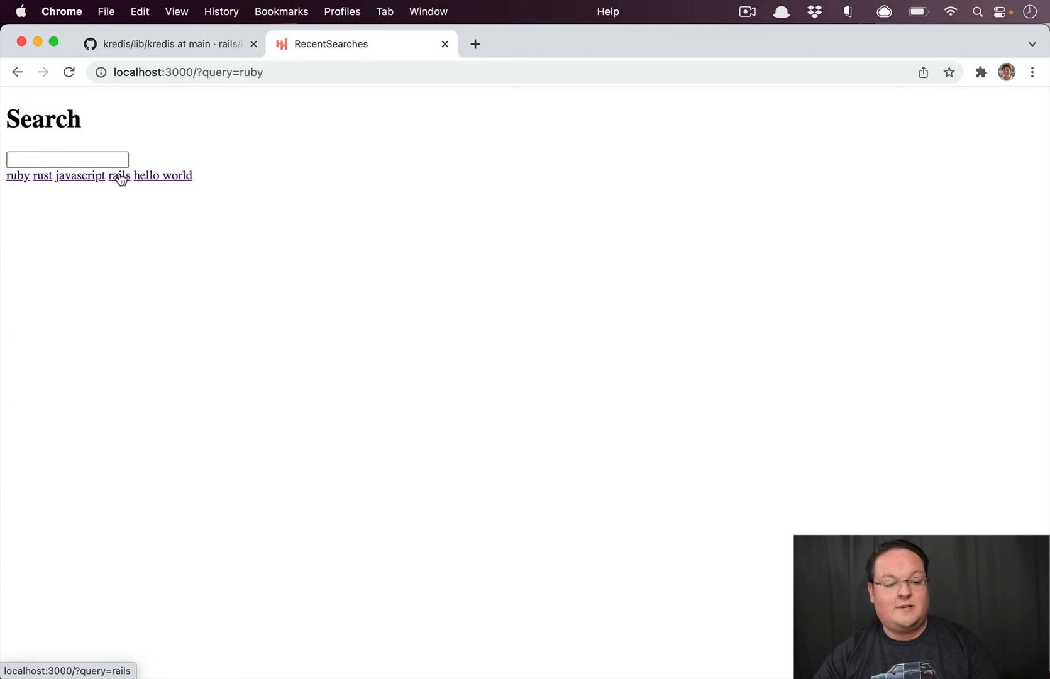
mouse_move(18, 175)
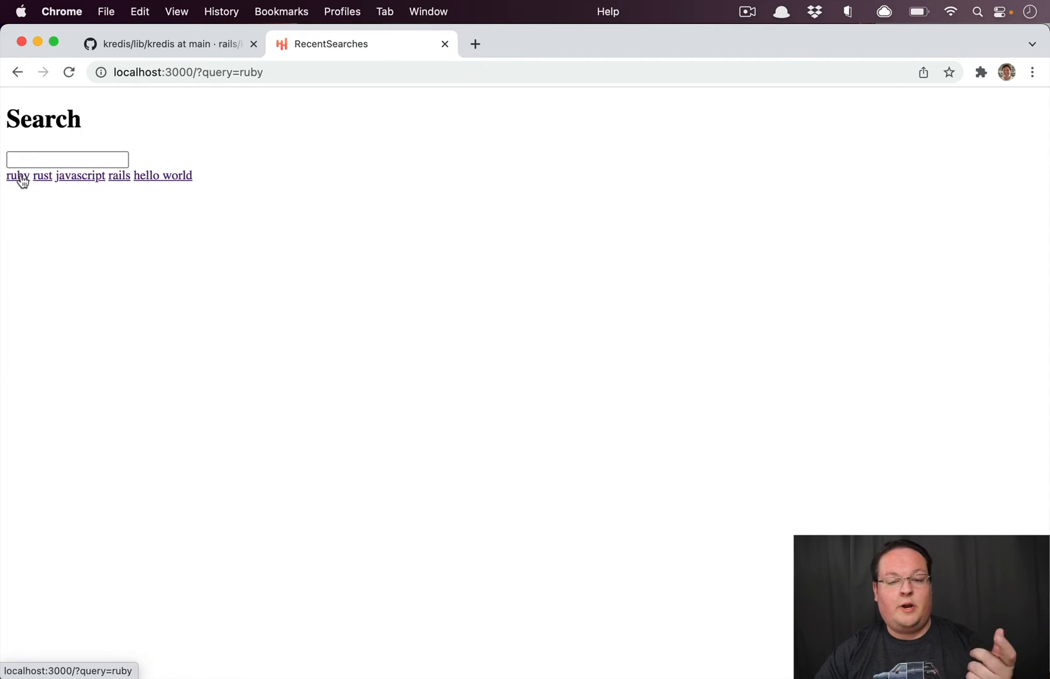
click(67, 159)
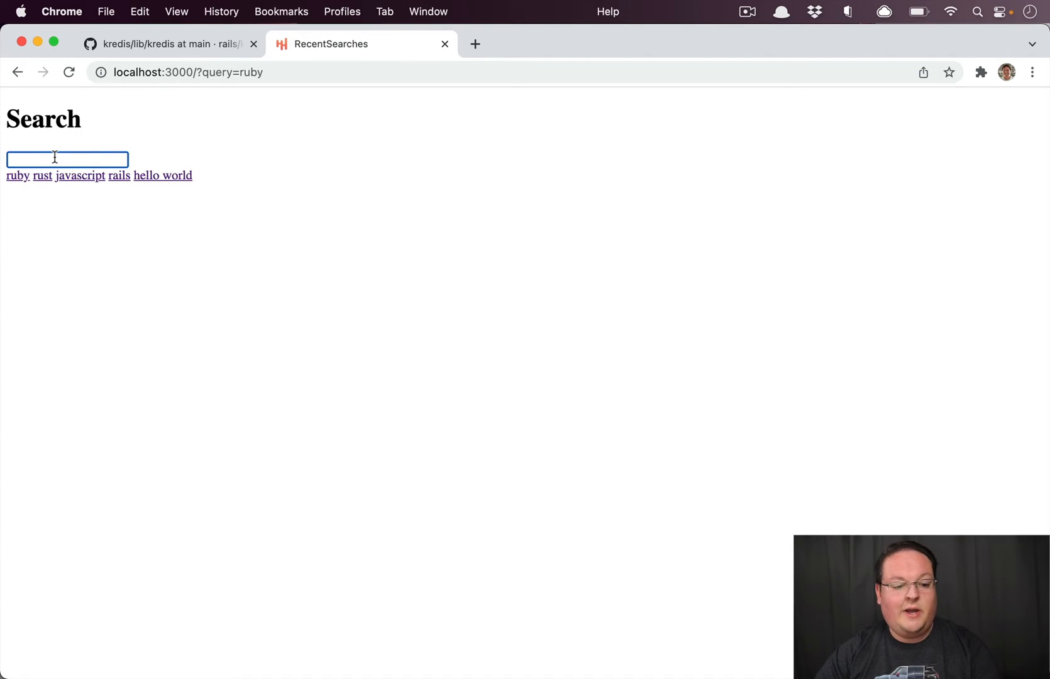
mouse_move(18, 176)
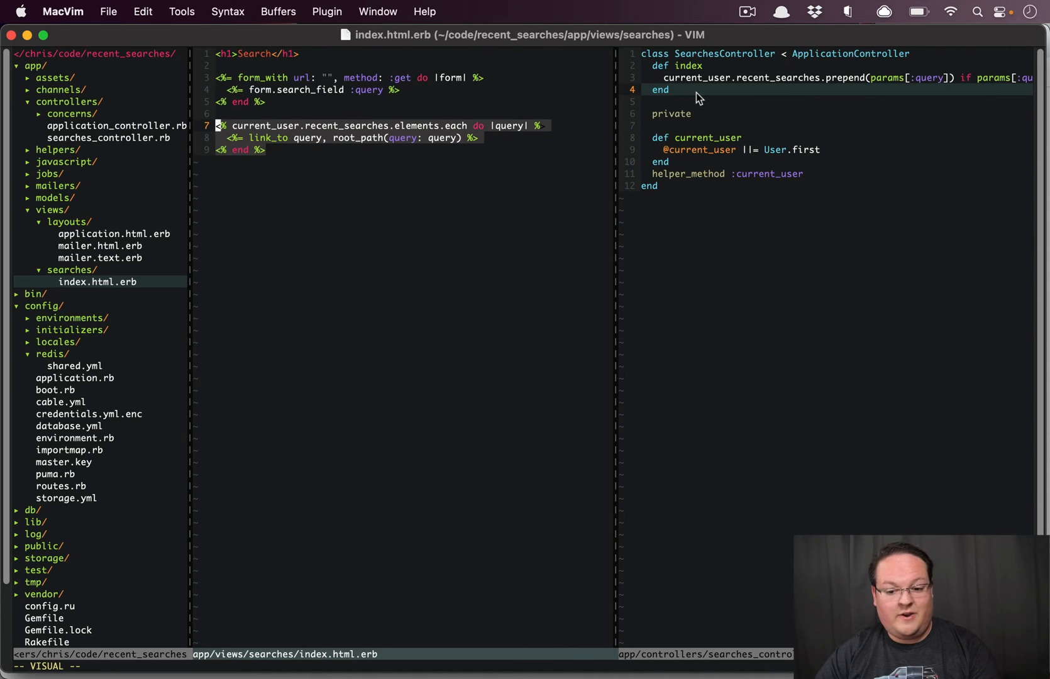
mouse_move(605, 181)
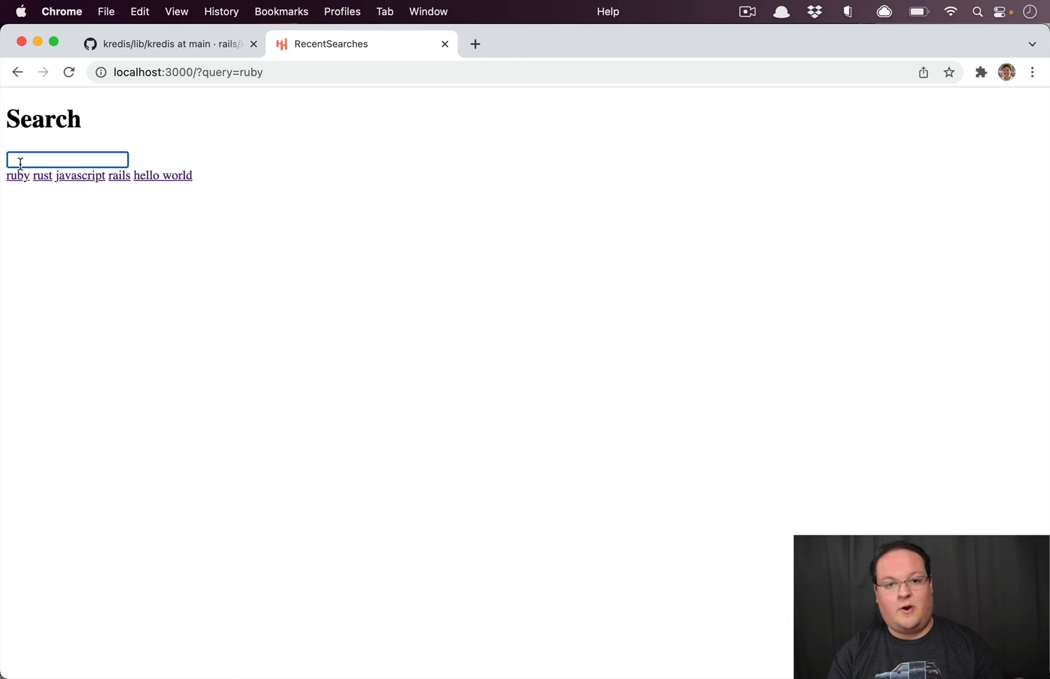
mouse_move(97, 158)
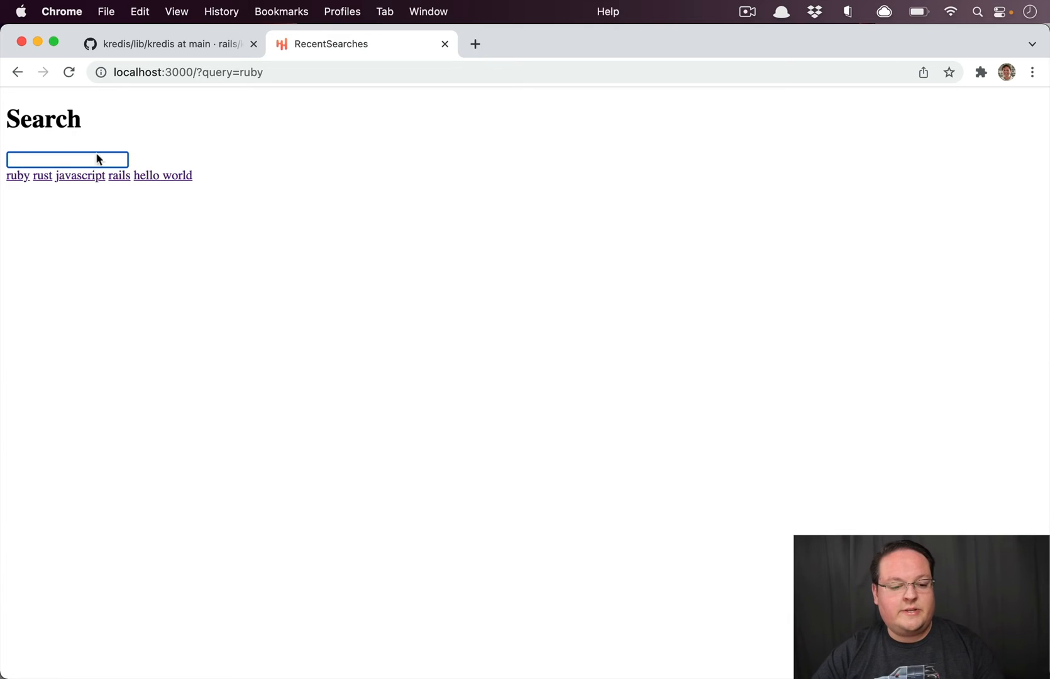
mouse_move(81, 176)
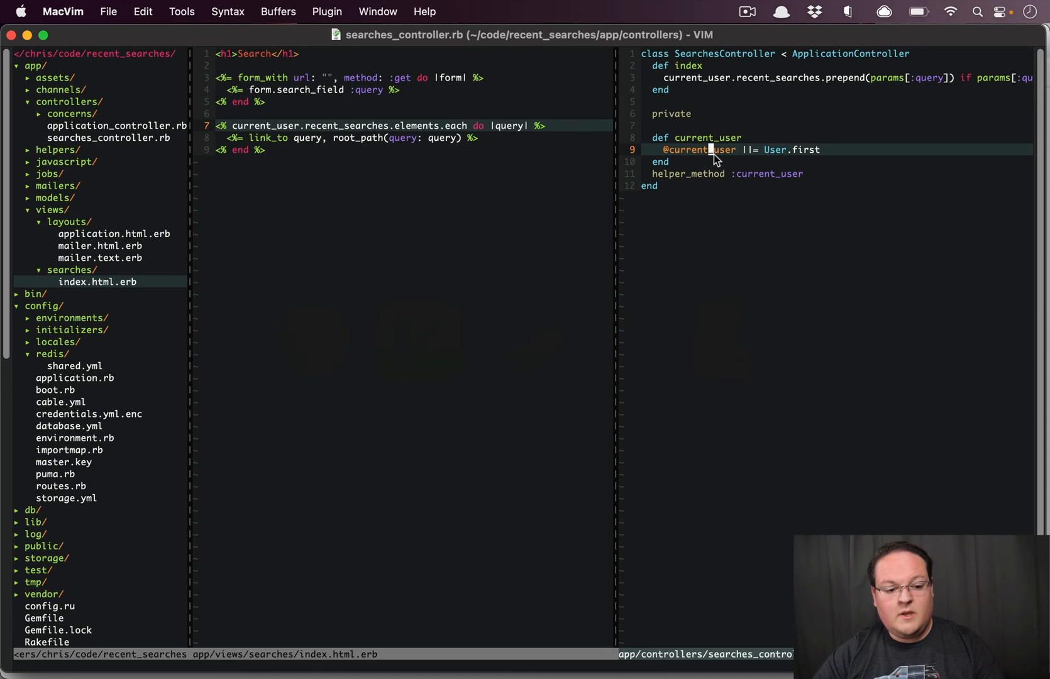
mouse_move(760, 186)
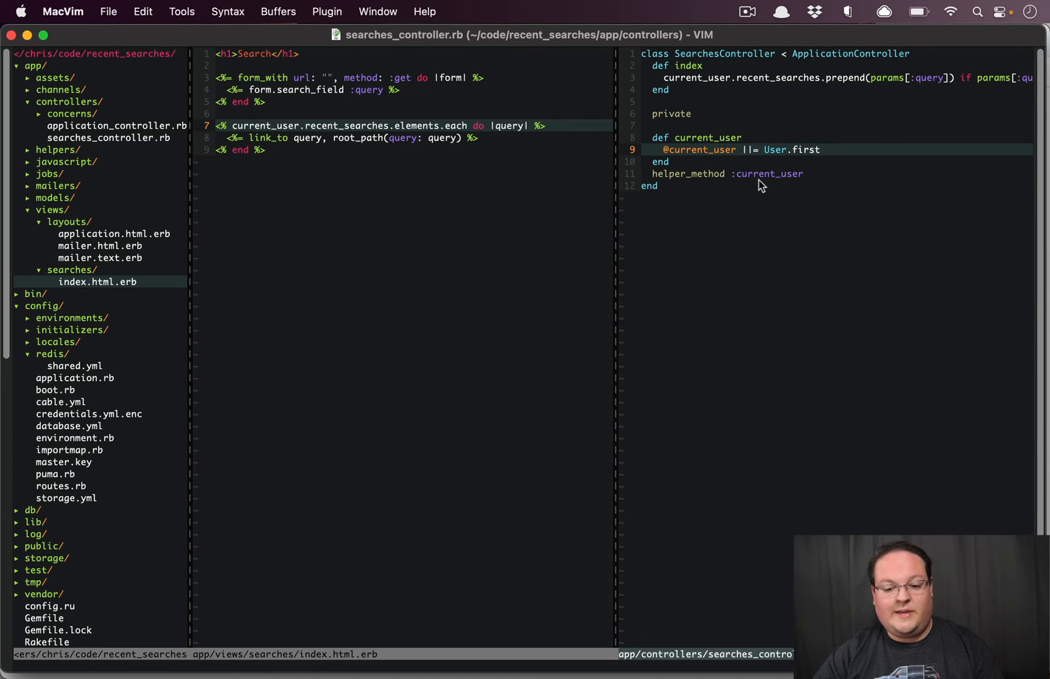
mouse_move(701, 175)
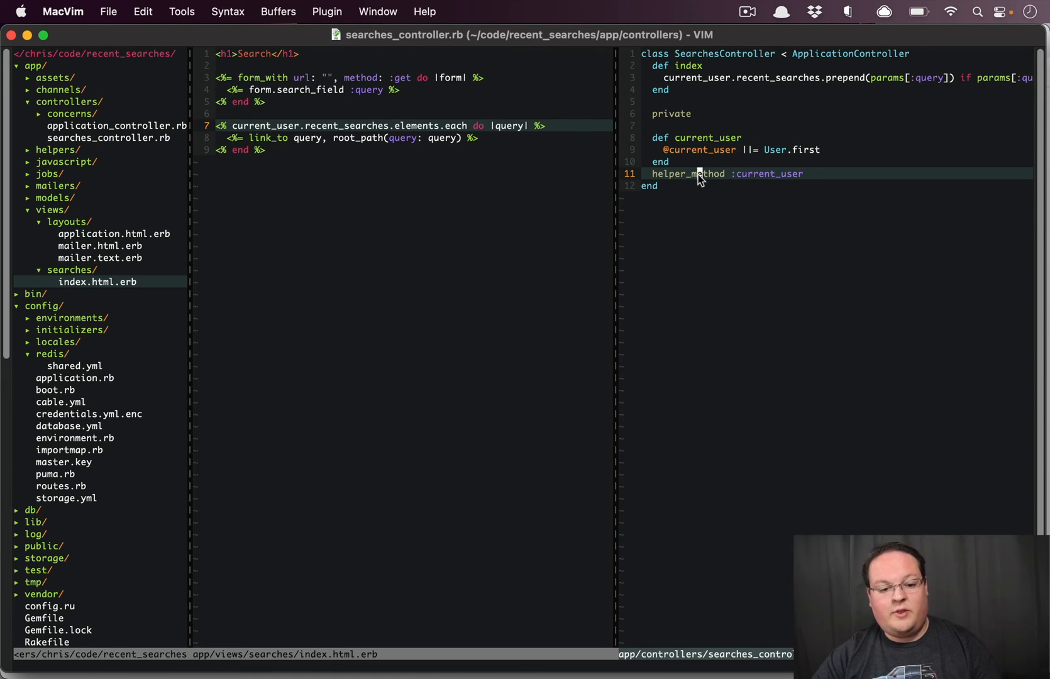
mouse_move(456, 159)
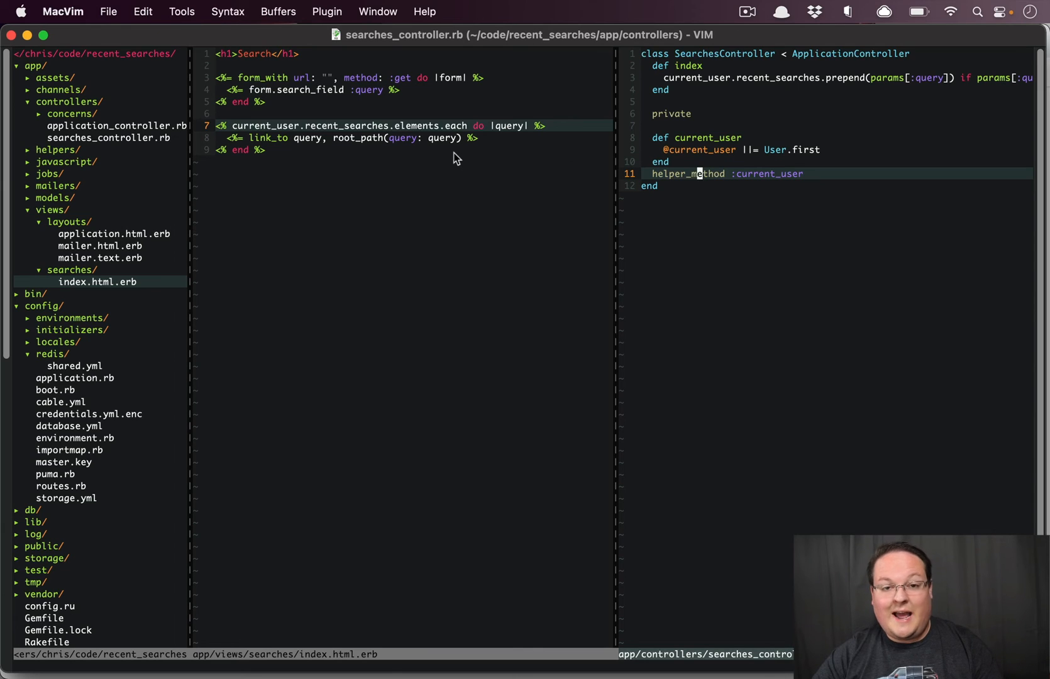
mouse_move(235, 254)
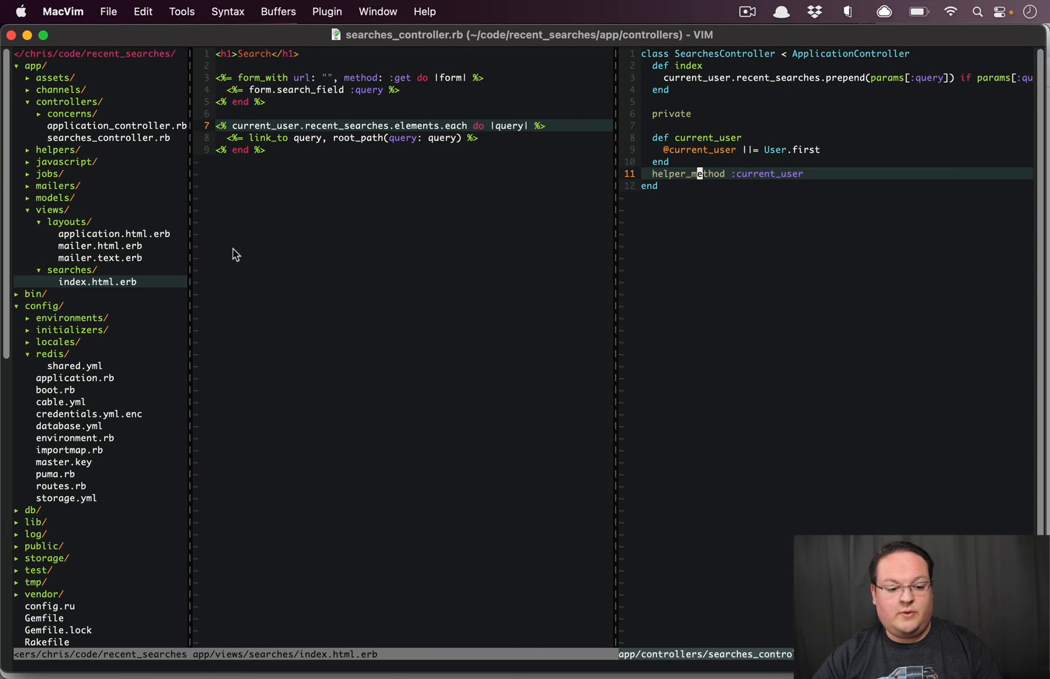
mouse_move(124, 167)
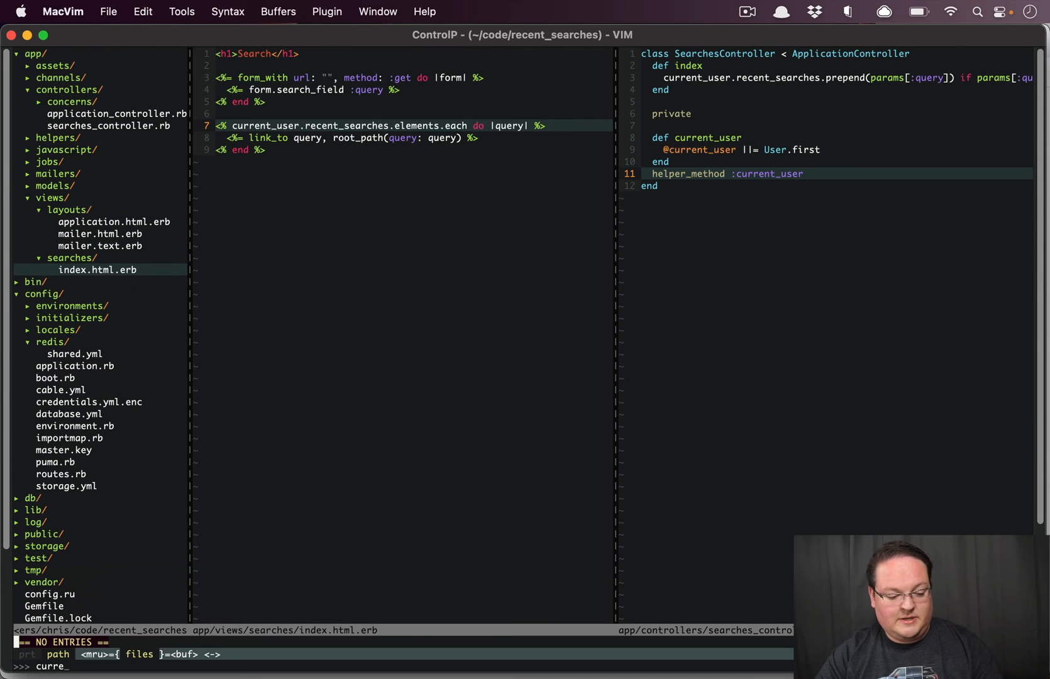
Search ControlP for user.rb and open it in a split above the controller.
text(user.)
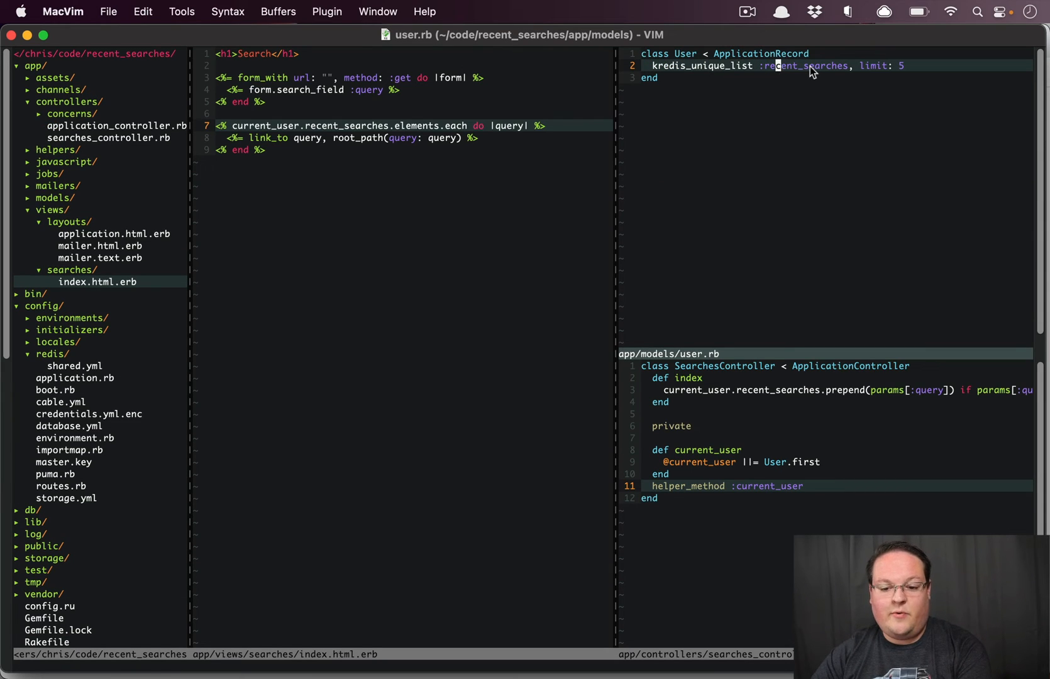
mouse_move(845, 68)
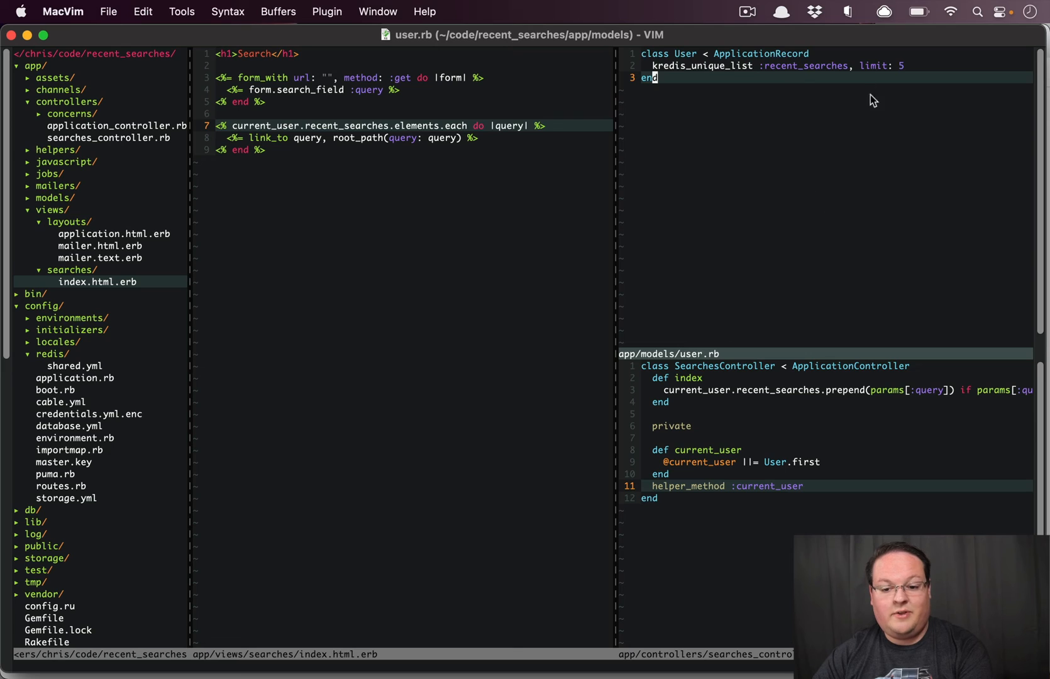
mouse_move(774, 79)
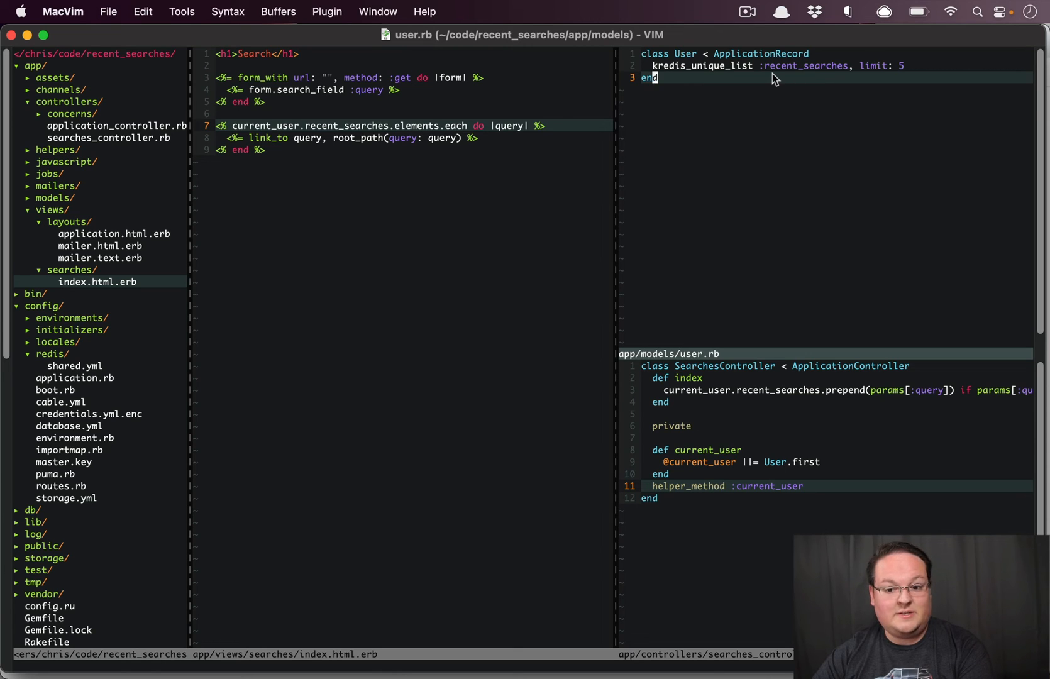
mouse_move(795, 66)
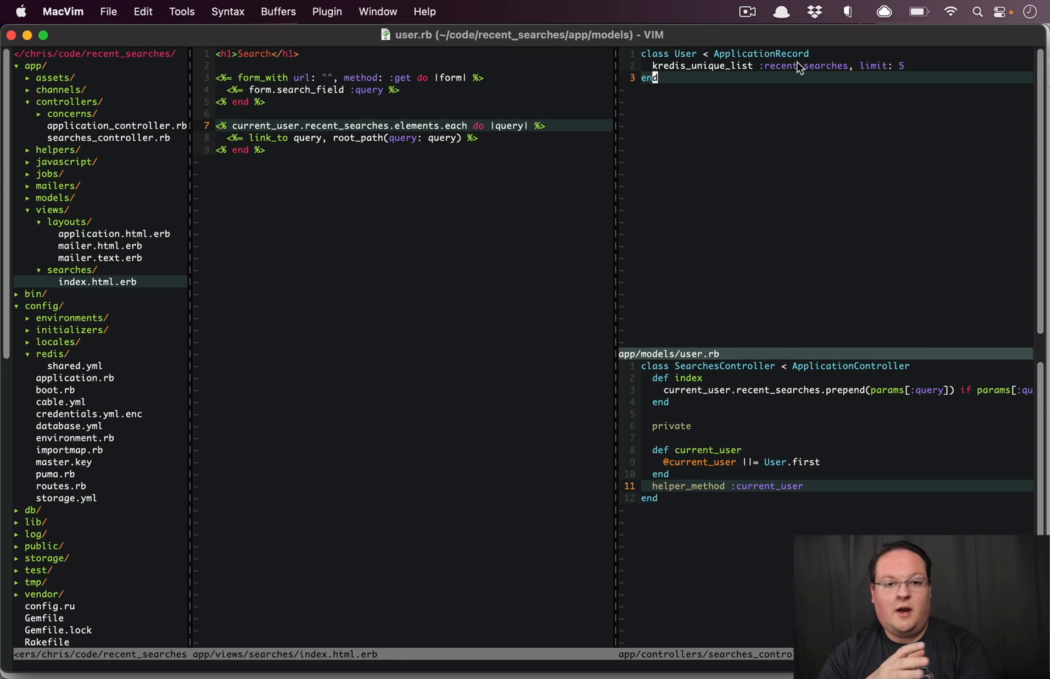
mouse_move(934, 88)
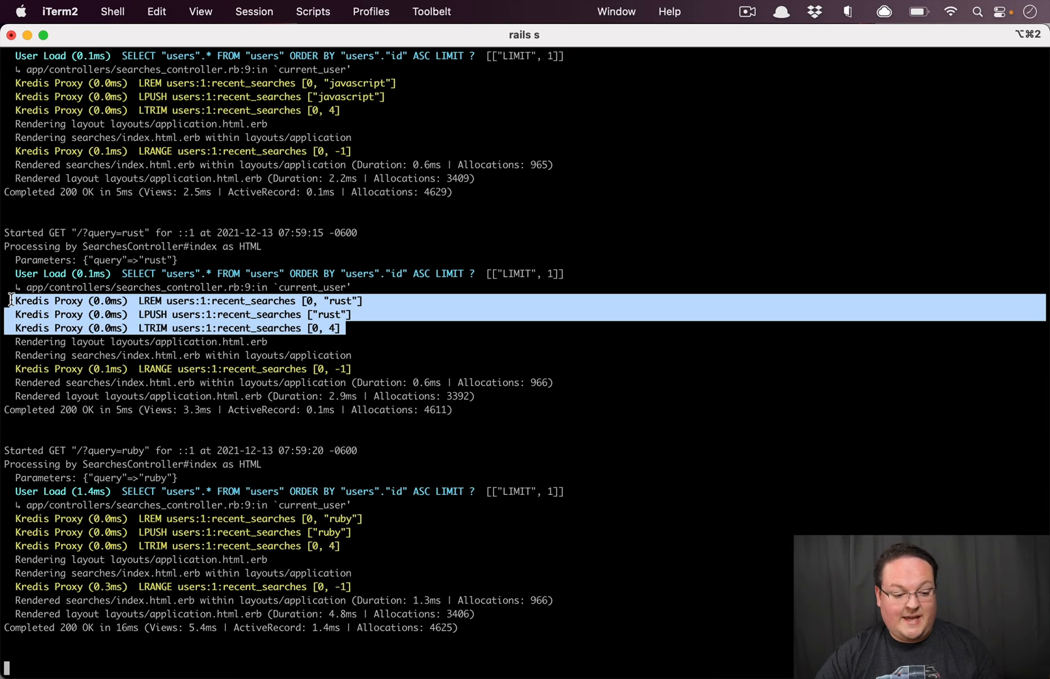
click(253, 335)
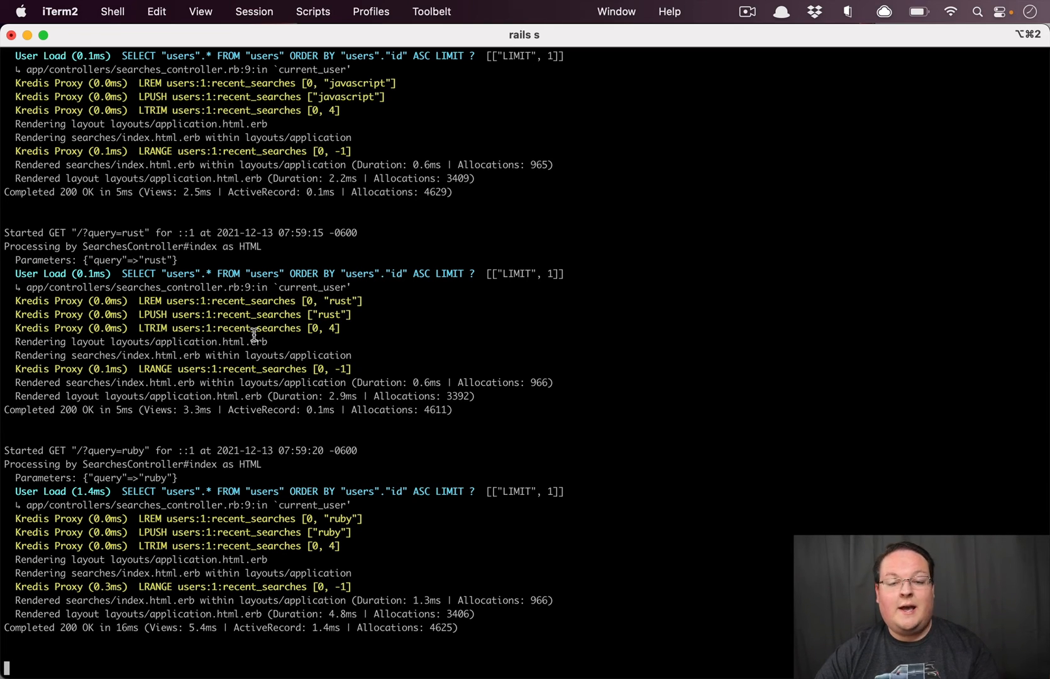
double_click(150, 300)
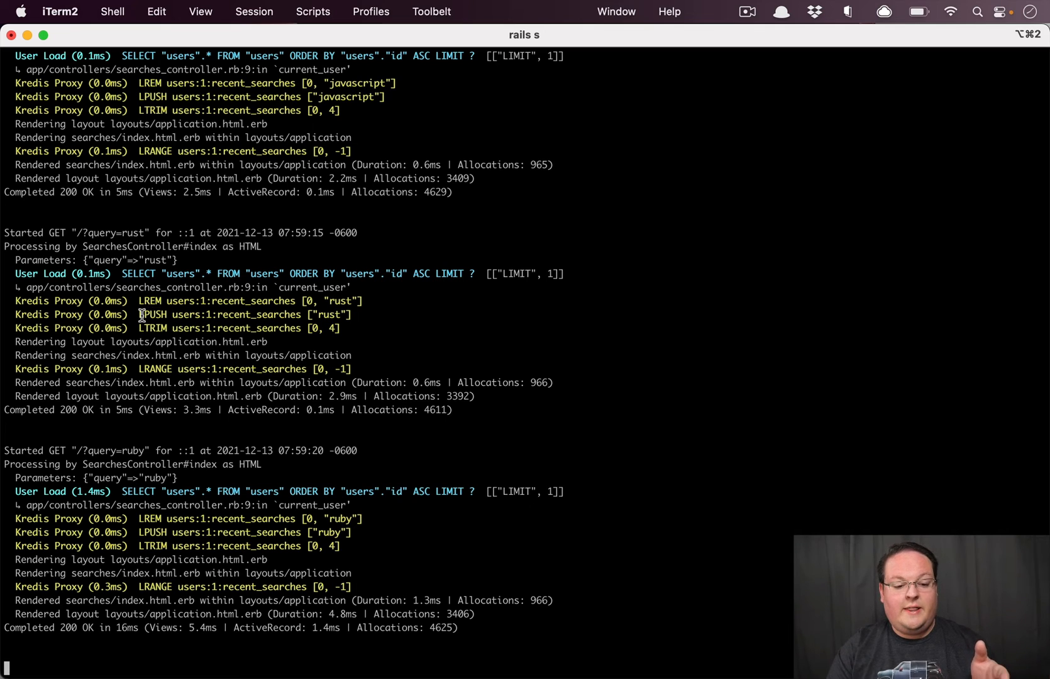
mouse_move(254, 320)
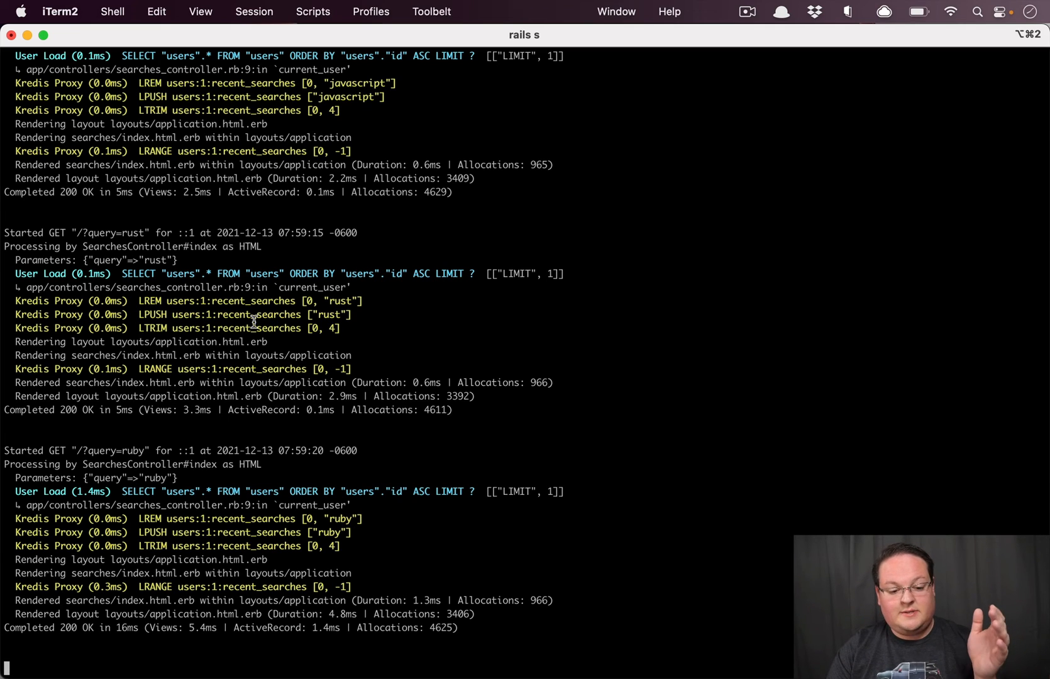
mouse_move(167, 323)
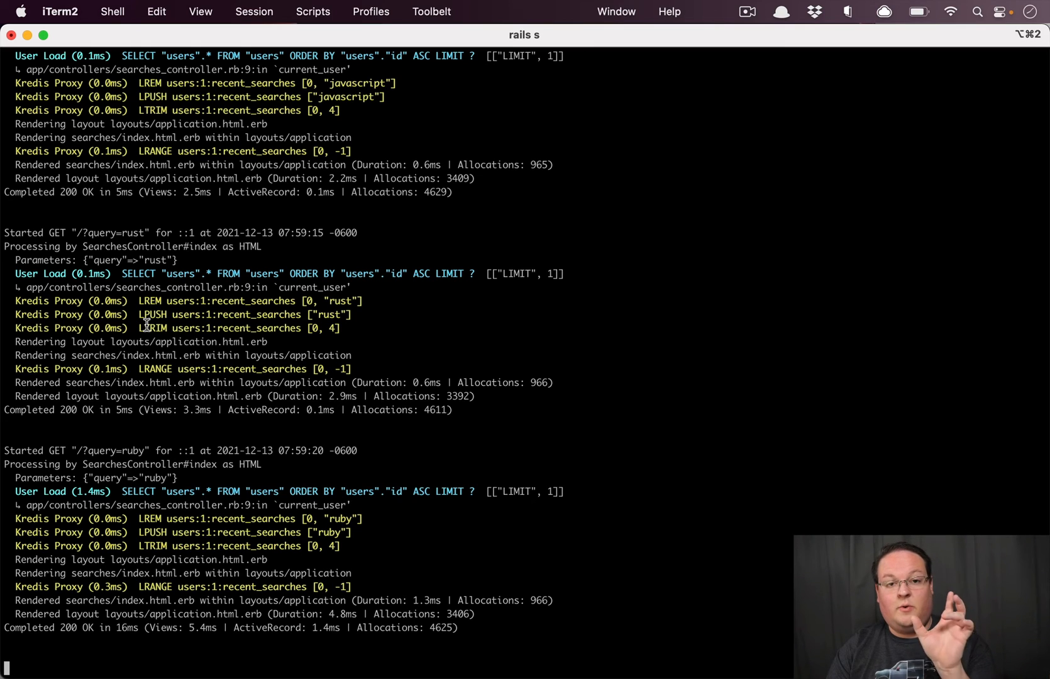
mouse_move(333, 341)
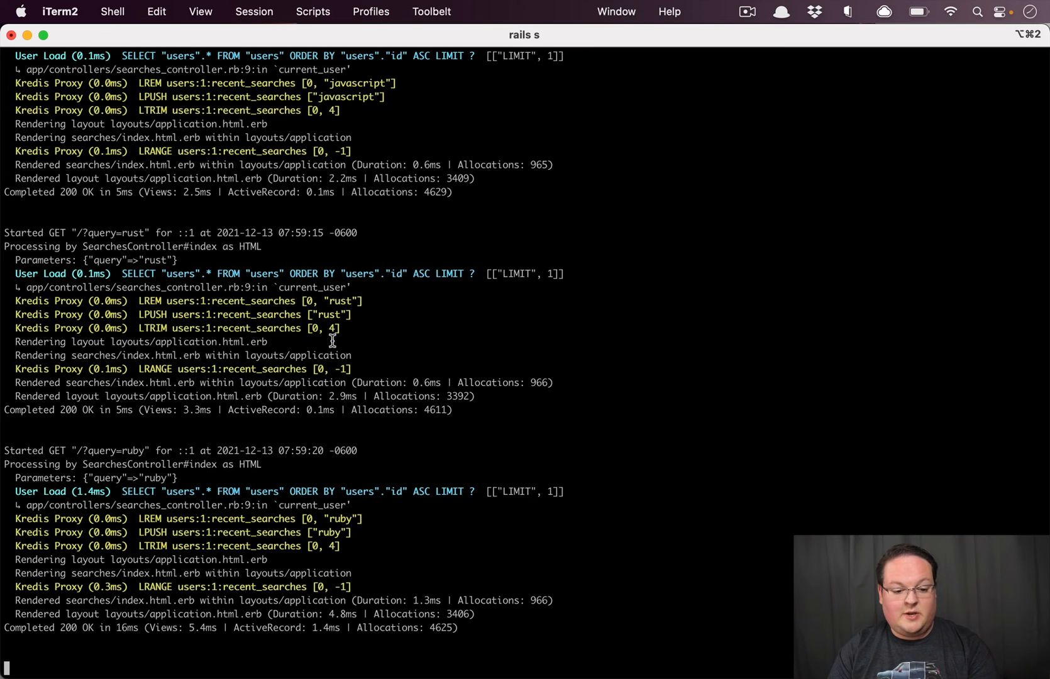
double_click(325, 328)
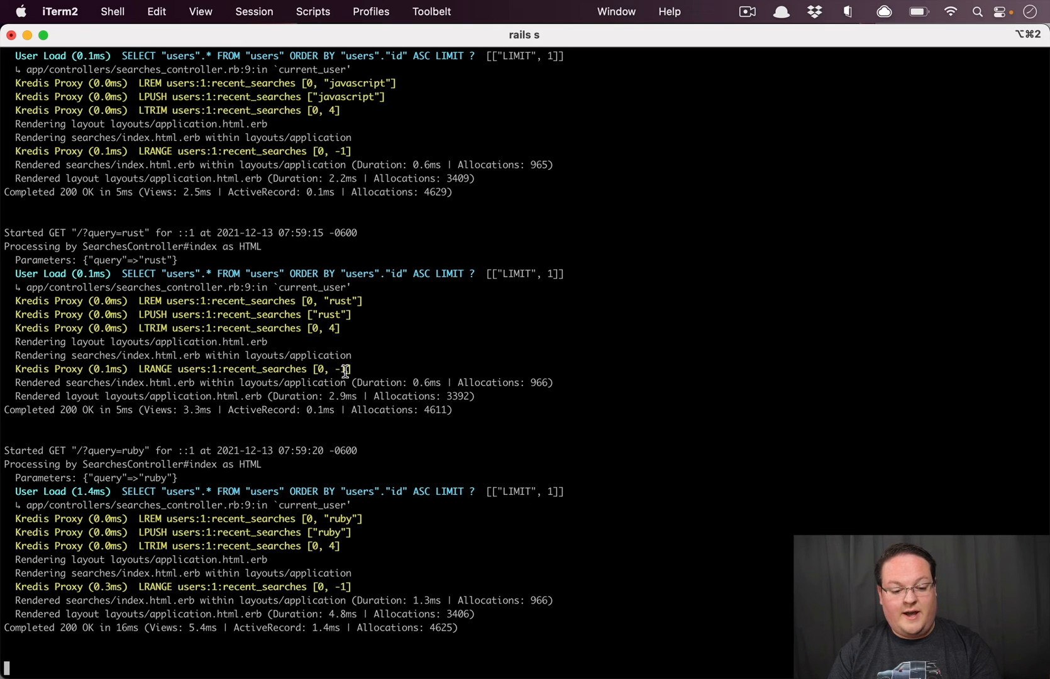
mouse_move(345, 392)
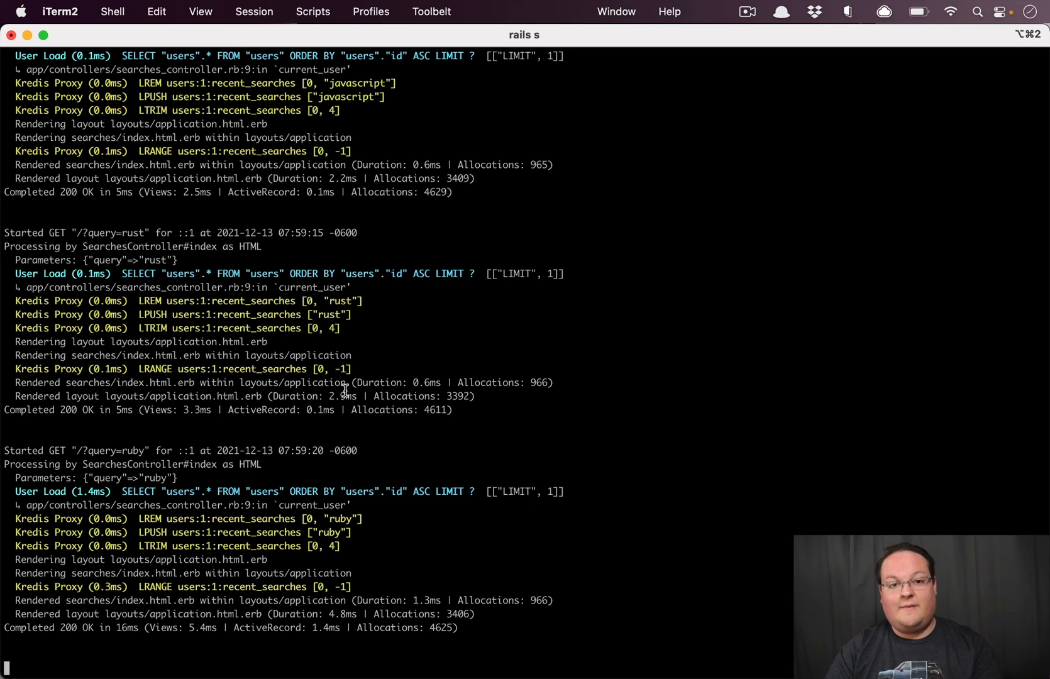
mouse_move(181, 301)
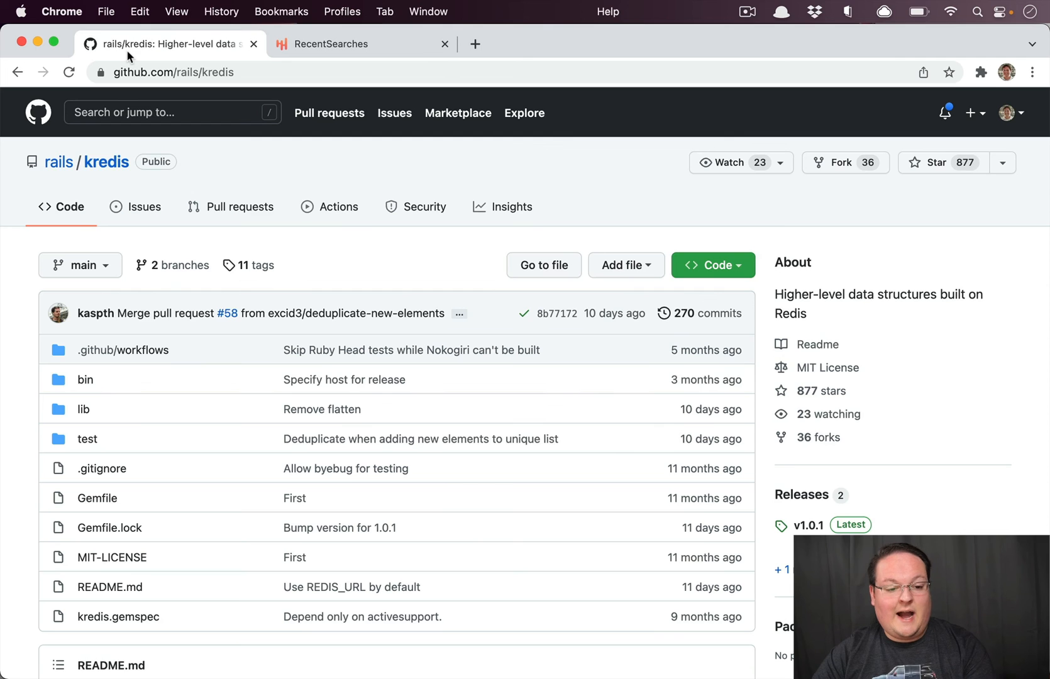
Navigate lib/kredis/types in the Kredis repo and open unique_list.rb.
click(83, 409)
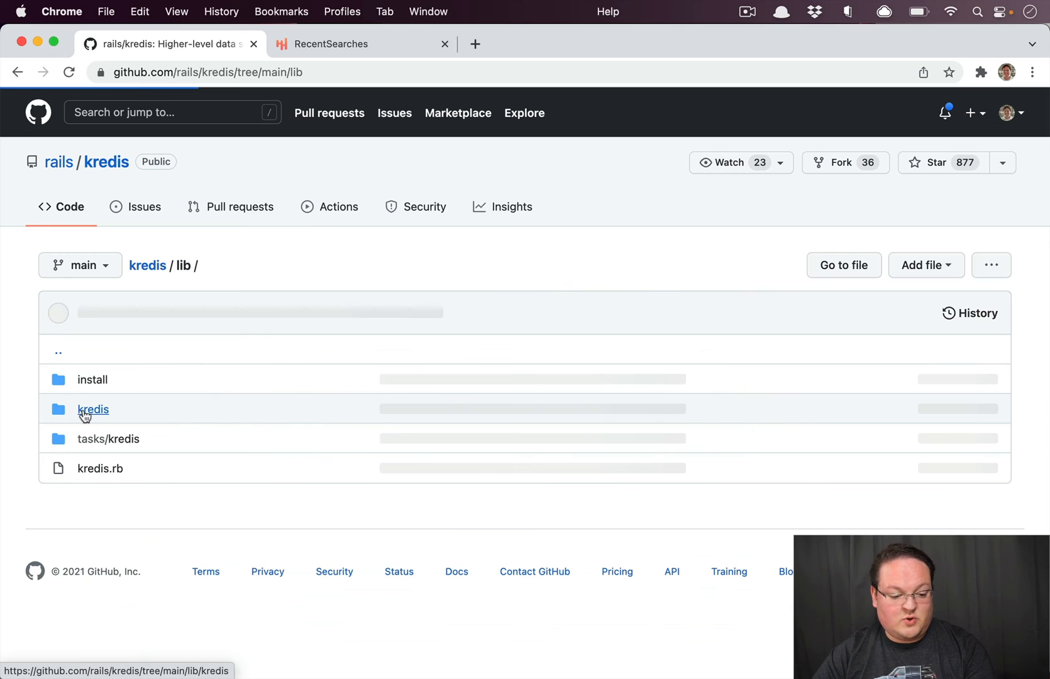
click(93, 409)
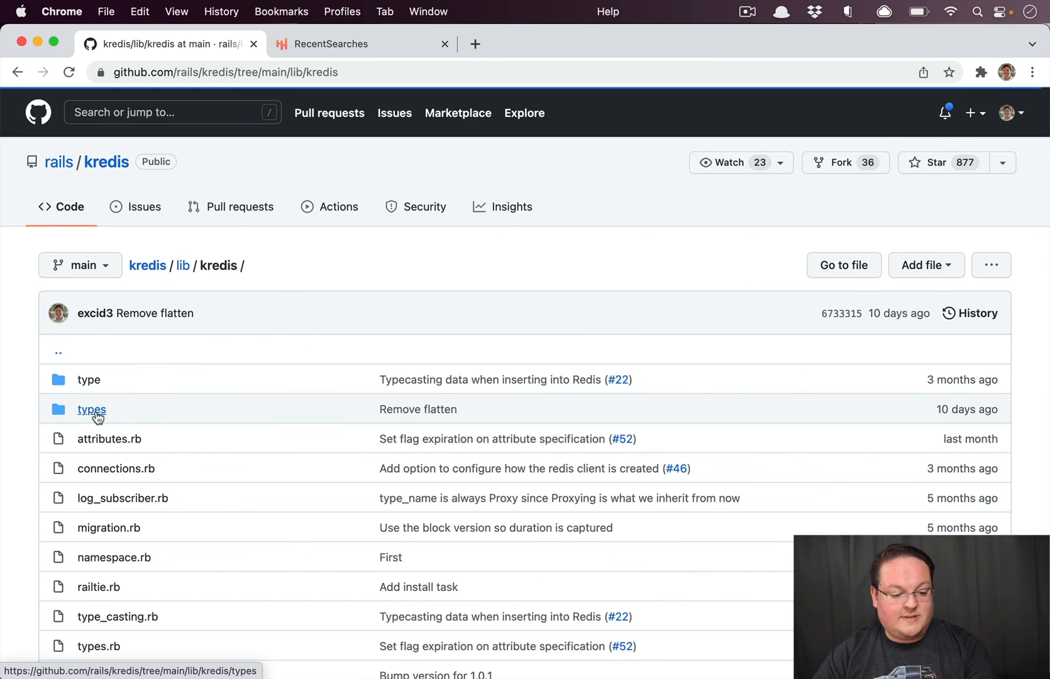
click(91, 409)
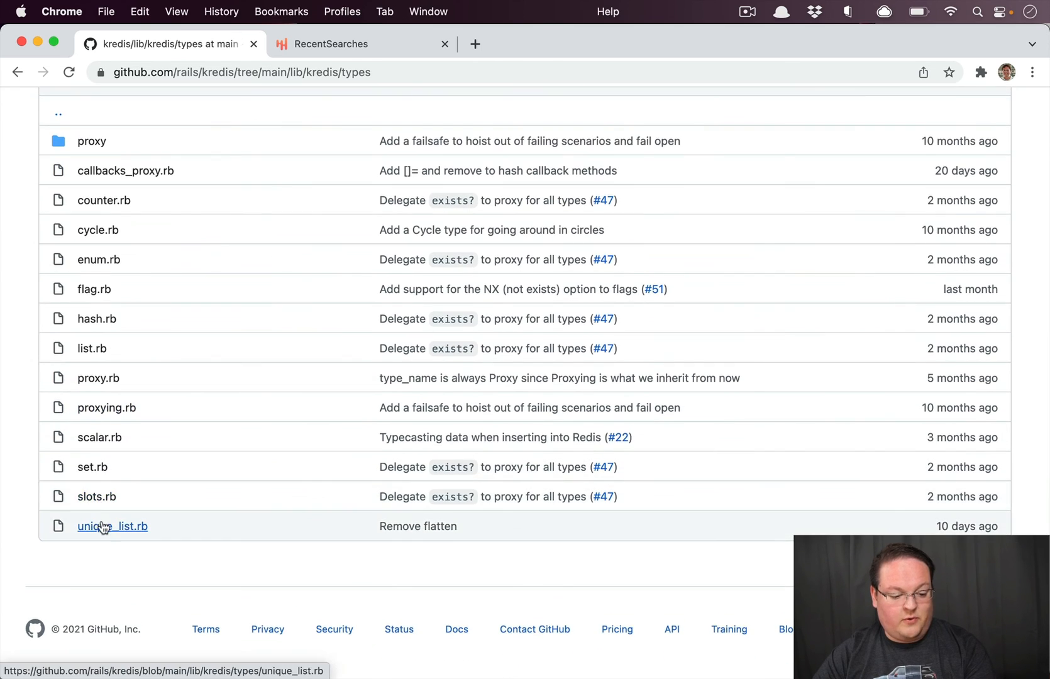
click(112, 526)
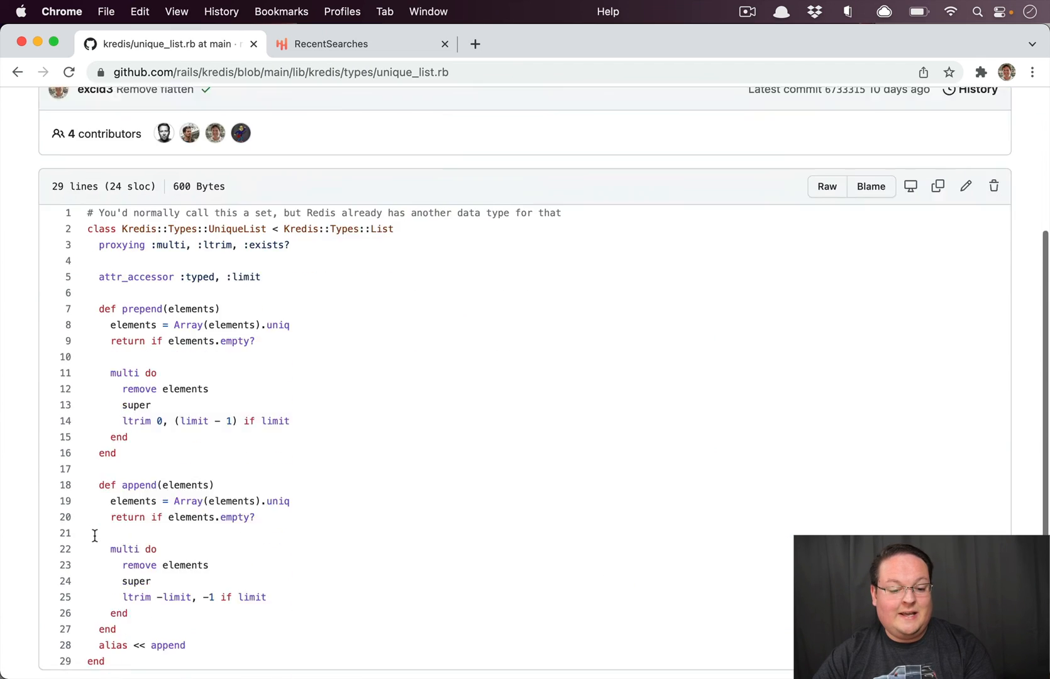
Highlight uniq, elements and super in the prepend logic.
scroll(down, 3)
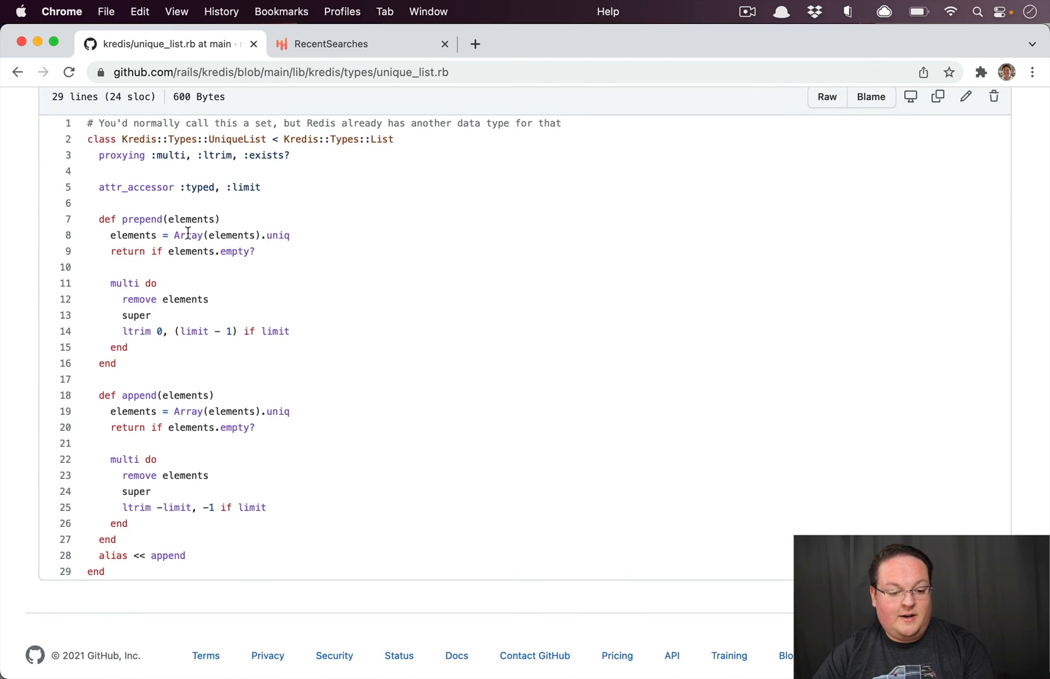
double_click(233, 235)
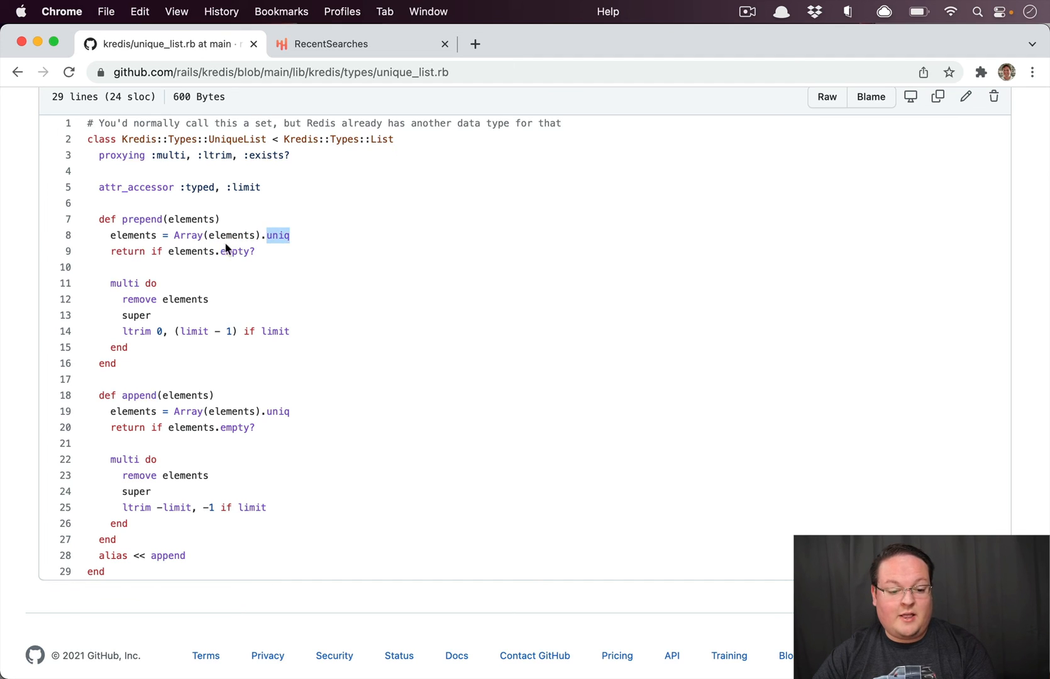
double_click(192, 251)
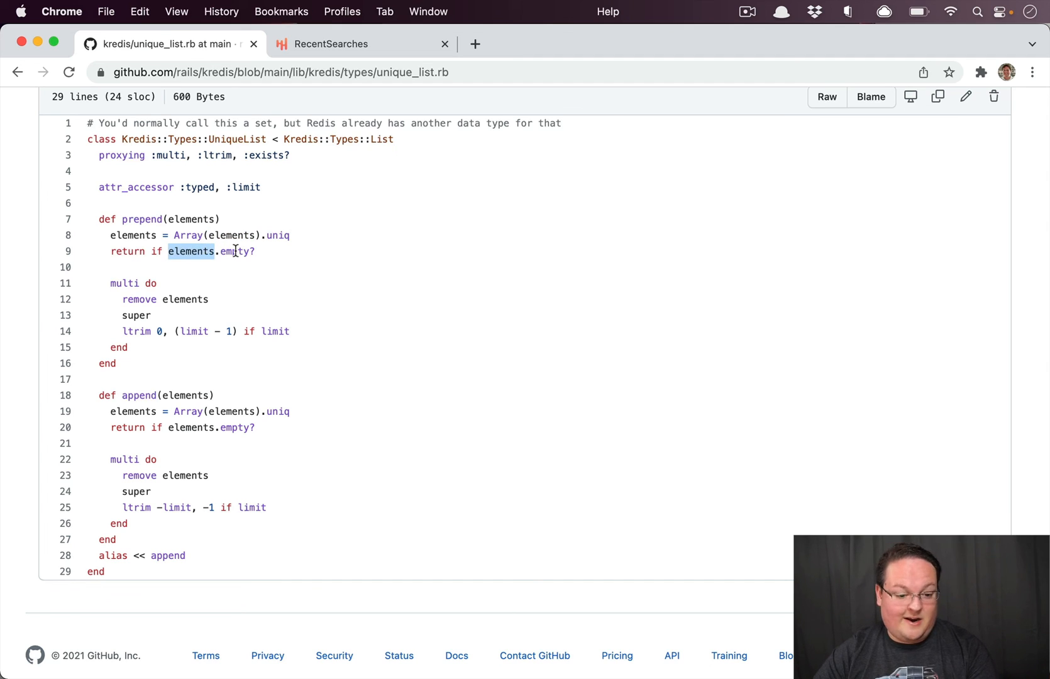
mouse_move(126, 284)
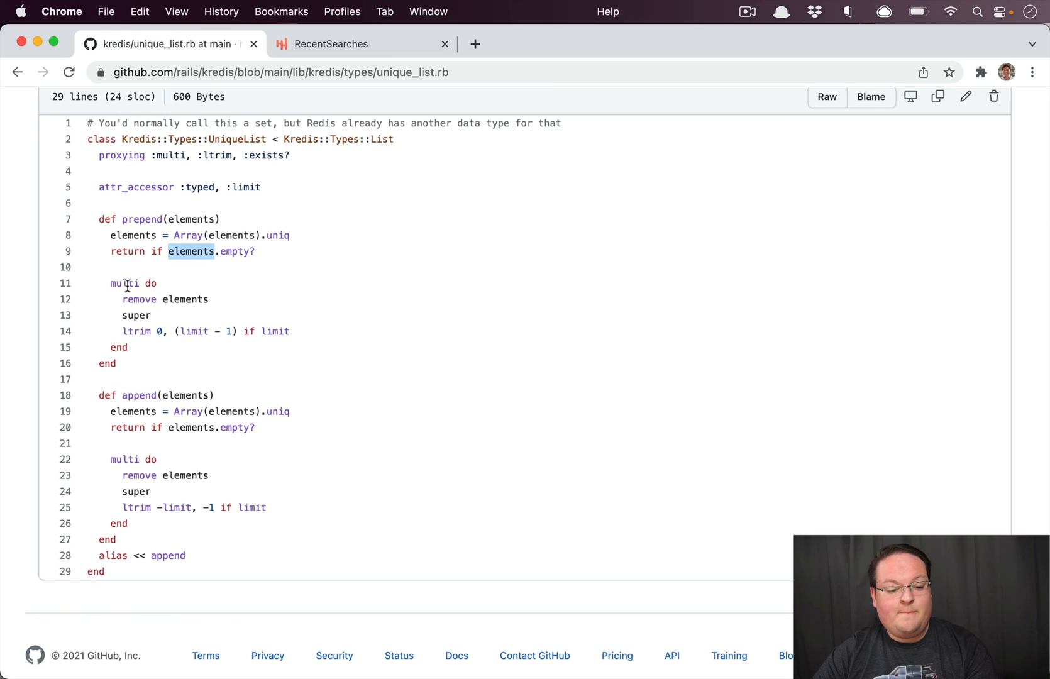
double_click(185, 300)
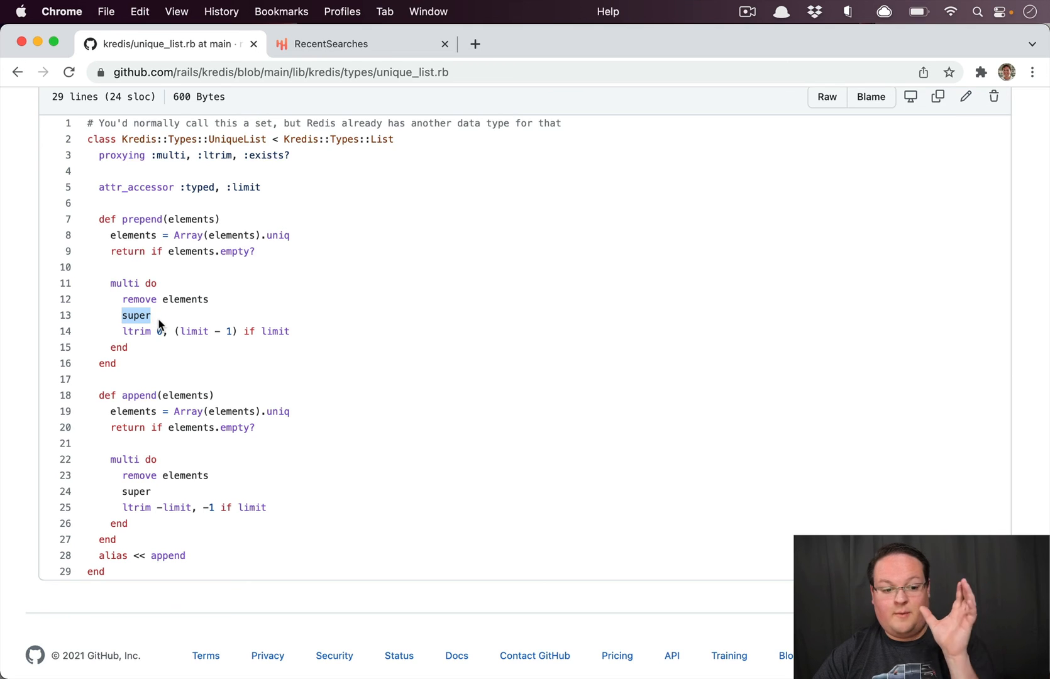
mouse_move(141, 333)
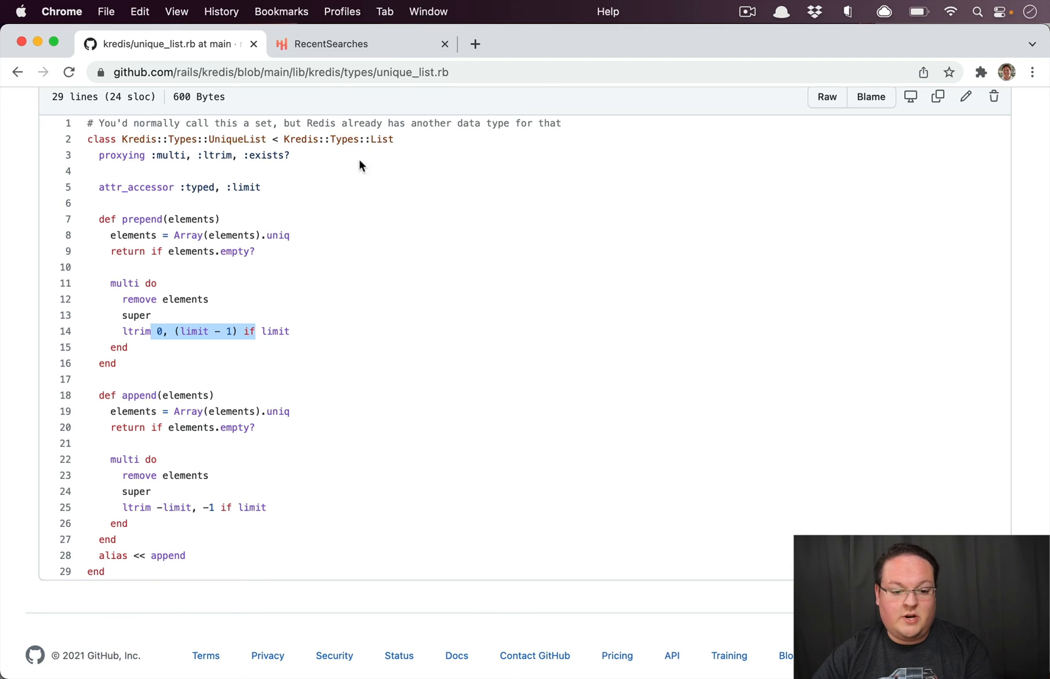
Open Kredis::Types::List source, highlight append, then return to the RecentSearches tab.
click(381, 140)
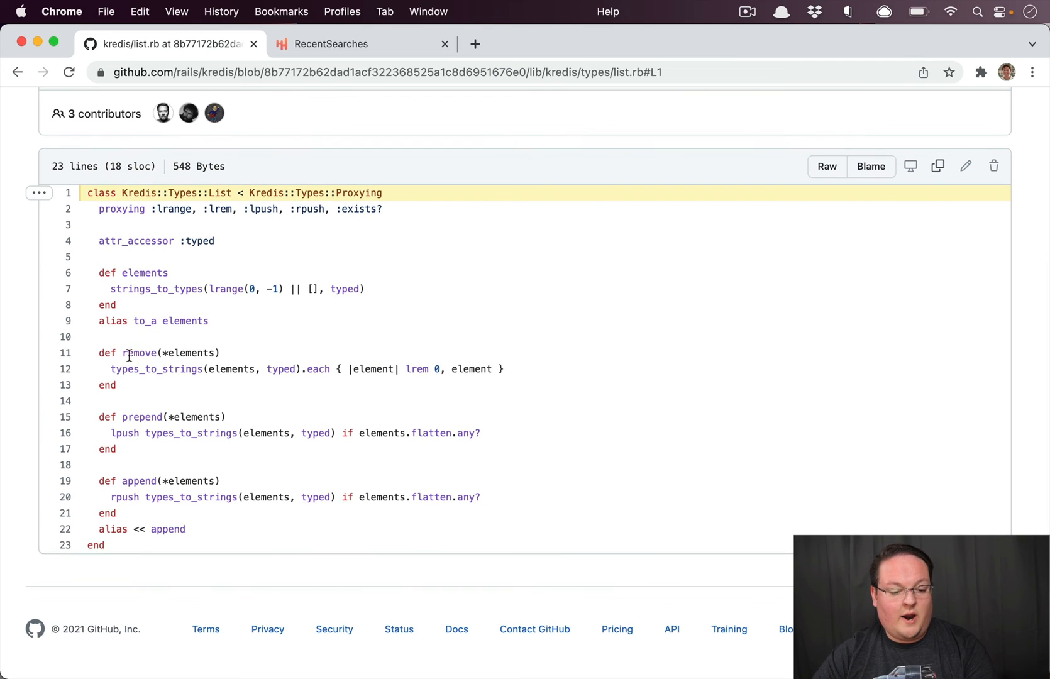
double_click(139, 481)
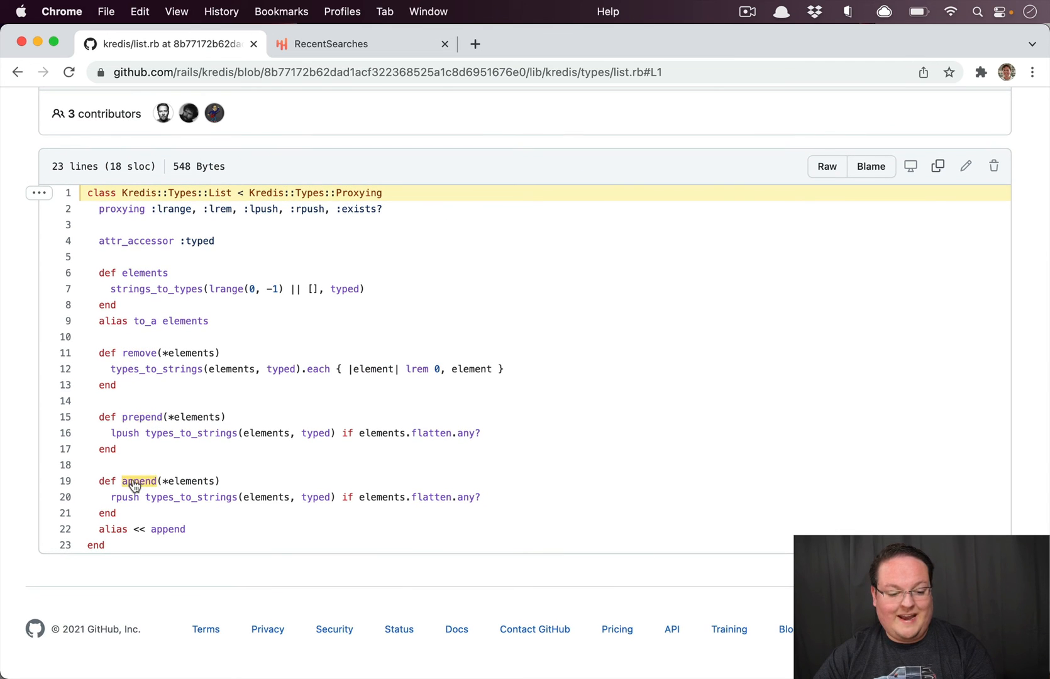
scroll(up, 3)
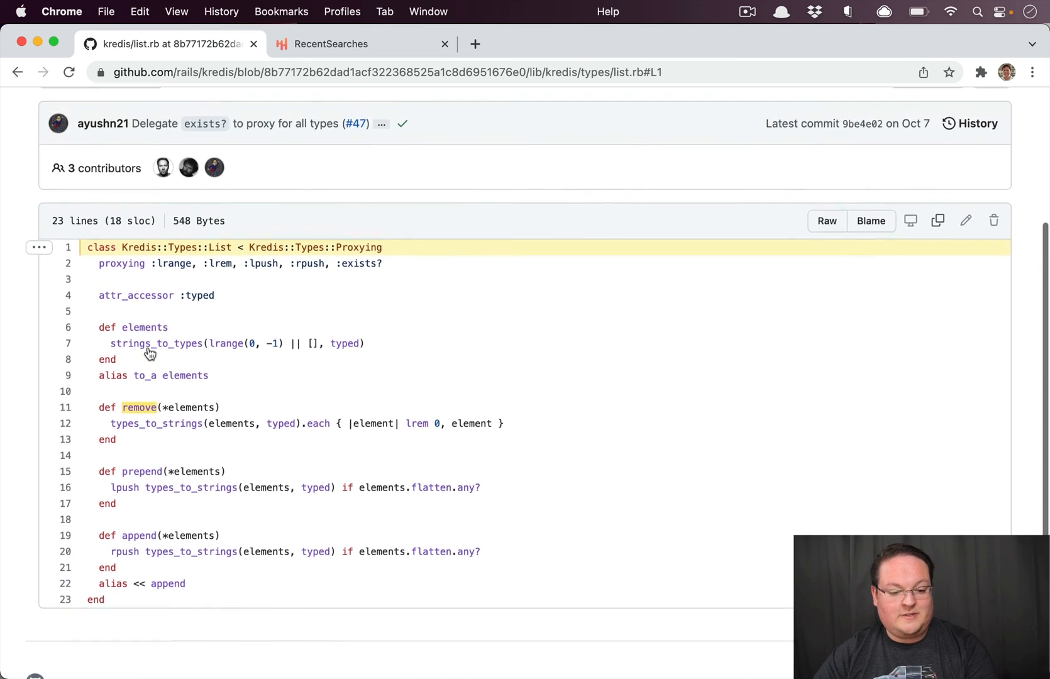
scroll(down, 3)
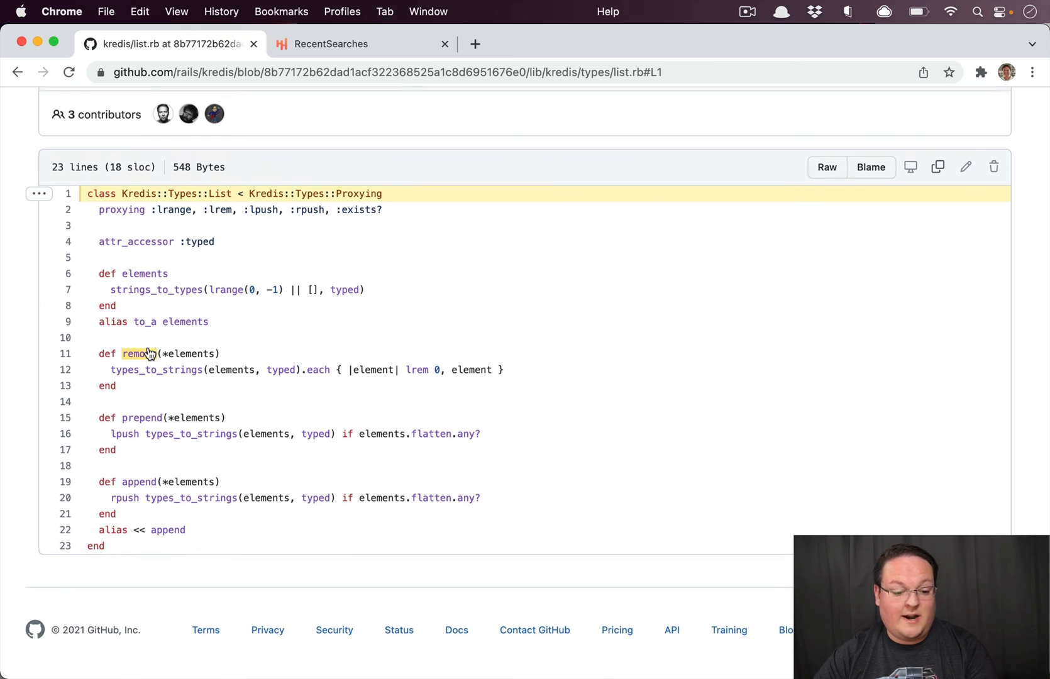
scroll(up, 3)
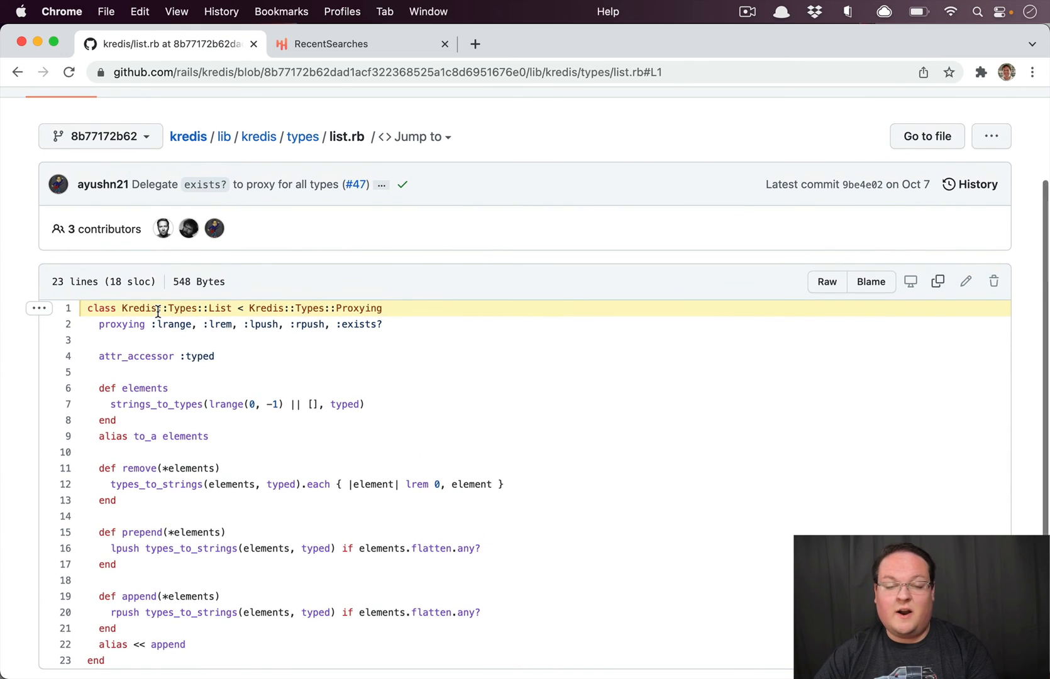
scroll(up, 3)
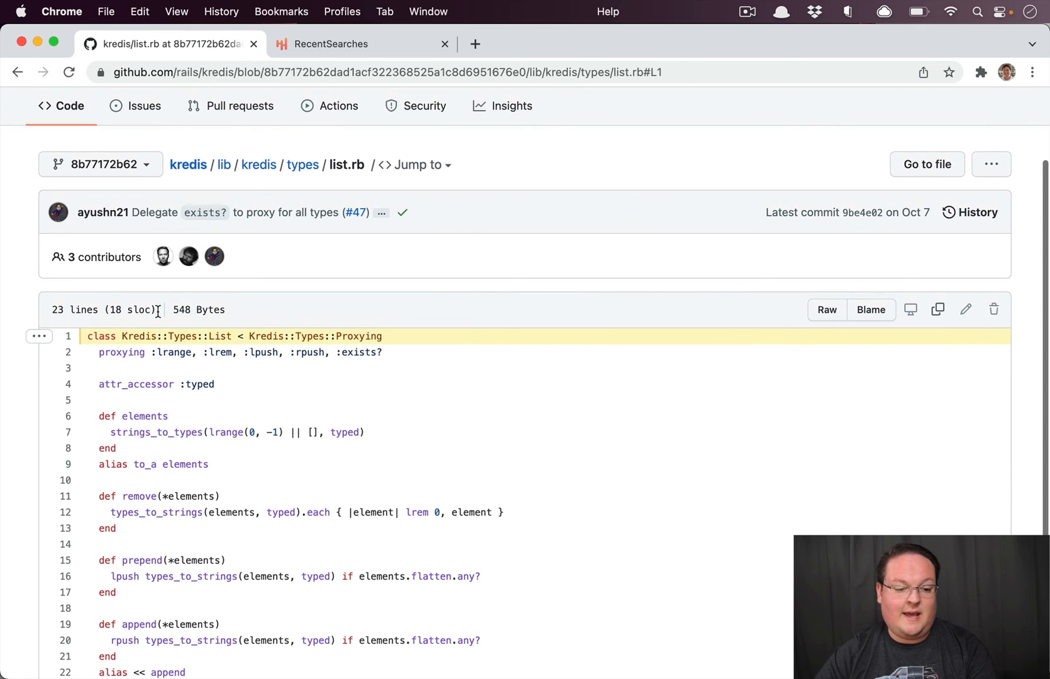
scroll(up, 3)
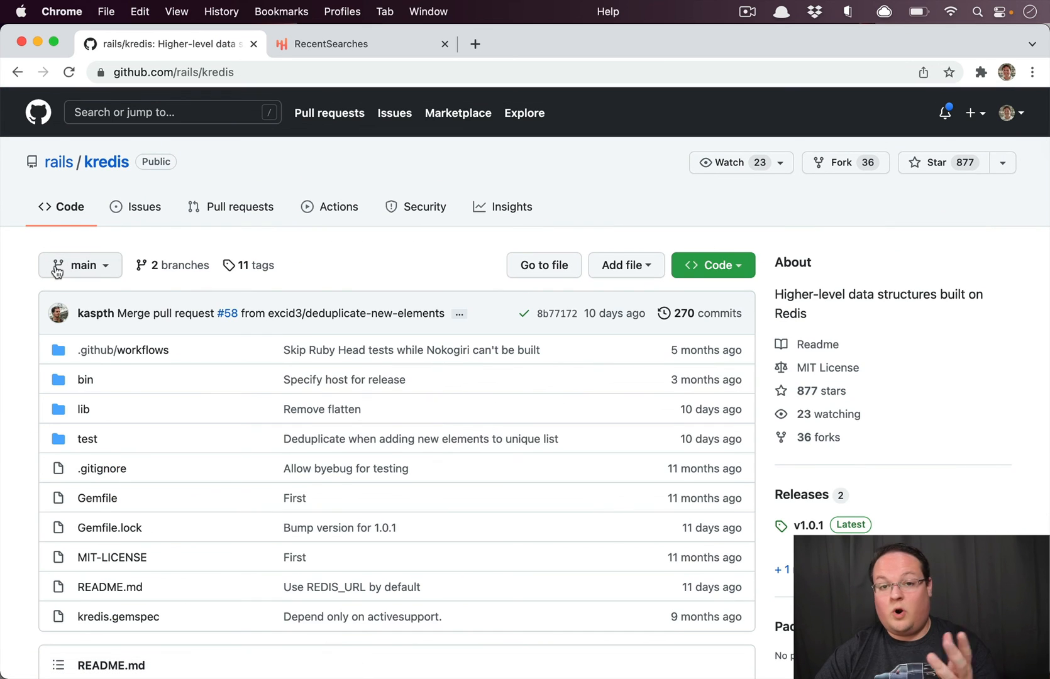
scroll(down, 3)
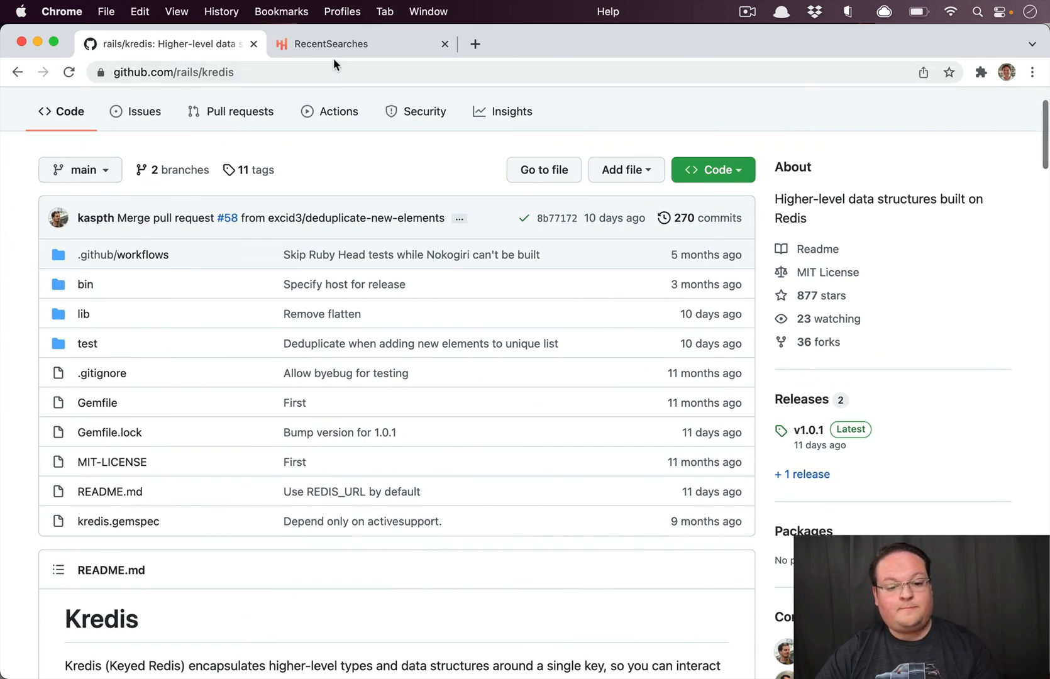
click(329, 43)
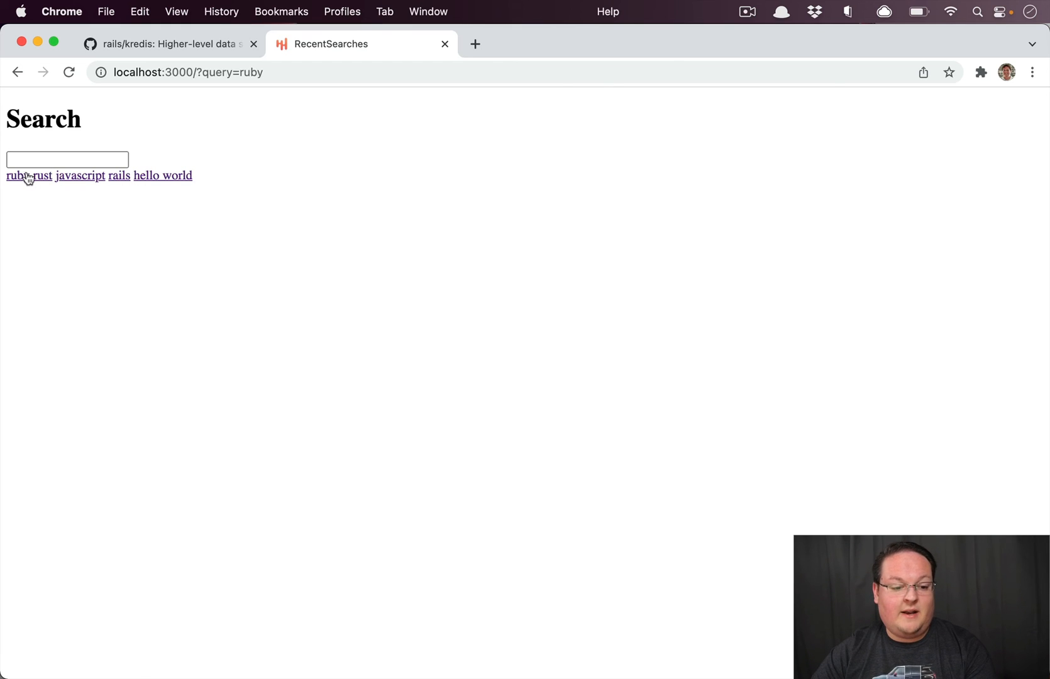
mouse_move(120, 175)
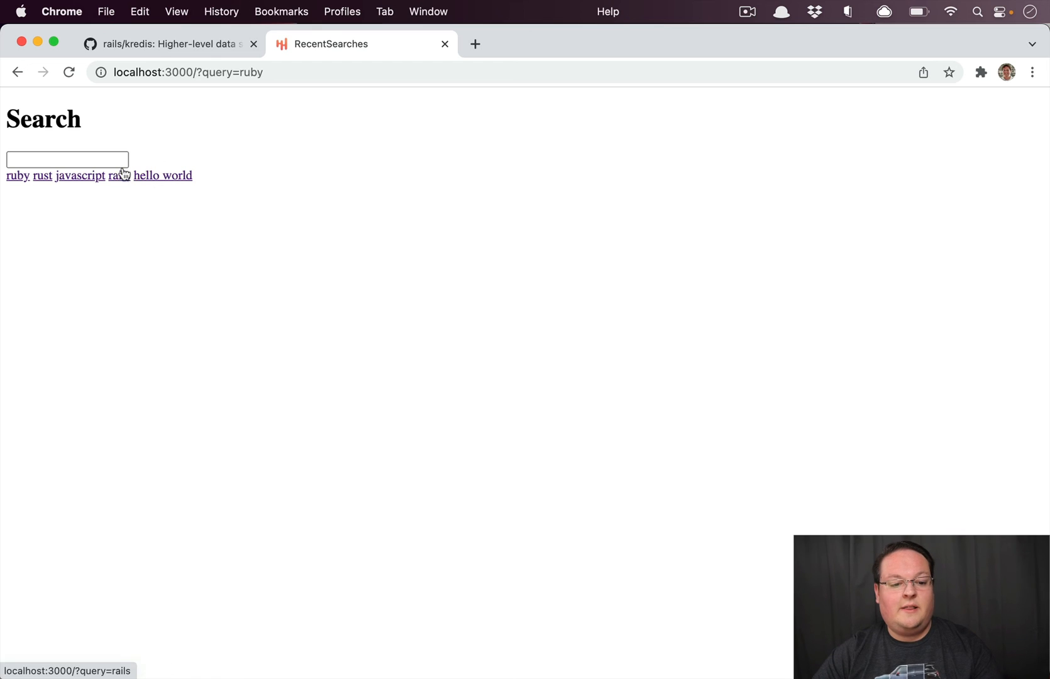
mouse_move(184, 210)
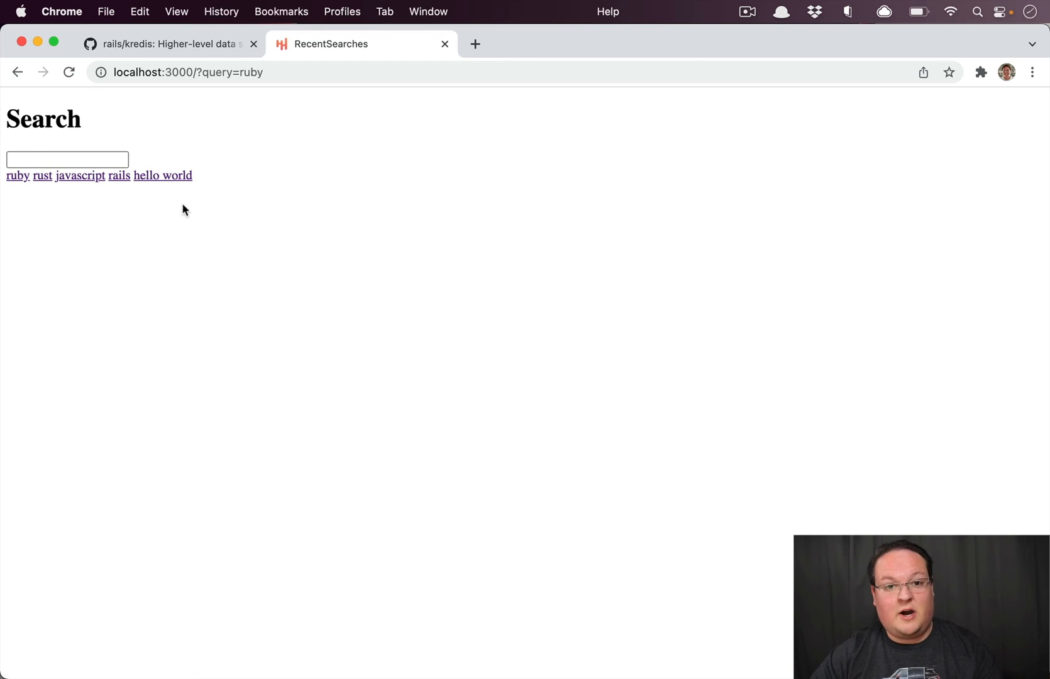
mouse_move(213, 213)
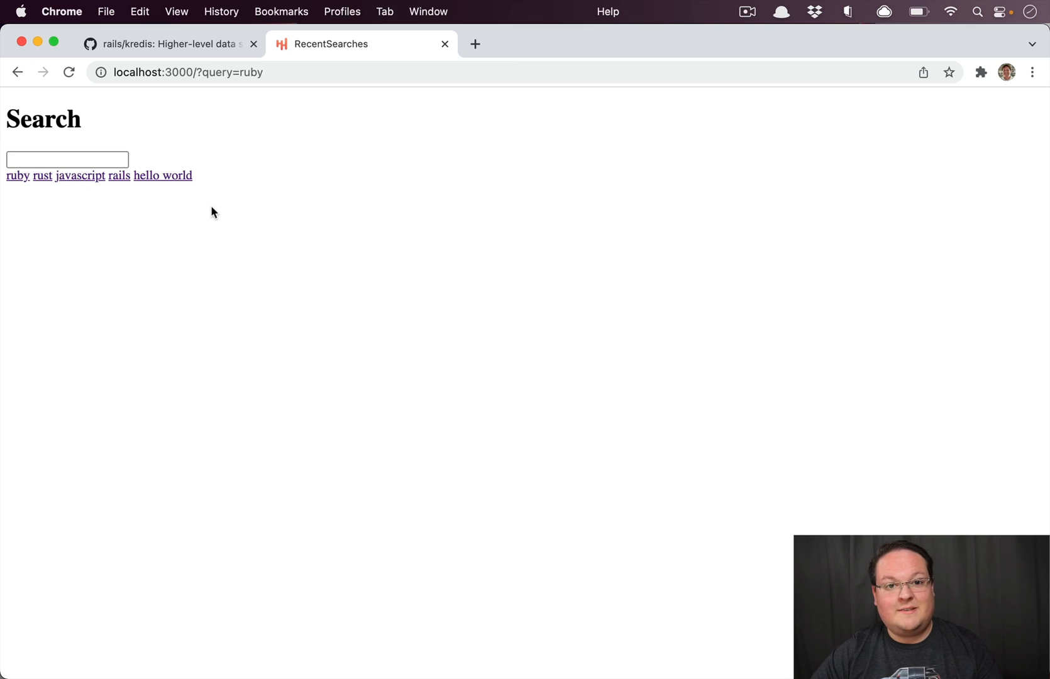